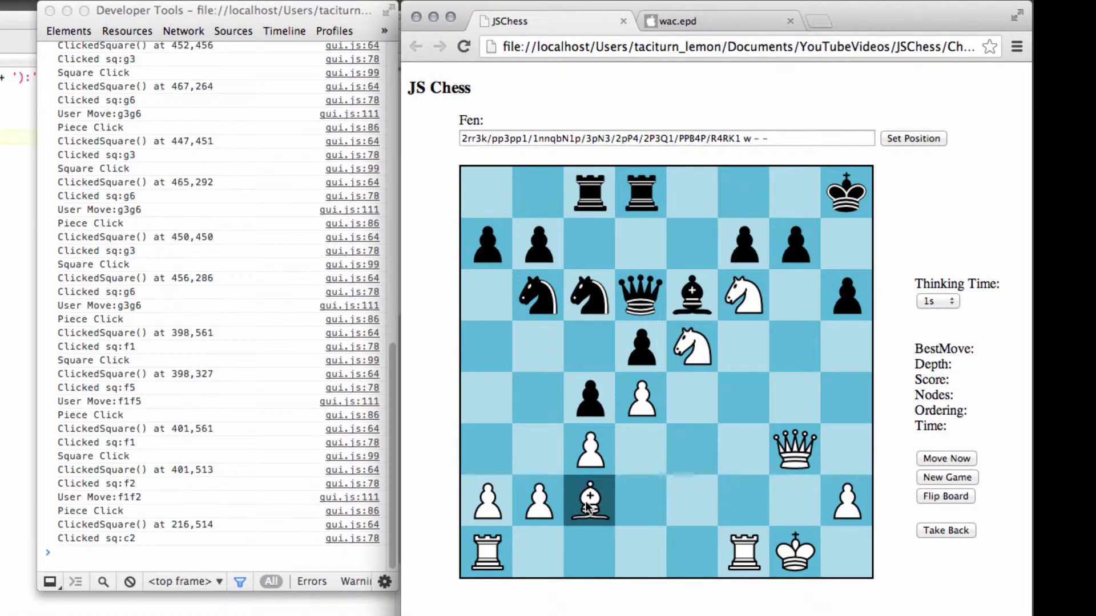
- Attempt the bishop move c2 to d3 so the console logs User Move:c2d3
{"action": "left_click", "coordinate": [590, 499]}
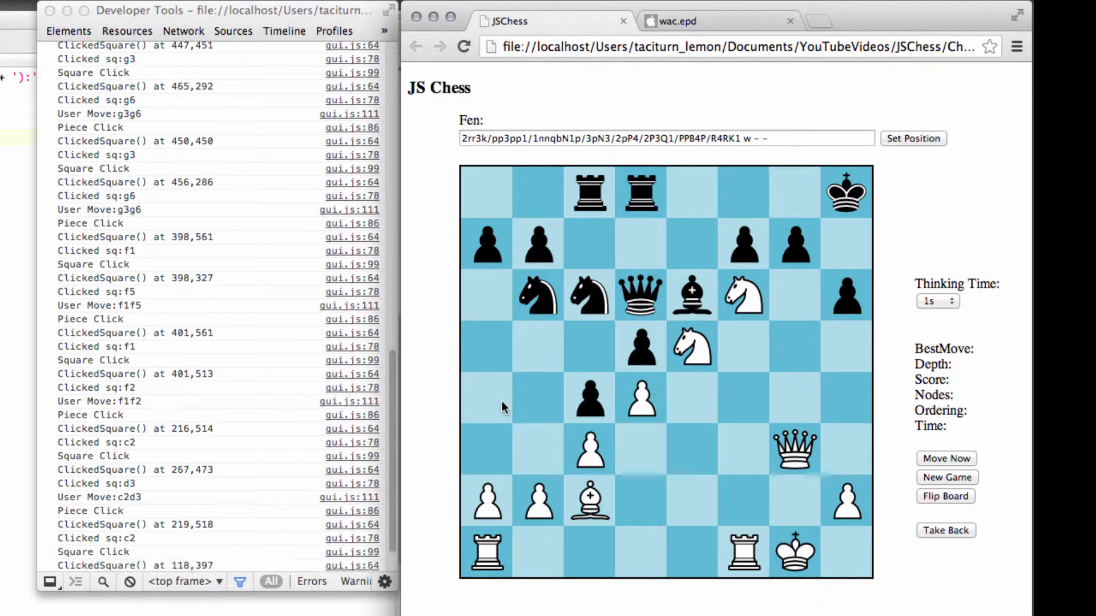
{"action": "left_click", "coordinate": [538, 294]}
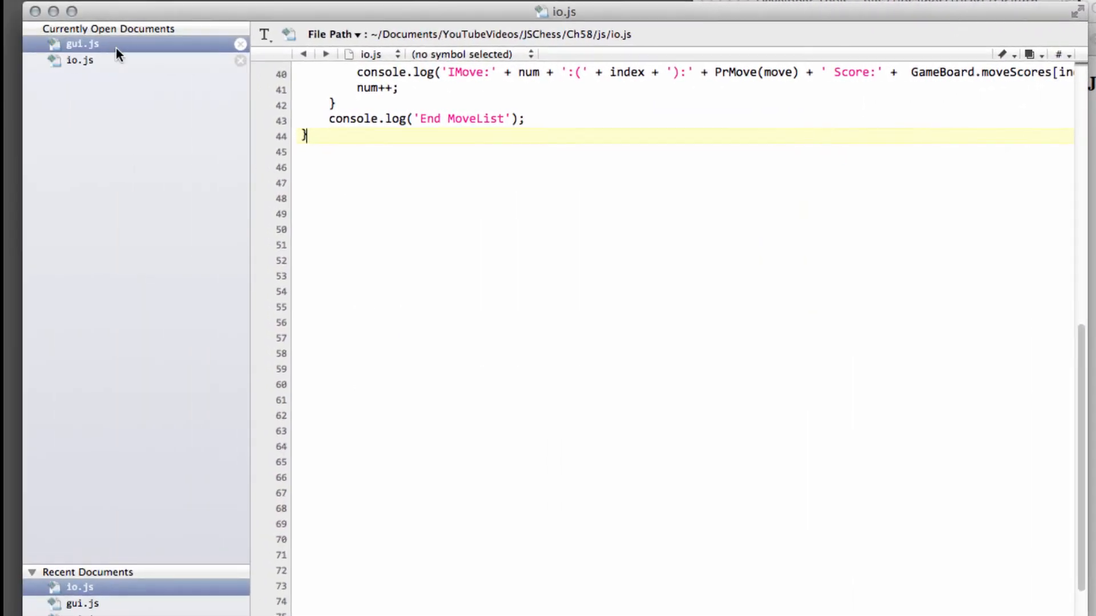
- Add function ParseMove(from, to) at the end of io.js, beginning with GenerateMoves();
{"action": "left_click", "coordinate": [82, 43]}
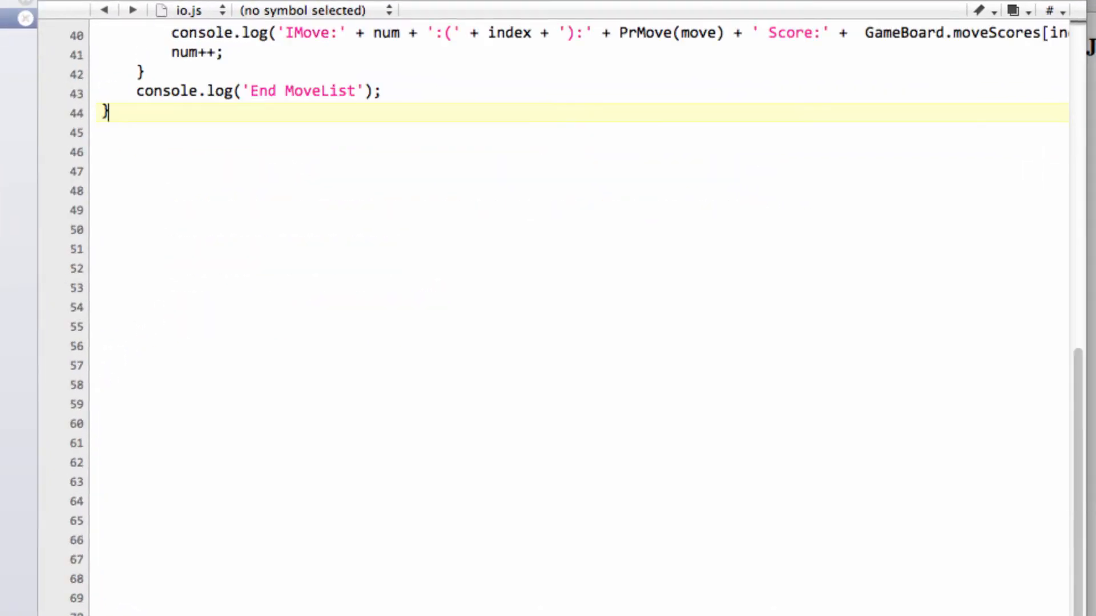
{"action": "type", "text": "func"}
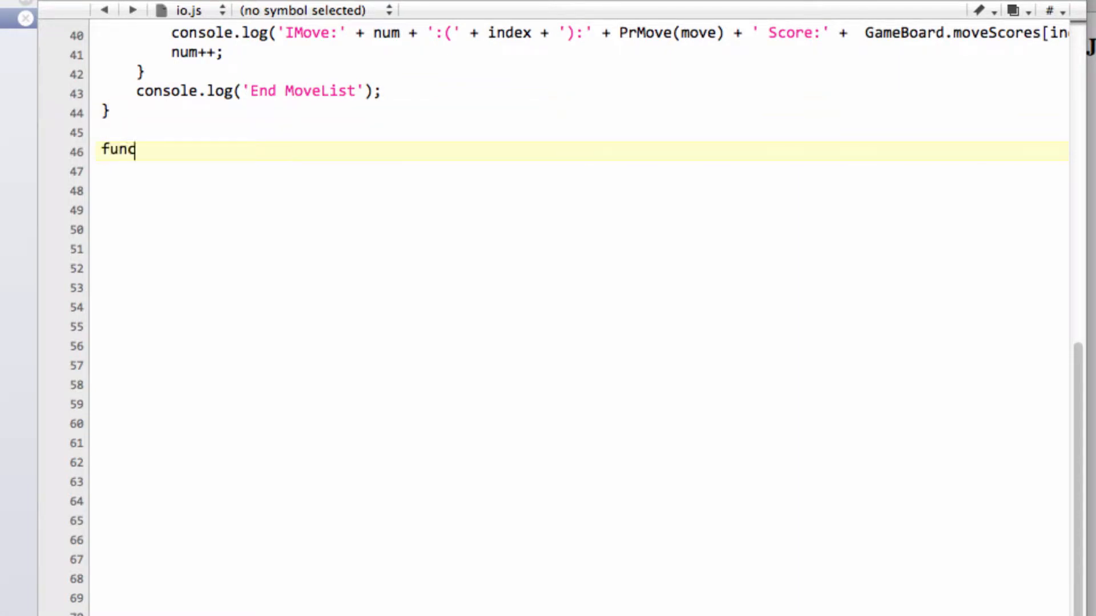
{"action": "type", "text": "tion Pa"}
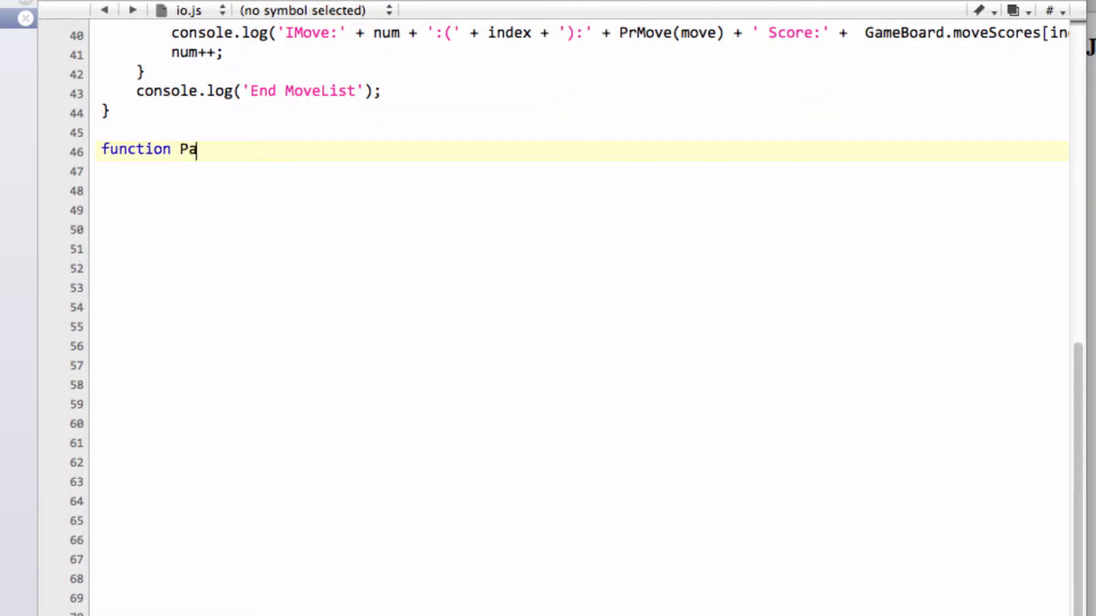
{"action": "type", "text": "rseU"}
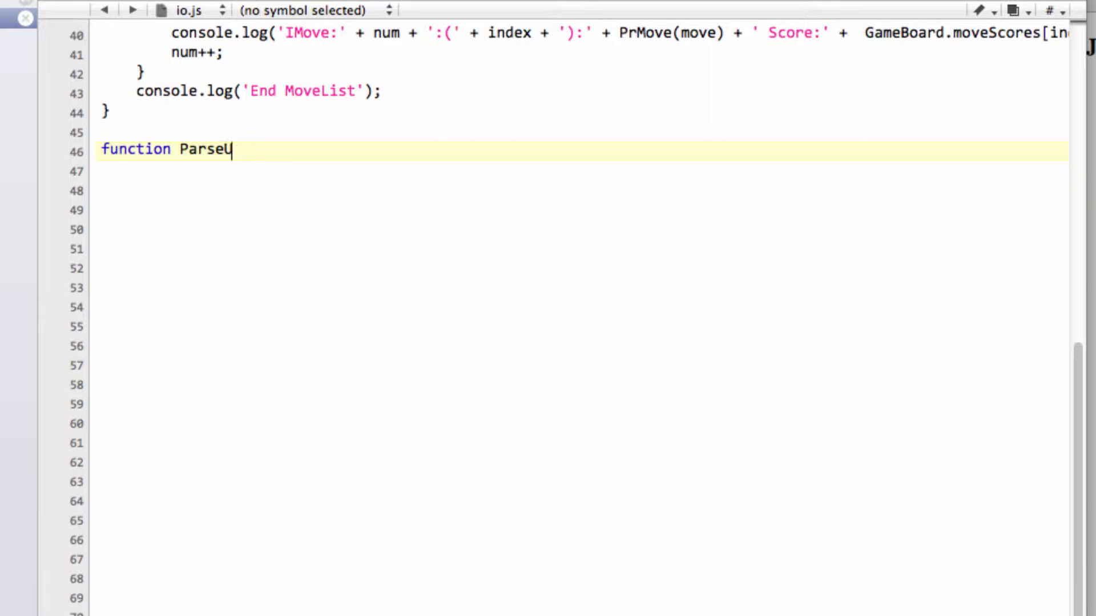
{"action": "type", "text": "ove"}
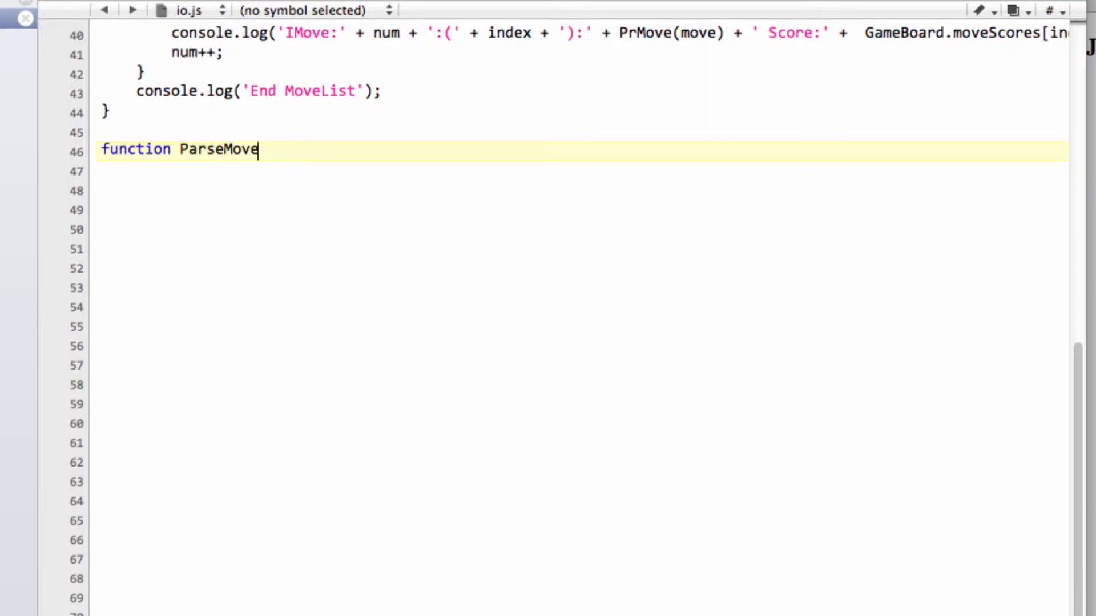
{"action": "type", "text": "(from, t"}
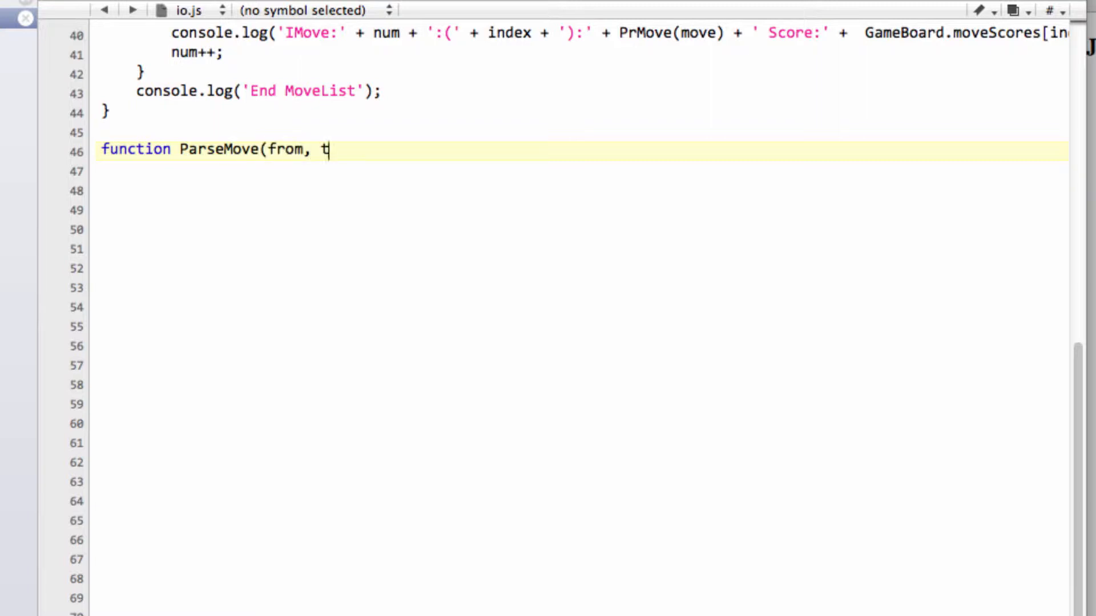
{"action": "type", "text": "o) {"}
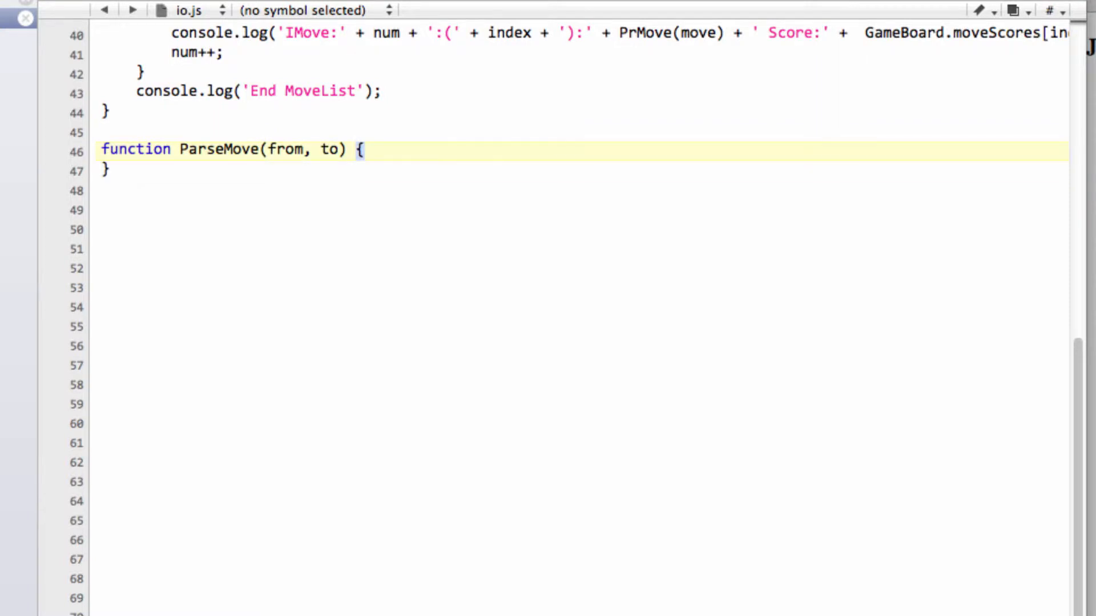
{"action": "key", "text": "enter"}
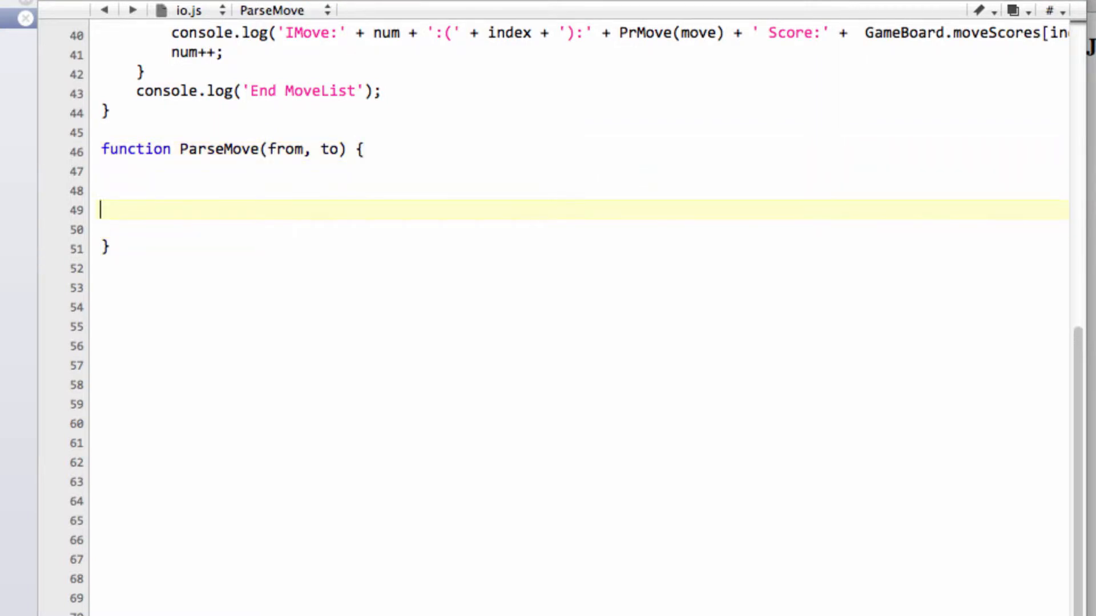
{"action": "type", "text": "Ge"}
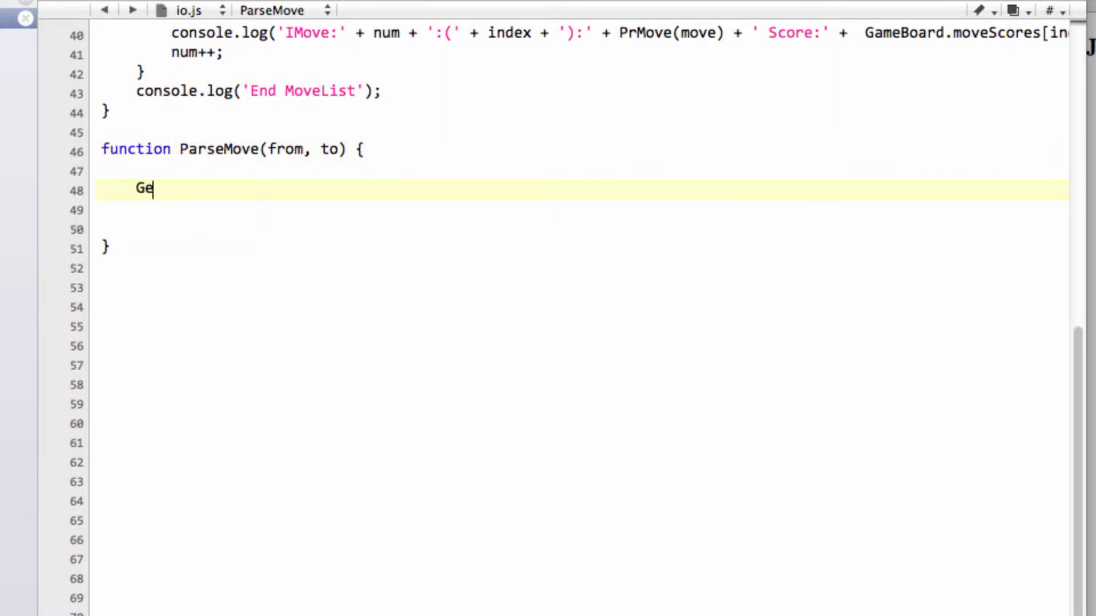
{"action": "type", "text": "nerateMoves"}
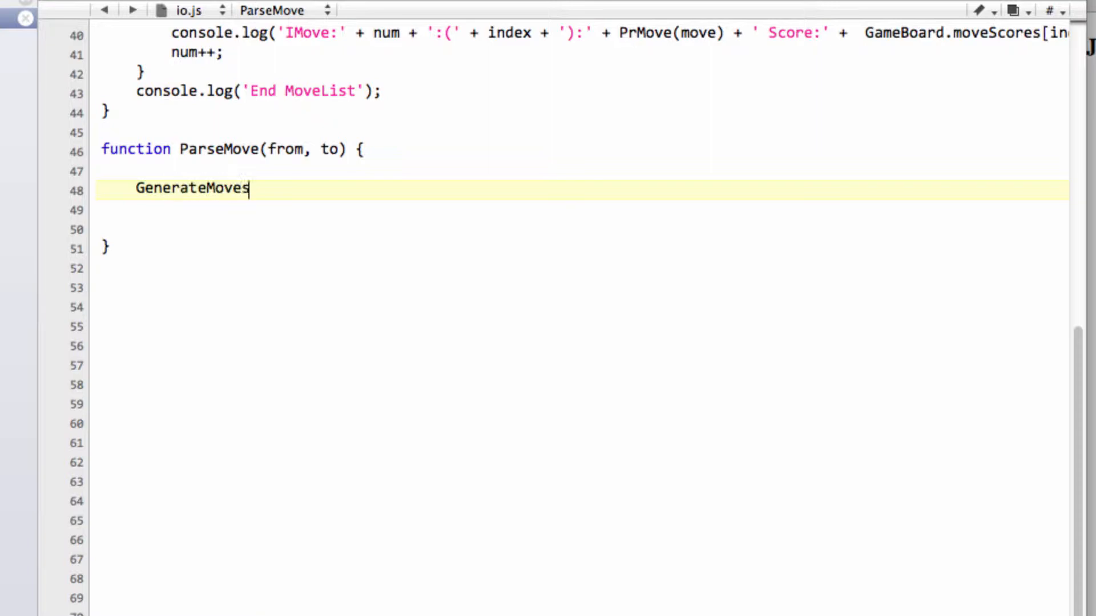
{"action": "type", "text": "();"}
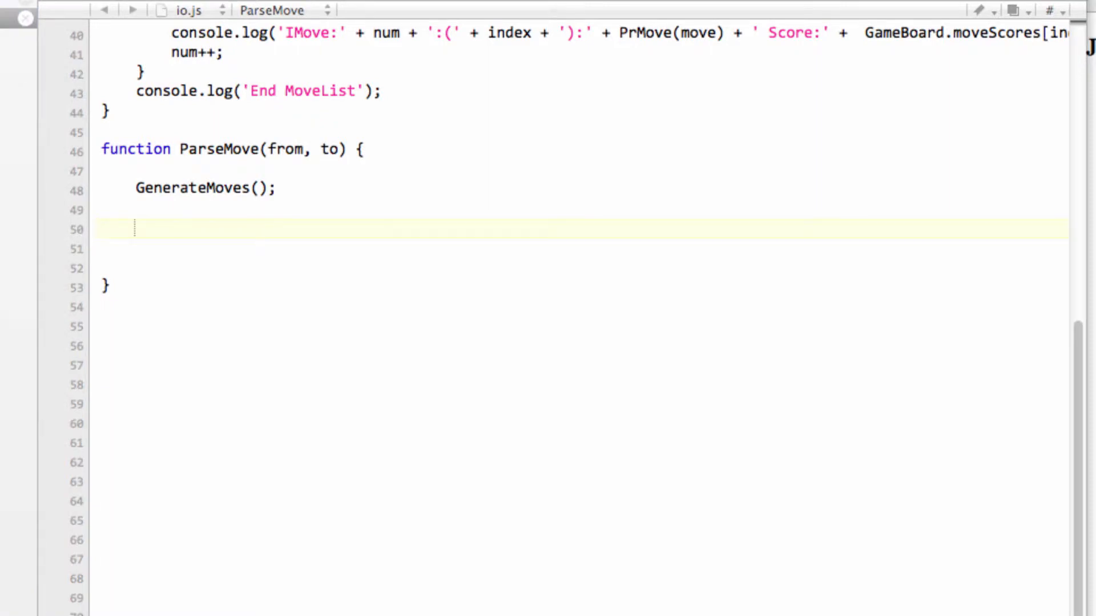
{"action": "mouse_move", "coordinate": [192, 241]}
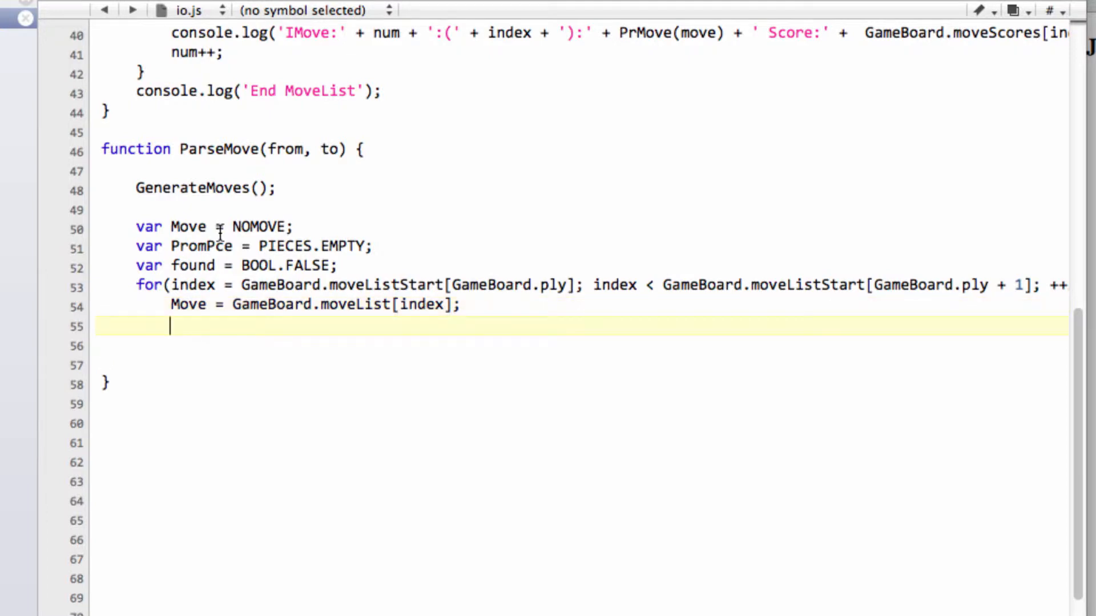
- Declare Move, PromPce and found, and loop over GameBoard.moveList from moveListStart assigning each Move
{"action": "type", "text": "}"}
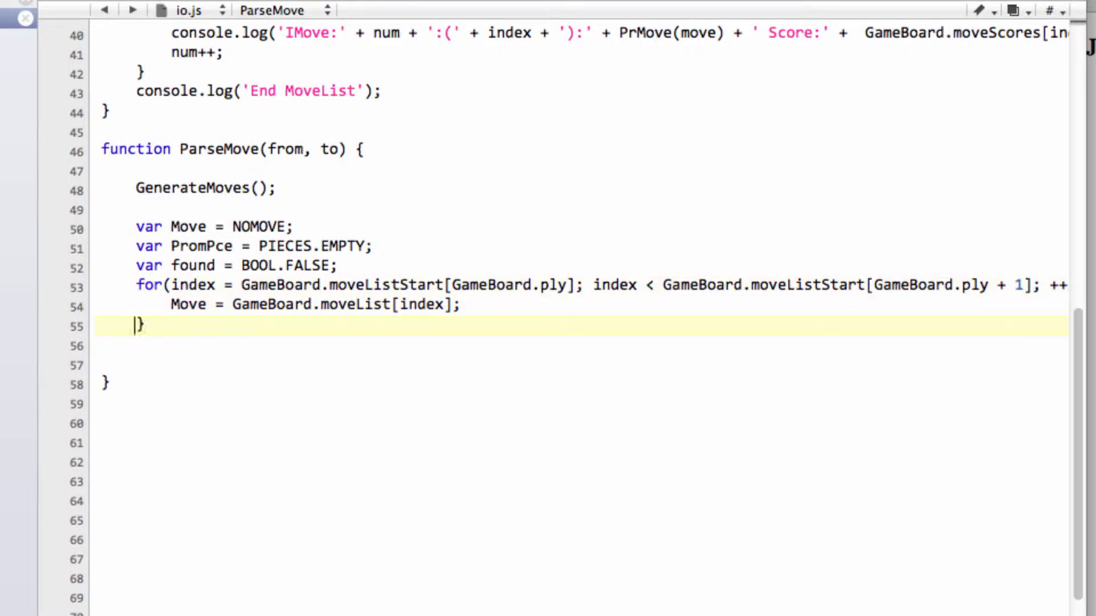
{"action": "left_click", "coordinate": [593, 285]}
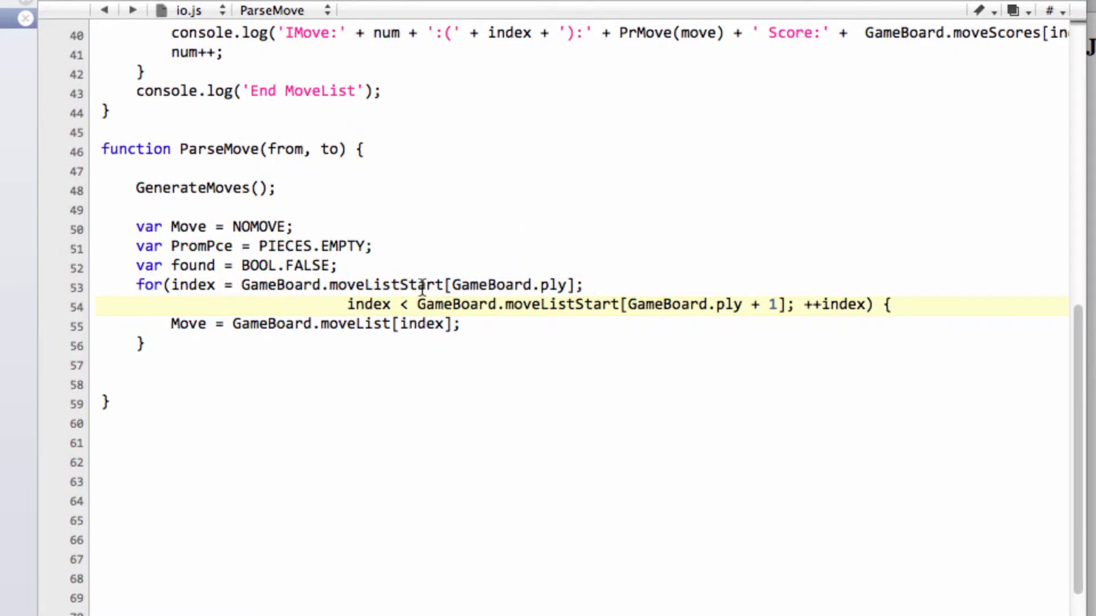
{"action": "double_click", "coordinate": [387, 285]}
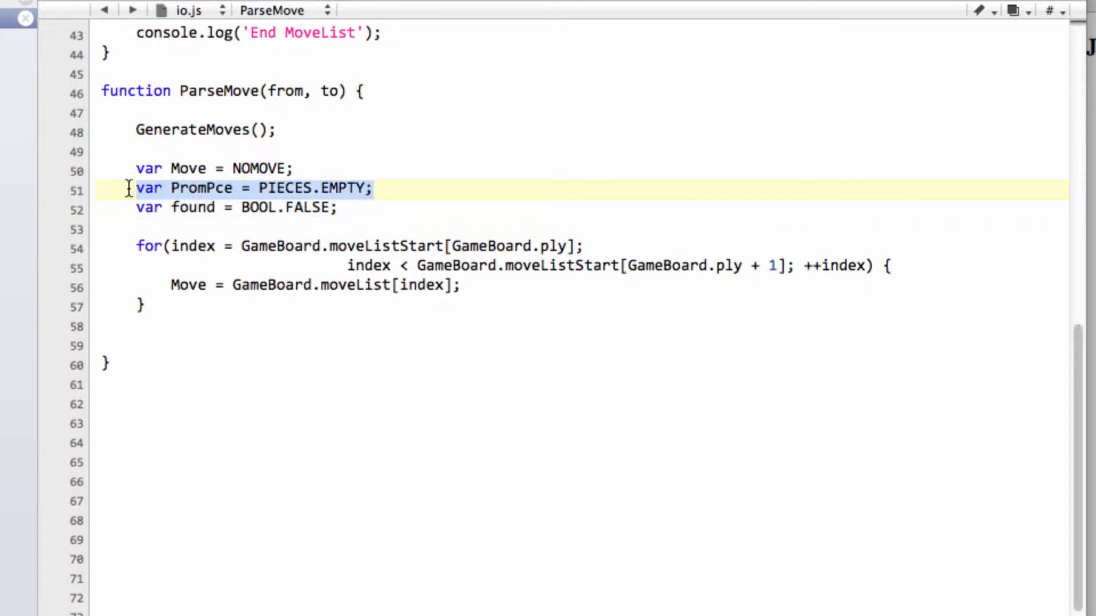
{"action": "left_click", "coordinate": [311, 169]}
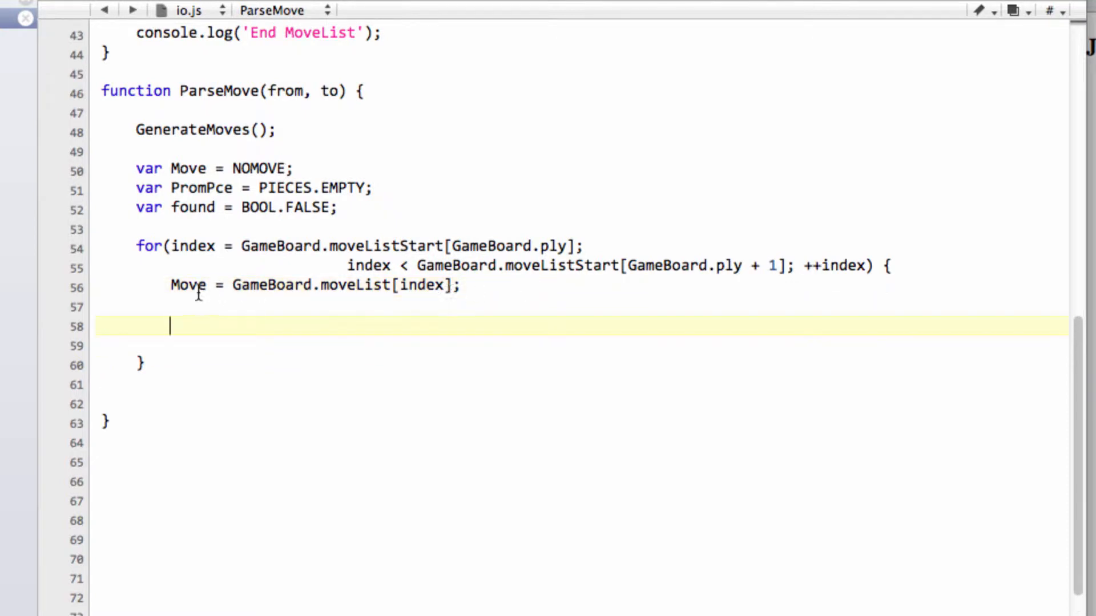
{"action": "double_click", "coordinate": [189, 285]}
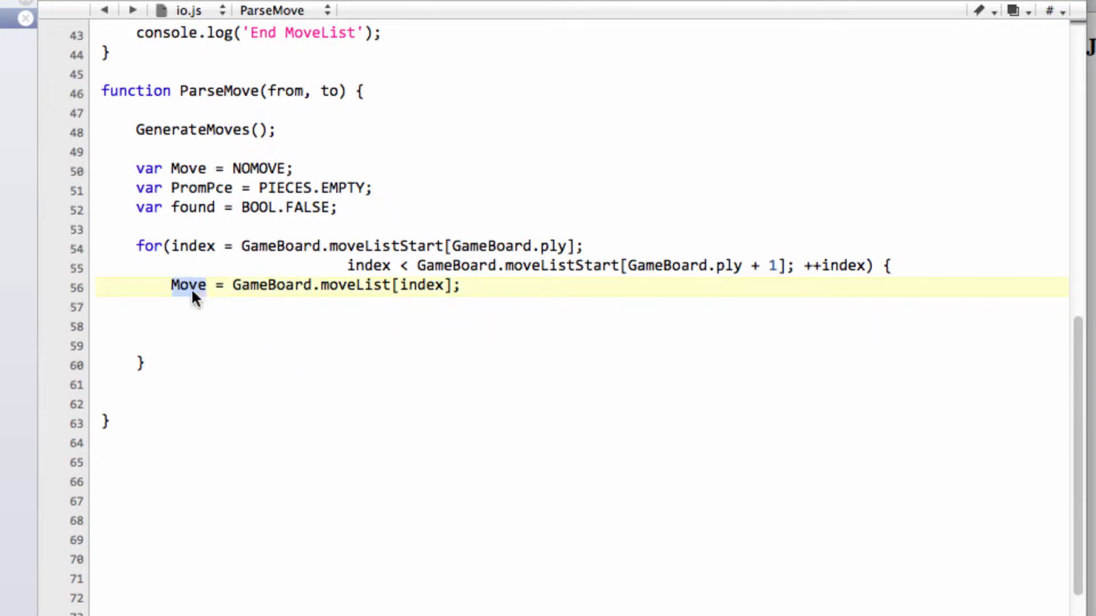
{"action": "left_click", "coordinate": [195, 307]}
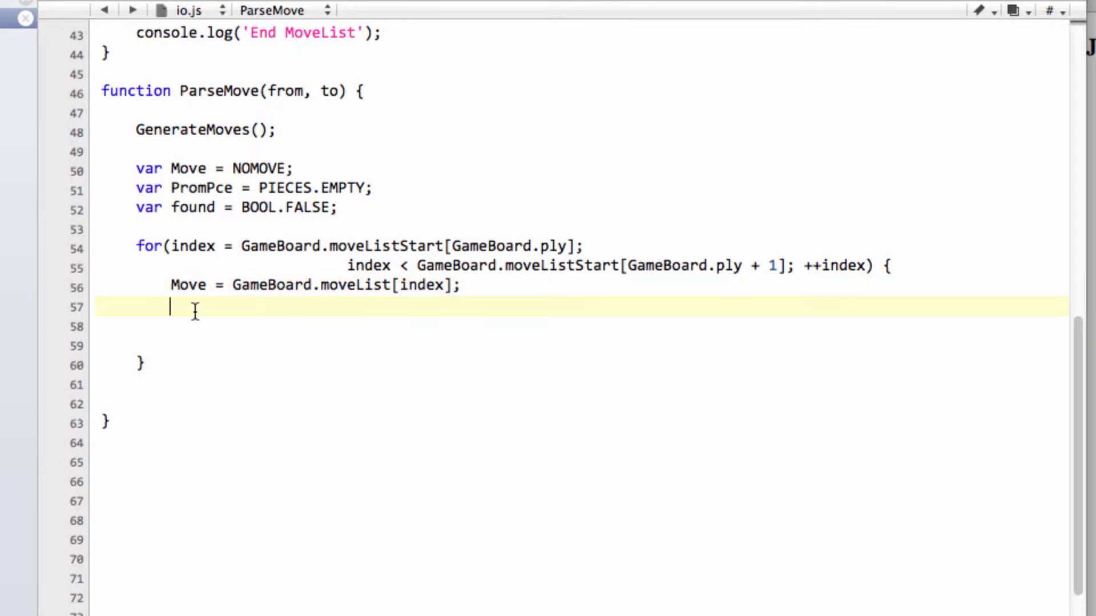
- Add if(FROMSQ(Move) == from && TOSQ(Move) == to) setting found = BOOL.TRUE
{"action": "type", "text": "if("}
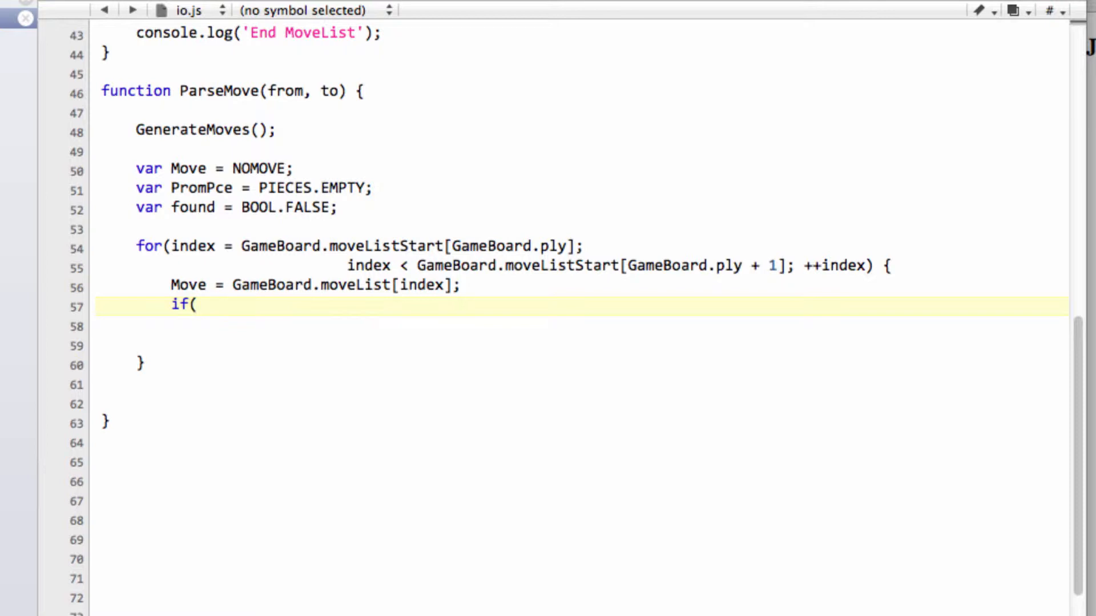
{"action": "type", "text": "FROMSQ("}
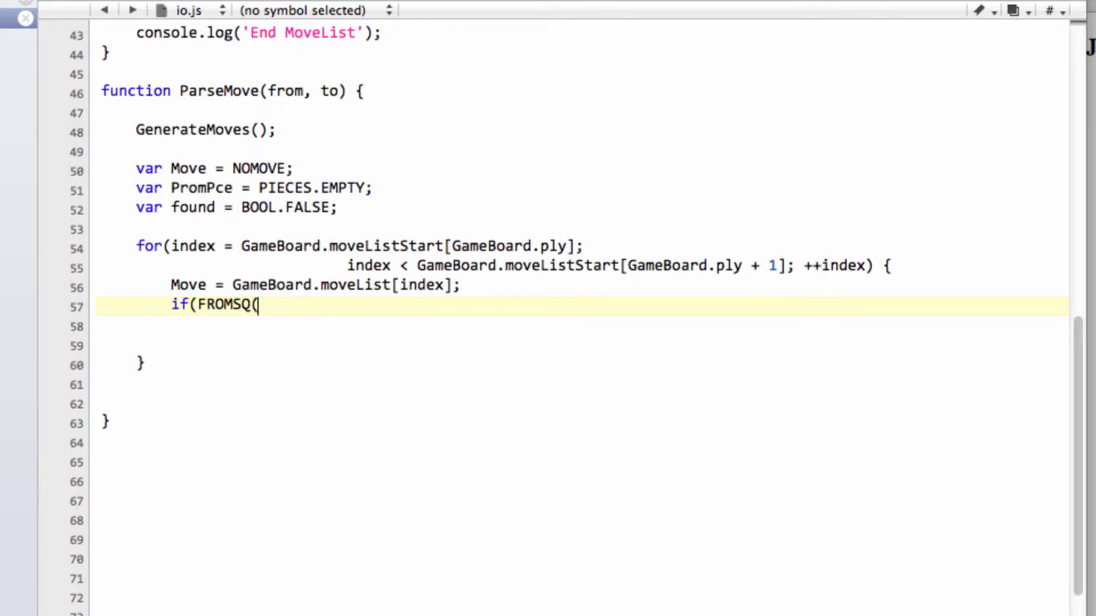
{"action": "type", "text": "Move)"}
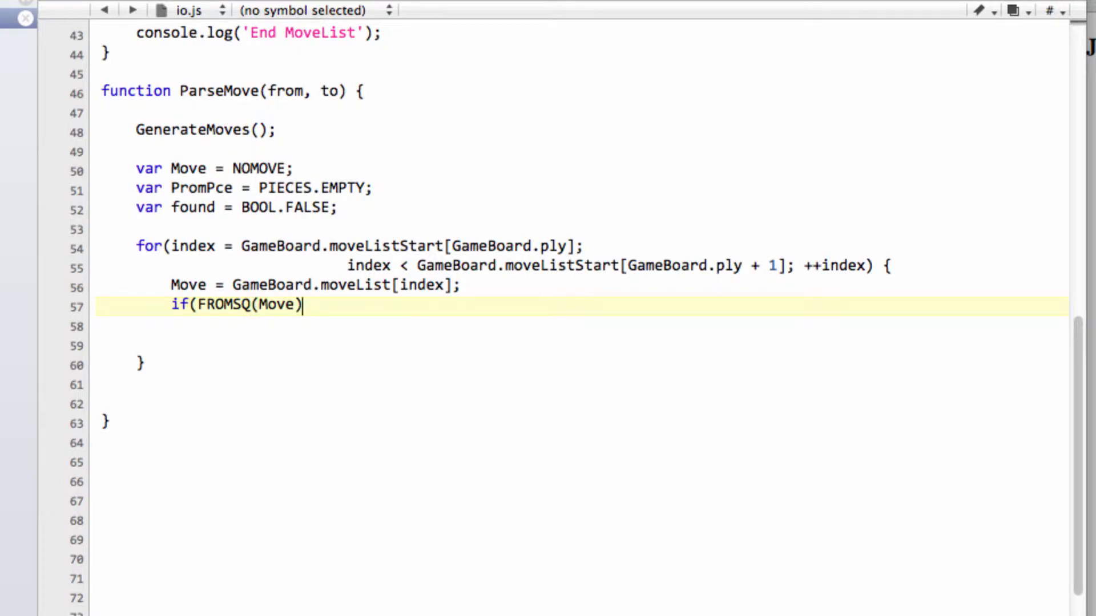
{"action": "type", "text": "== from"}
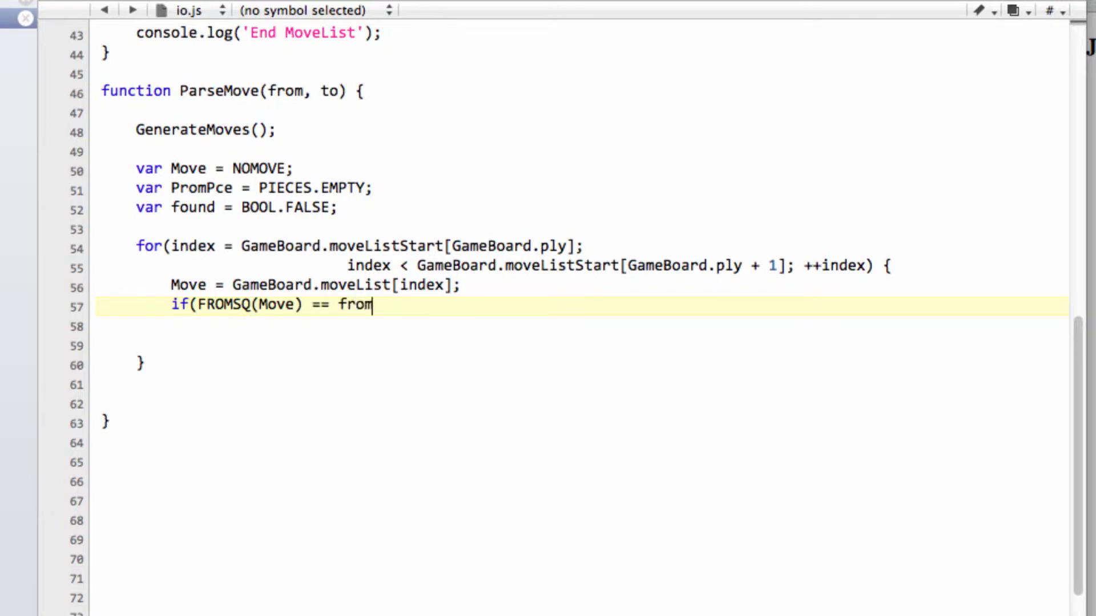
{"action": "type", "text": "\" \""}
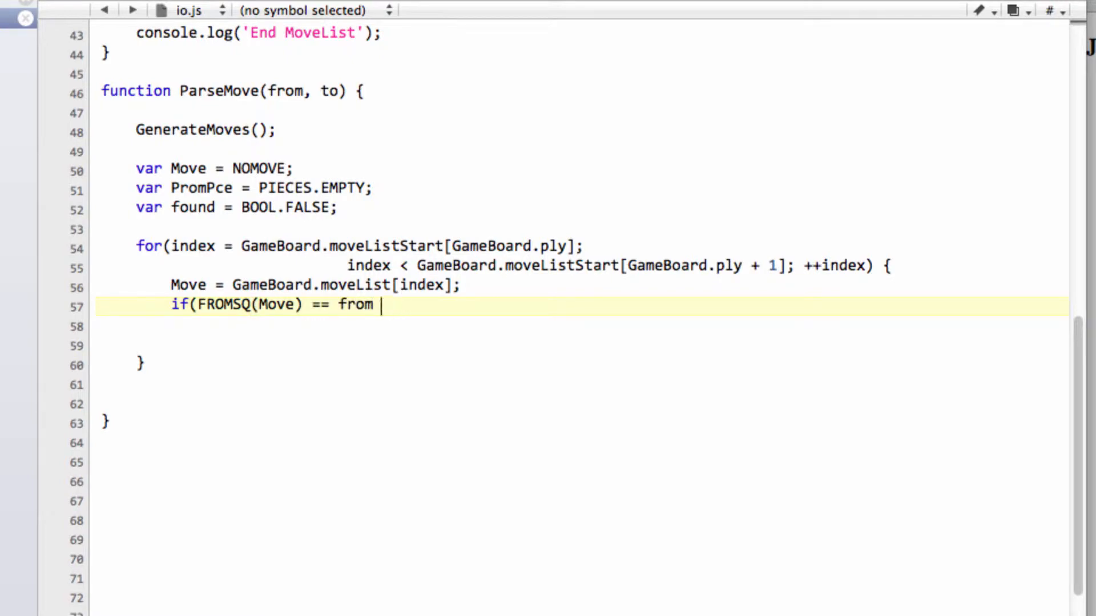
{"action": "type", "text": "&&"}
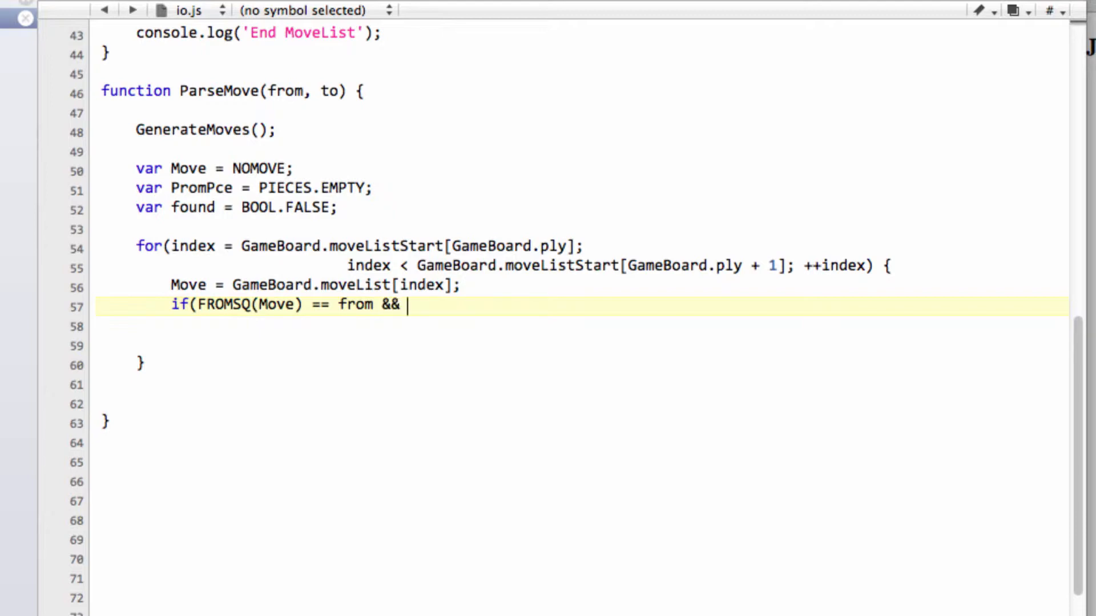
{"action": "type", "text": "TOSQ(Move)"}
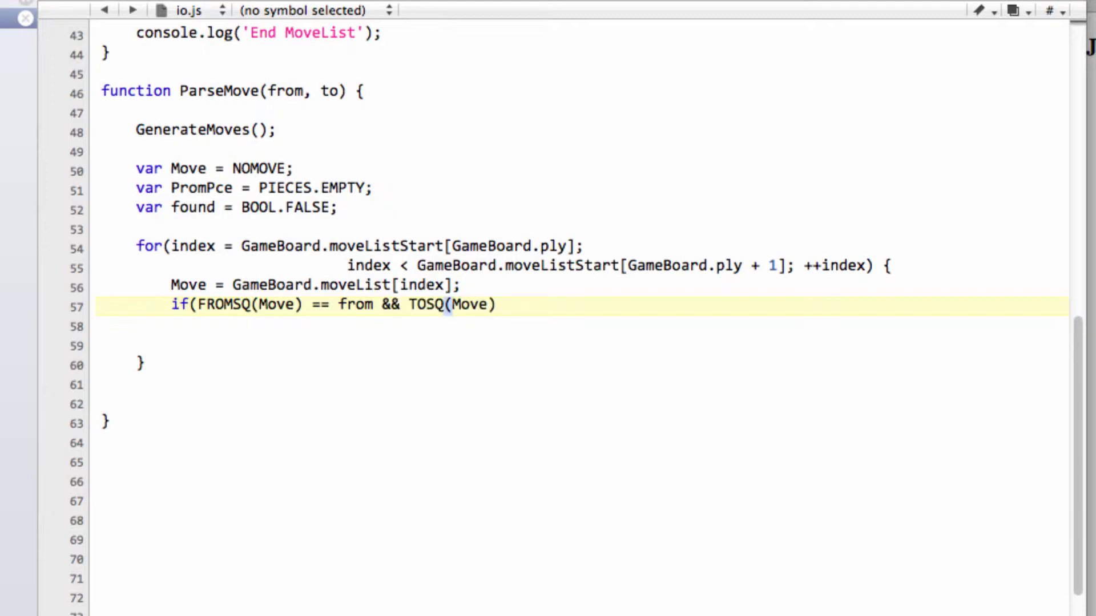
{"action": "type", "text": "== to) {"}
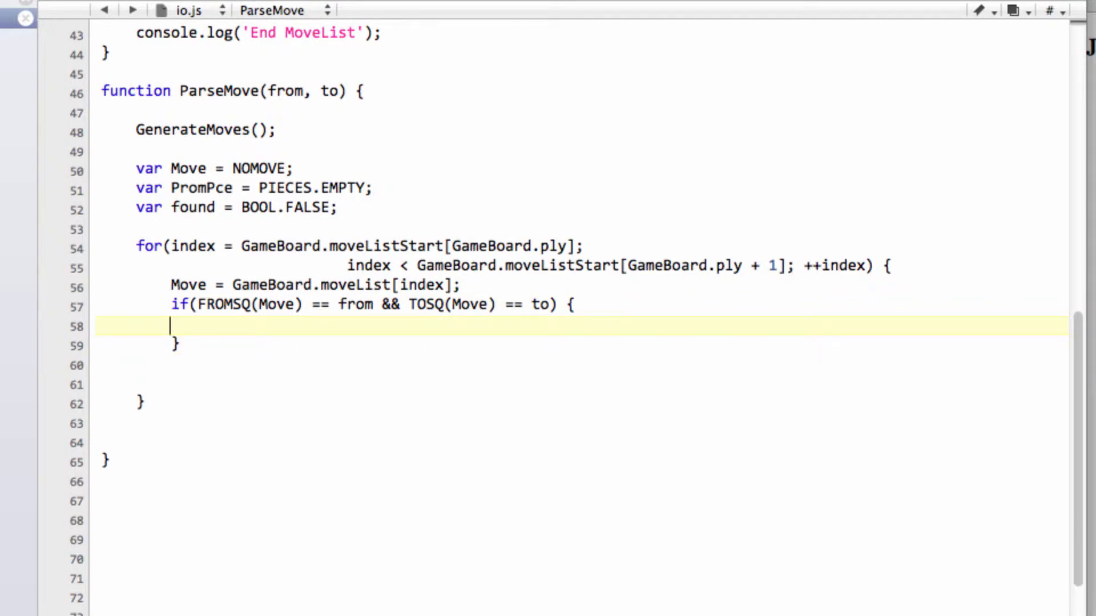
{"action": "key", "text": "Tab"}
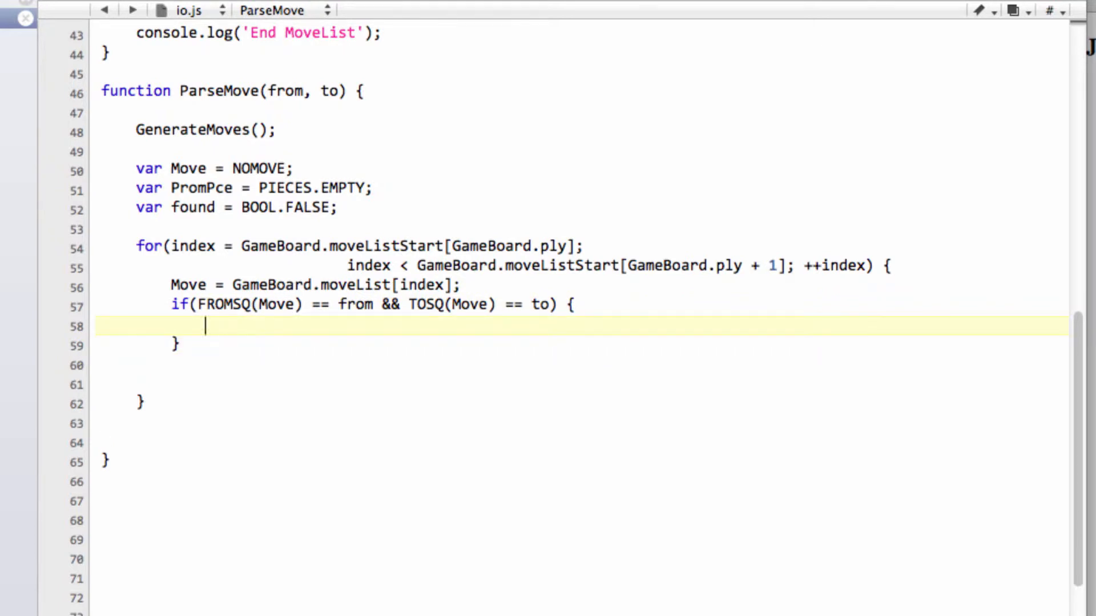
{"action": "type", "text": "found ="}
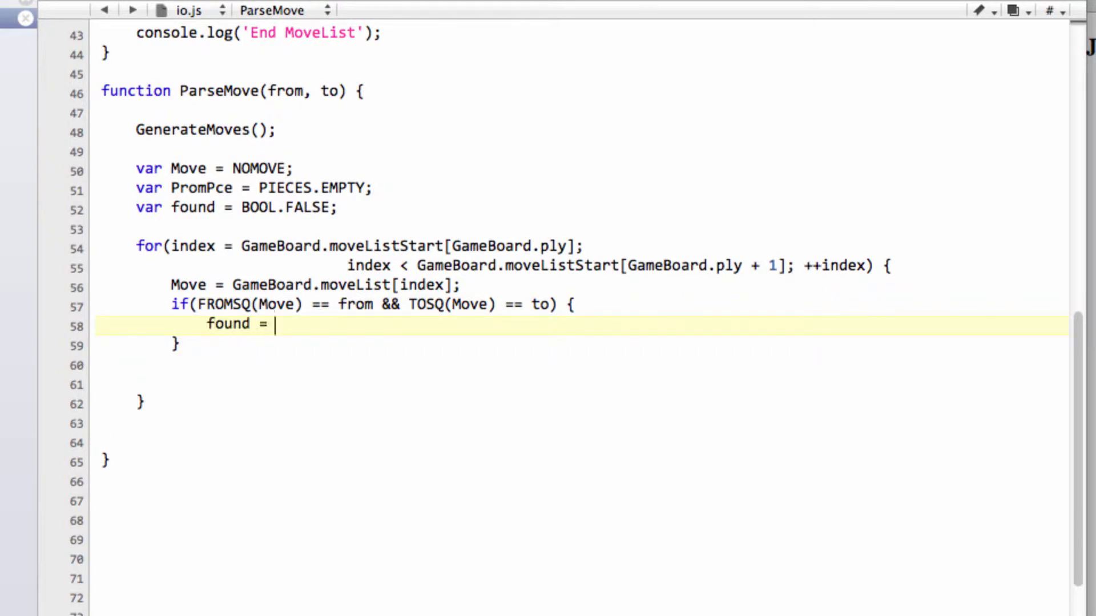
{"action": "type", "text": "BOOL.TRUE;"}
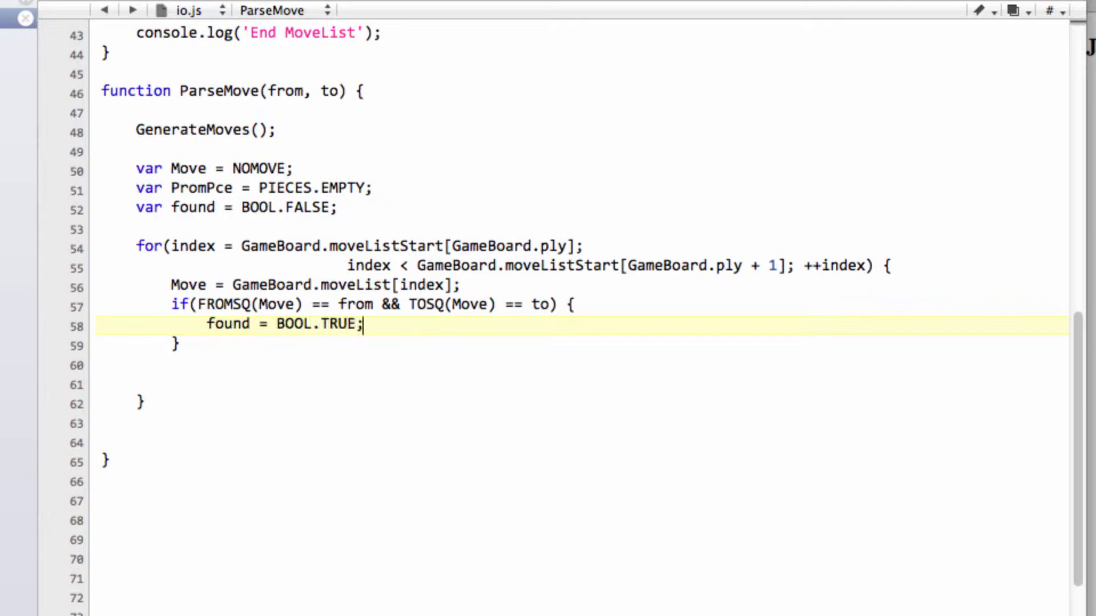
{"action": "mouse_move", "coordinate": [665, 309]}
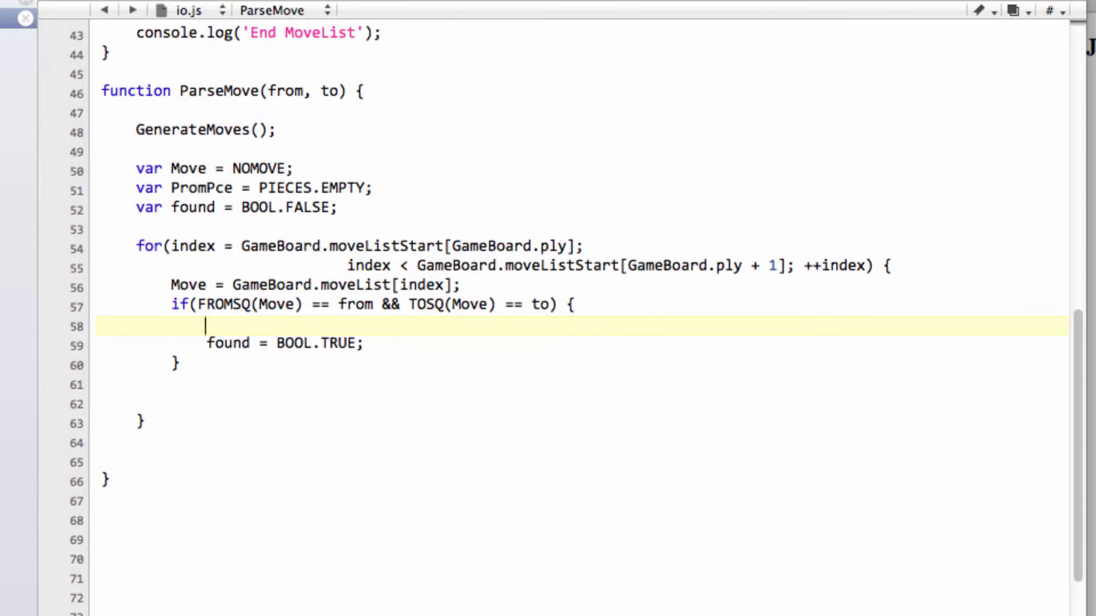
- Assign PromPce = PROMOTED(Move) and add a nested if checking PromPce against PIECES.EMPTY
{"action": "type", "text": "if("}
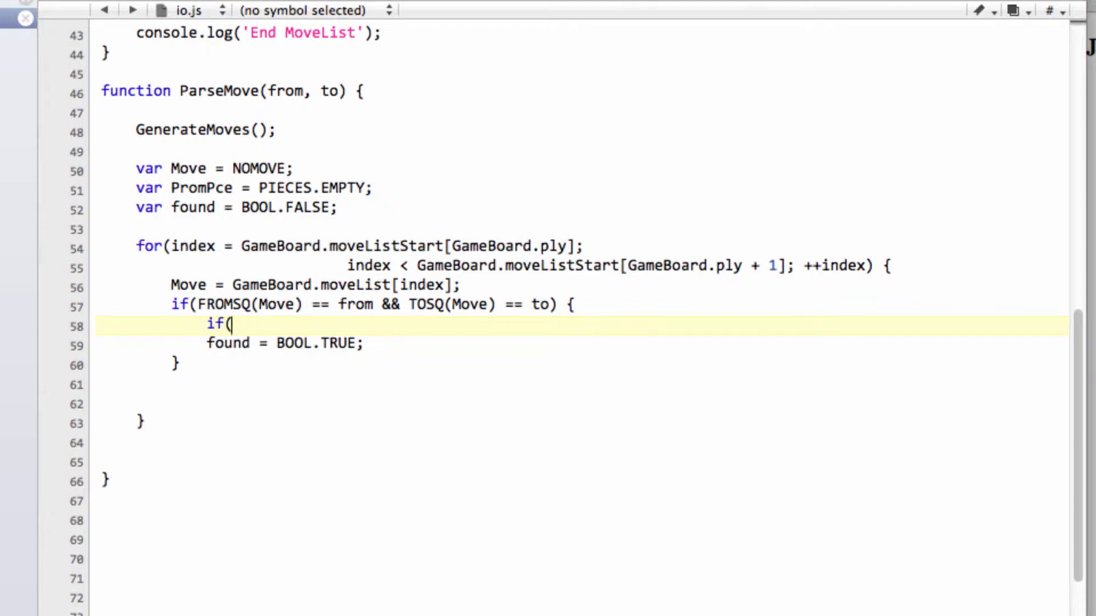
{"action": "type", "text": "P"}
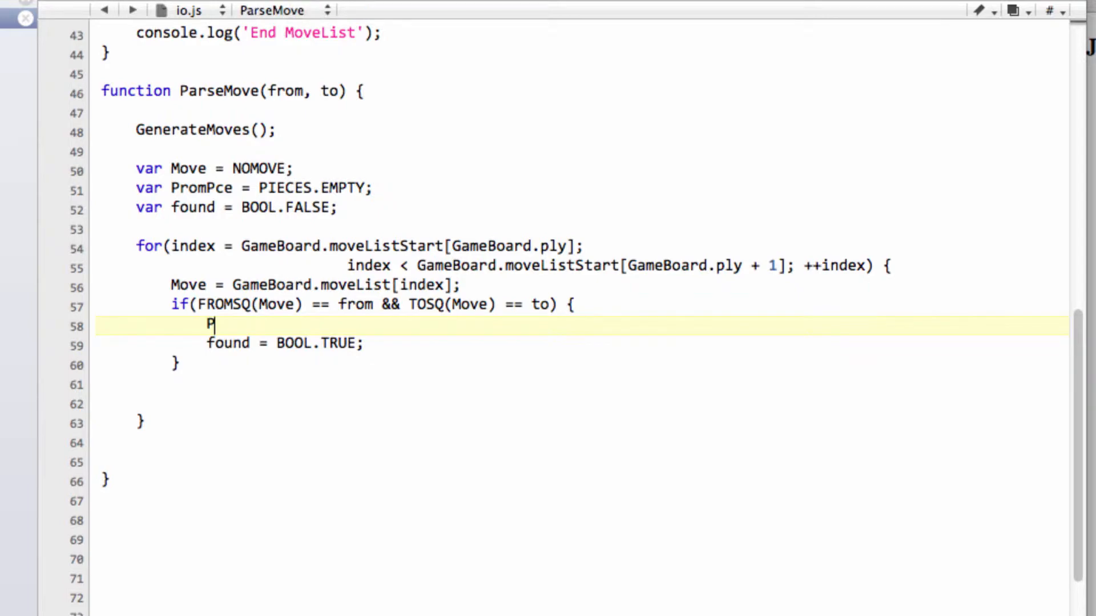
{"action": "type", "text": "romPce ="}
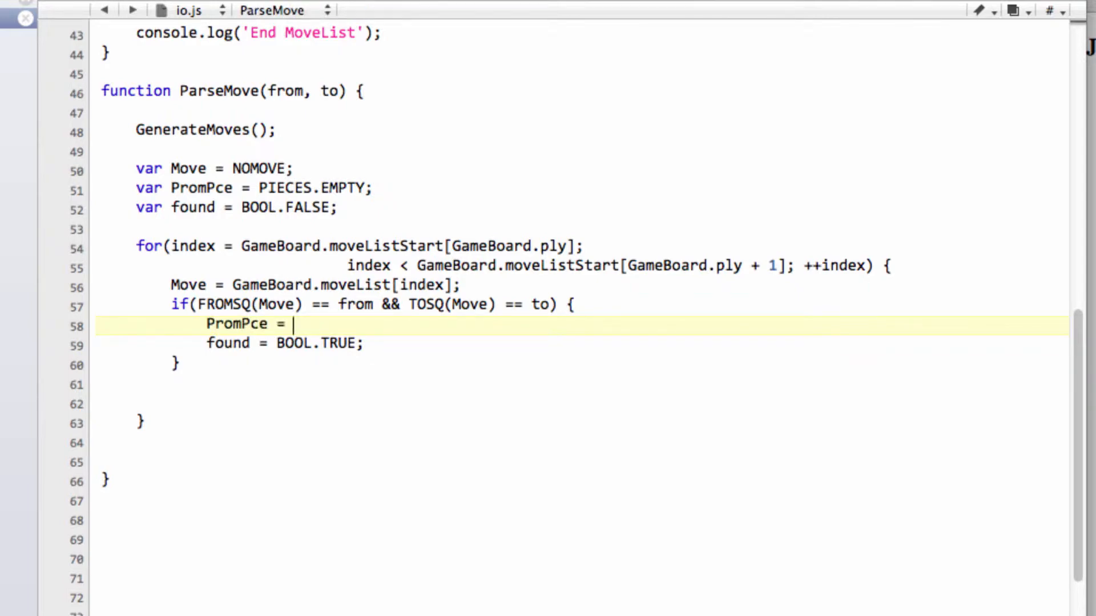
{"action": "type", "text": "PROMOTE"}
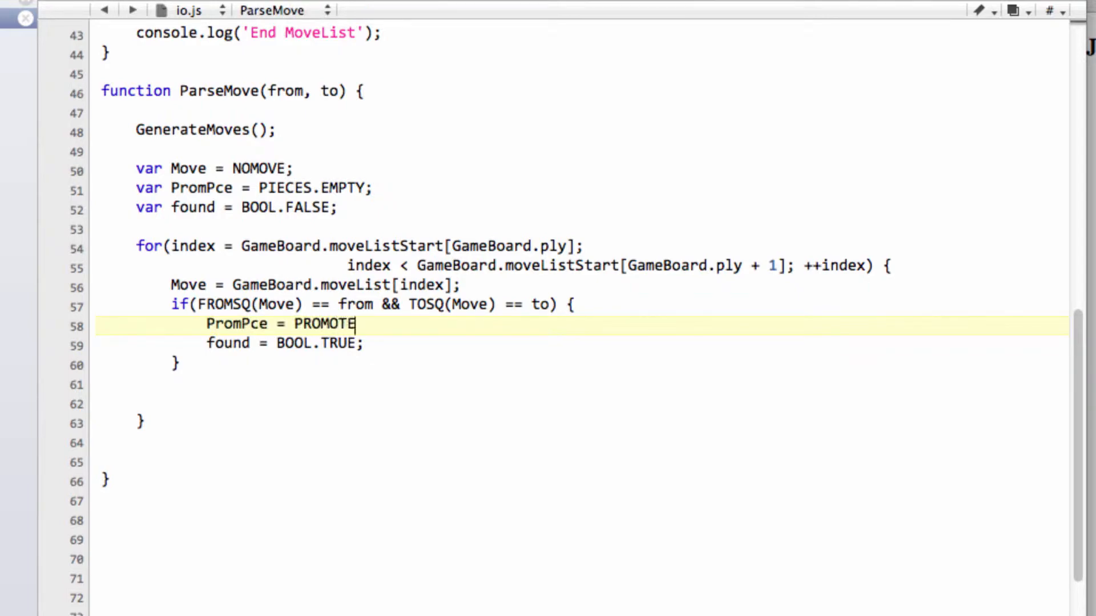
{"action": "type", "text": "D(Move);"}
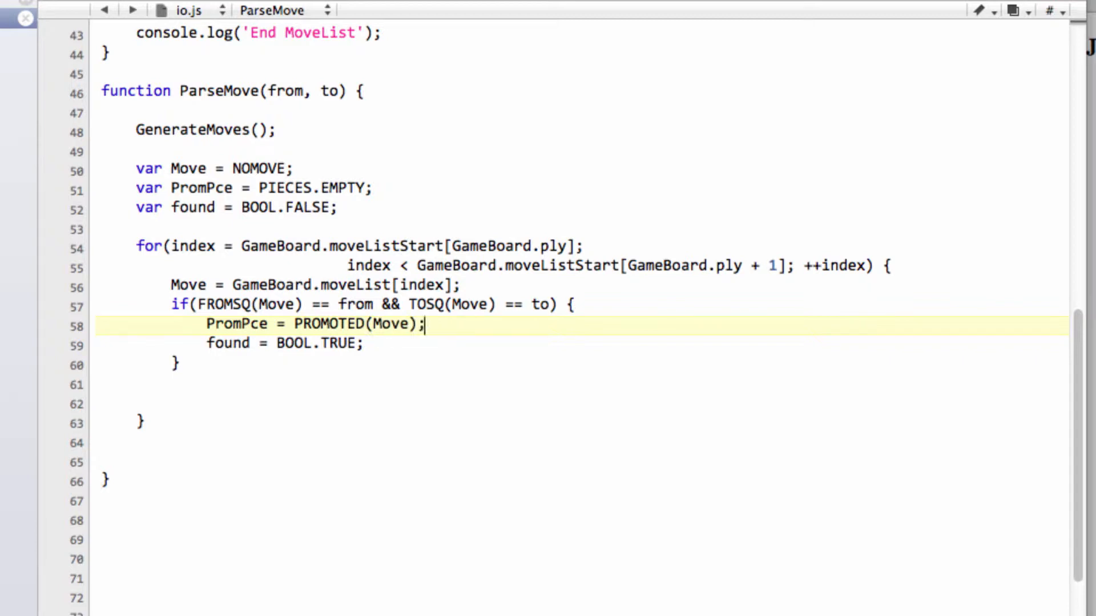
{"action": "type", "text": "if(PromPce !="}
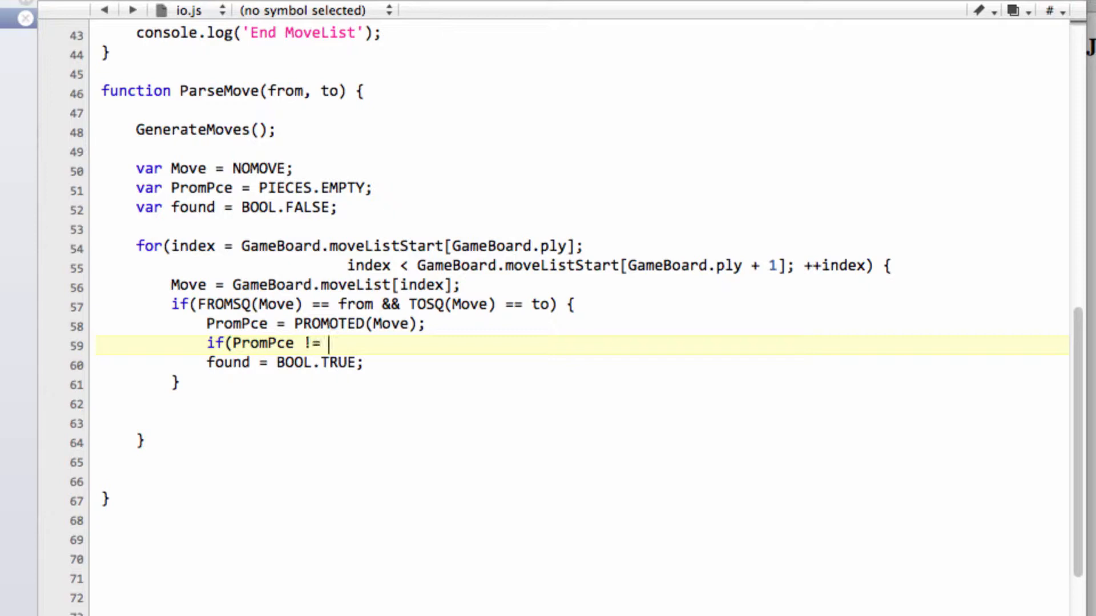
{"action": "type", "text": "PIECES.EOT"}
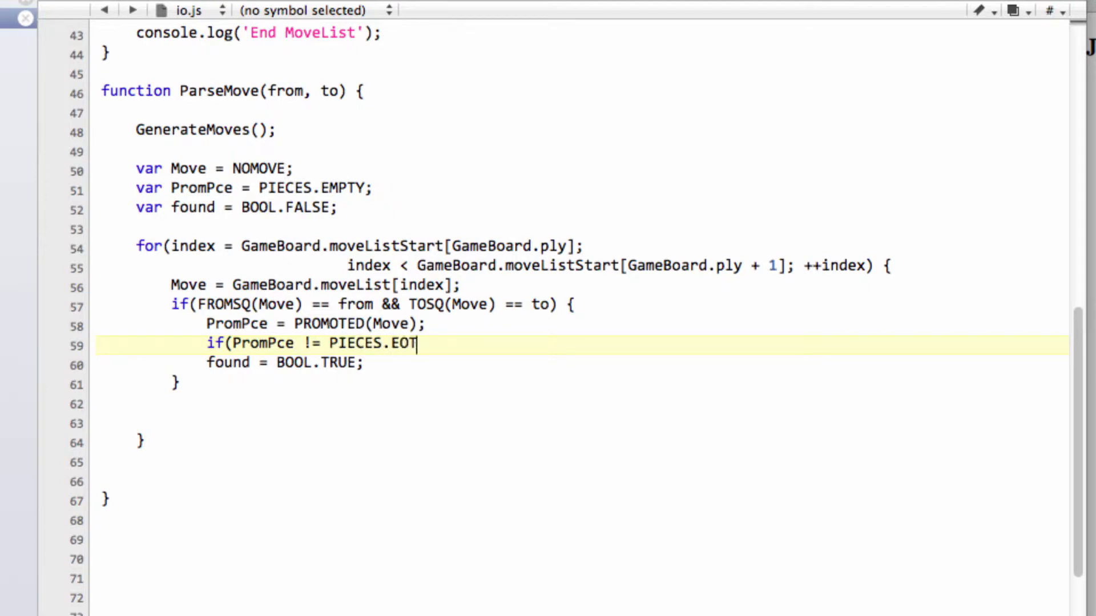
{"action": "type", "text": "MPTY"}
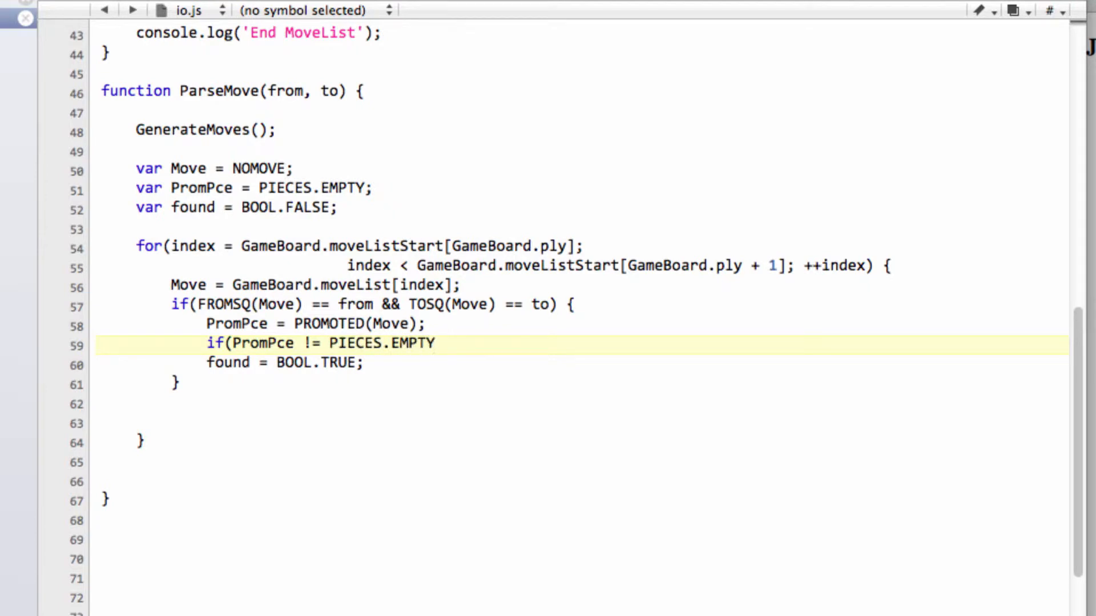
{"action": "type", "text": "{"}
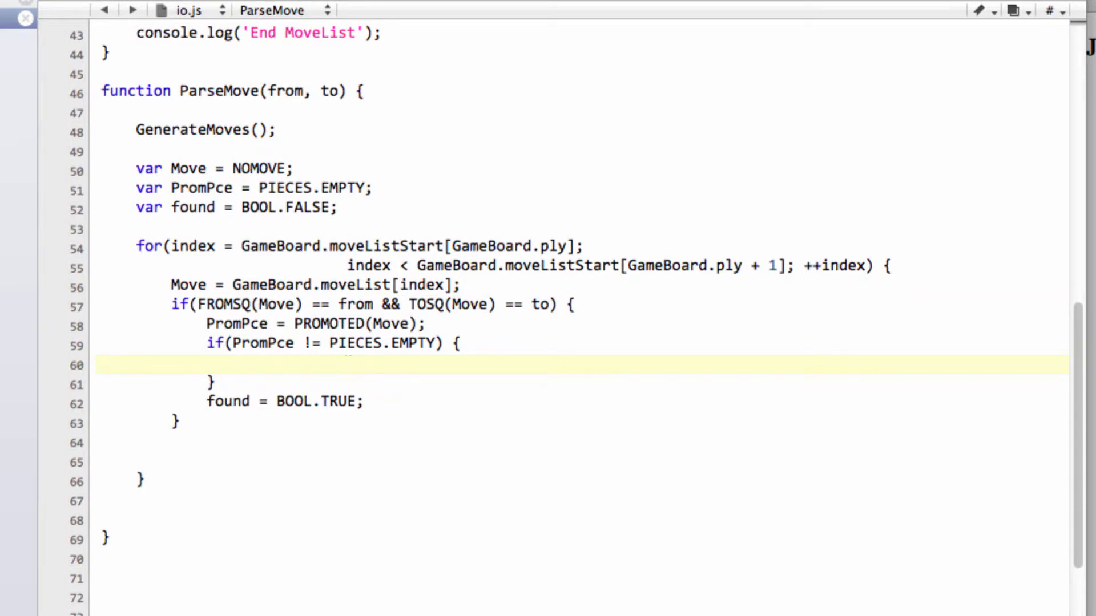
- Accept only wQ promotion when WHITE to move or bQ promotion when BLACK to move before setting found
{"action": "type", "text": "if("}
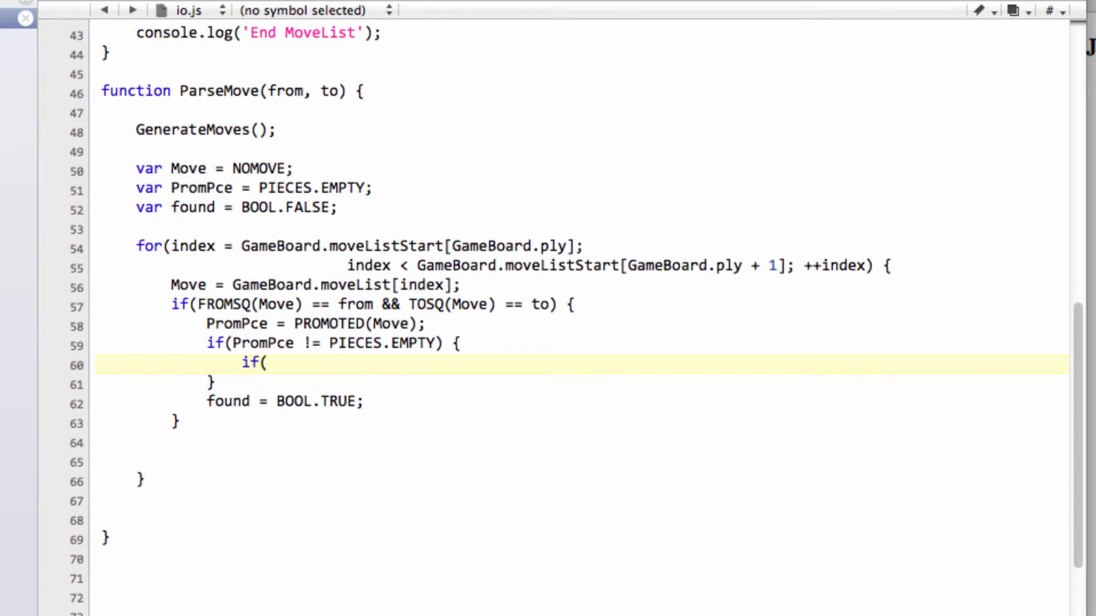
{"action": "left_click", "coordinate": [264, 362]}
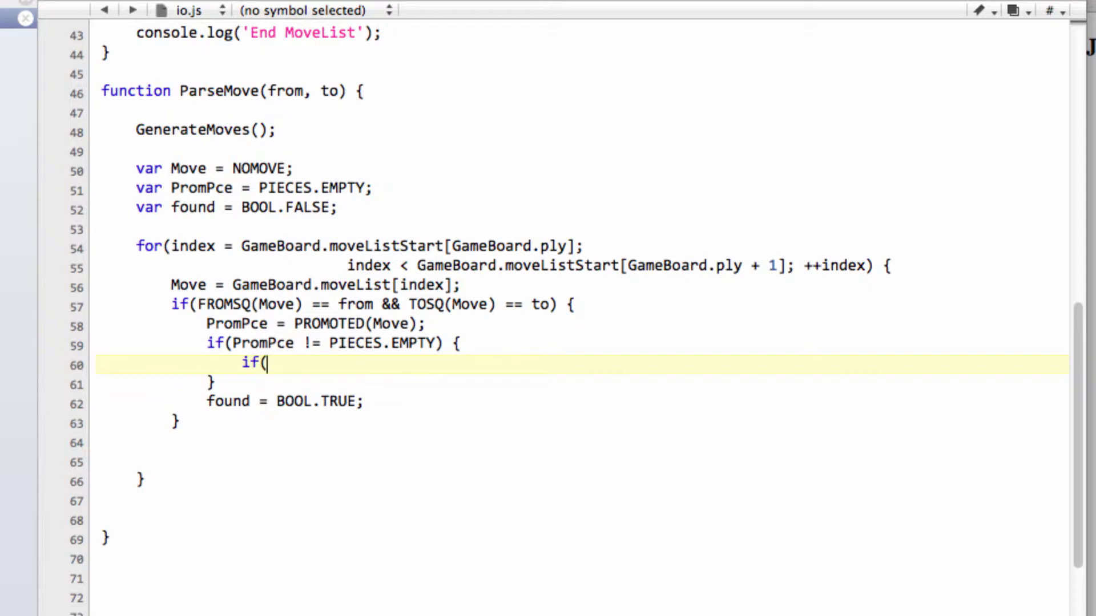
{"action": "type", "text": "PromPce =="}
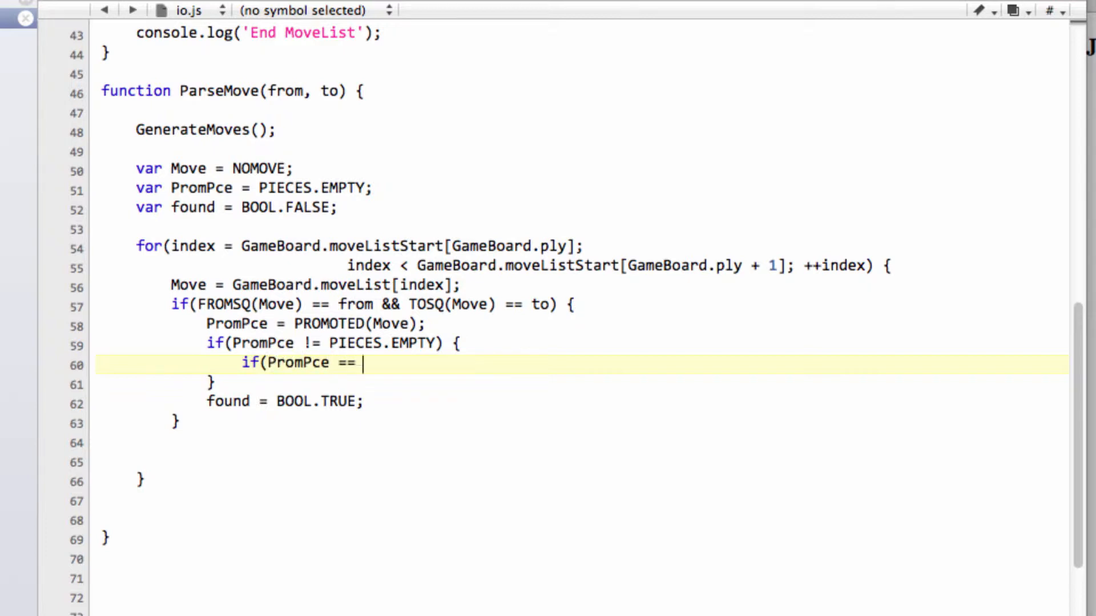
{"action": "type", "text": "PIECES.wQ"}
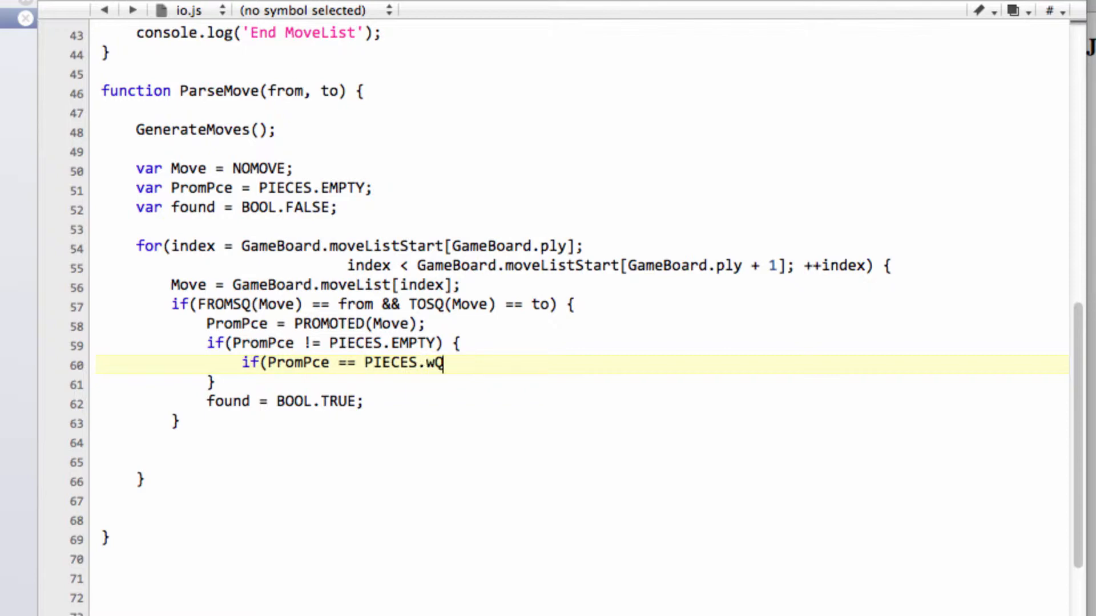
{"action": "type", "text": "&&"}
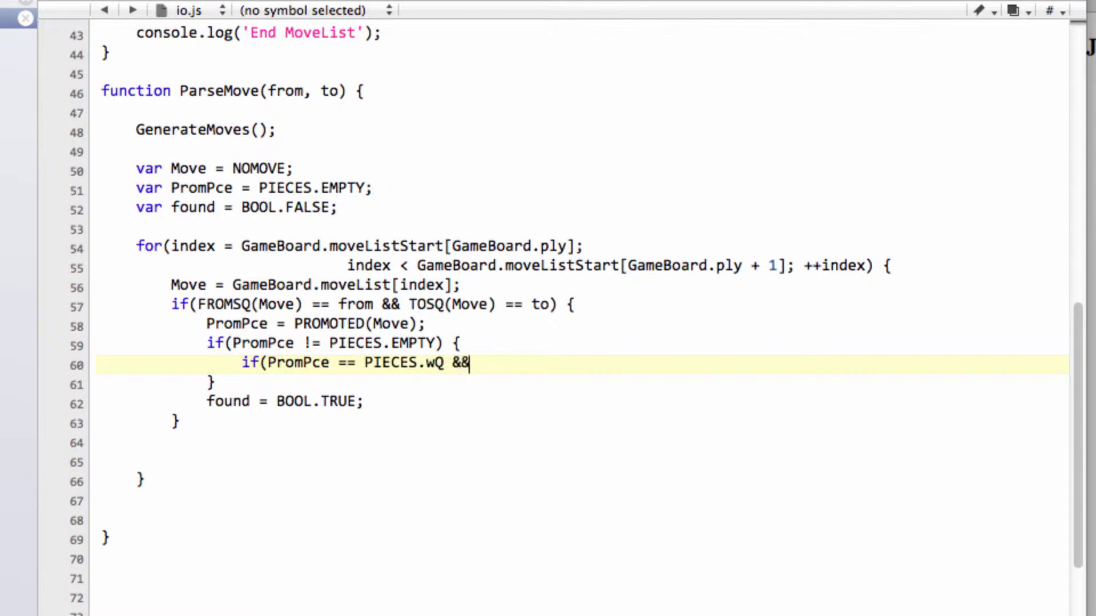
{"action": "type", "text": "GameB"}
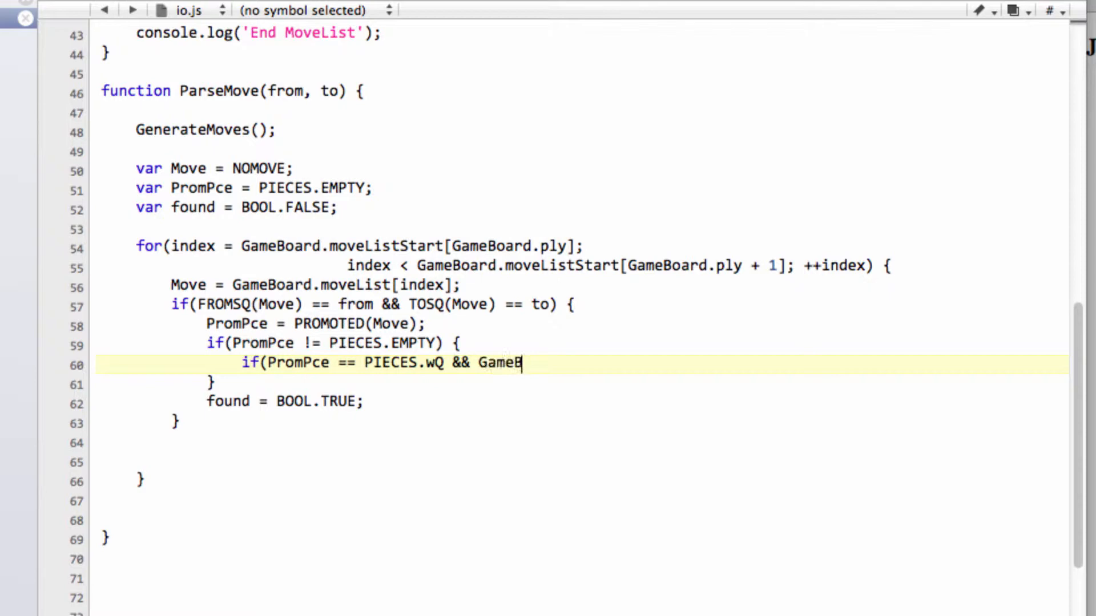
{"action": "type", "text": "oard.side ="}
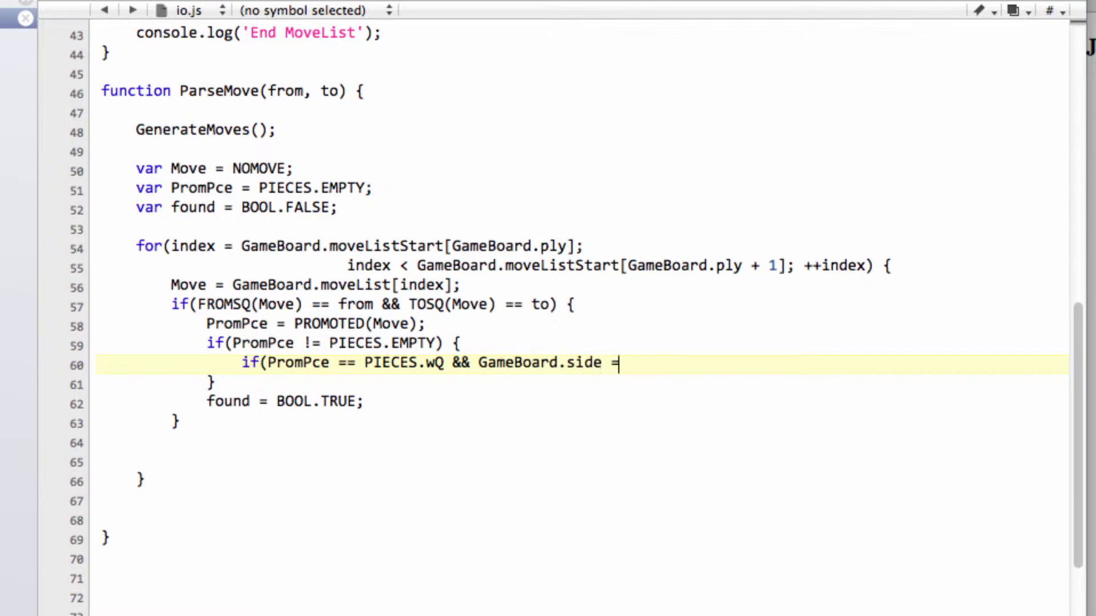
{"action": "type", "text": "= COLOURS.WHITE)"}
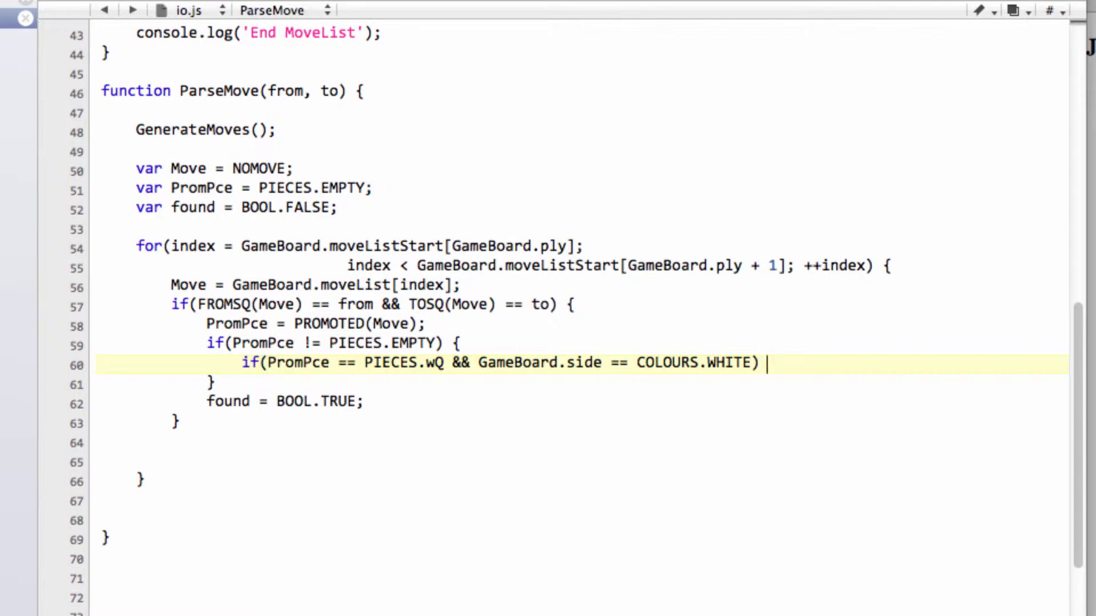
{"action": "type", "text": "||"}
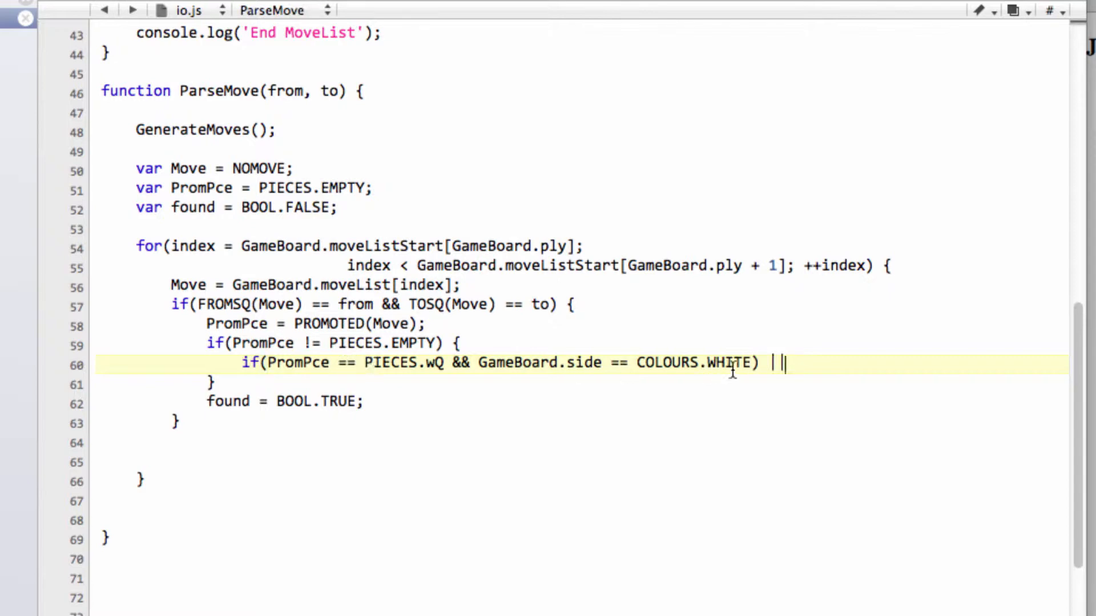
{"action": "left_click_drag", "start_coordinate": [761, 363], "coordinate": [263, 363]}
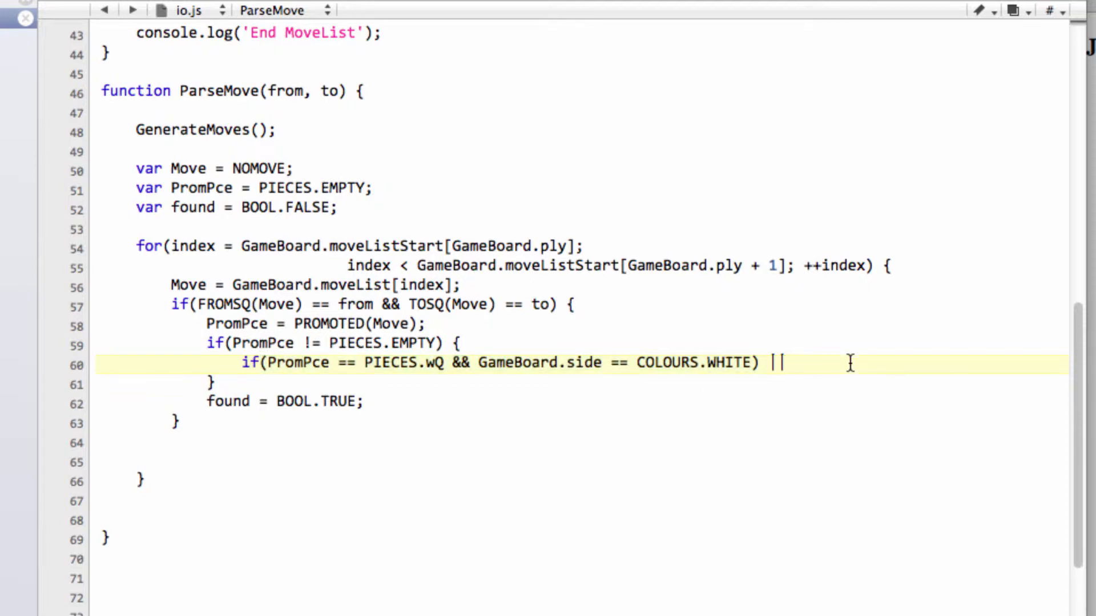
{"action": "type", "text": "(PromPce == PIECES.wQ && GameBoard.side == COLOURS.WHITE) )"}
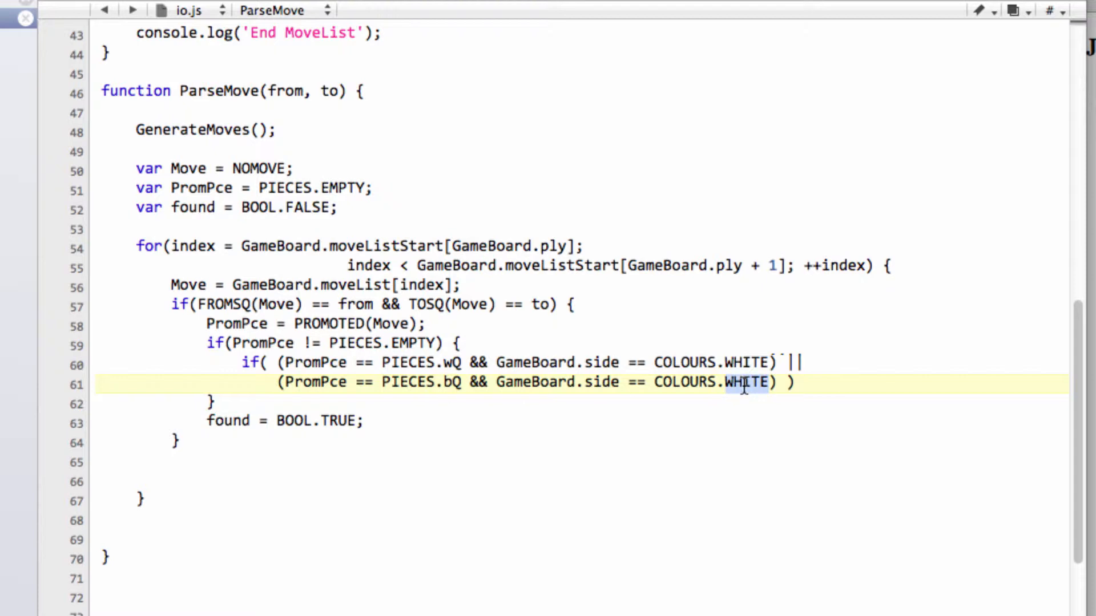
{"action": "type", "text": "BLACK"}
{"action": "type", "text": "found = BOOL.TRUE;"}
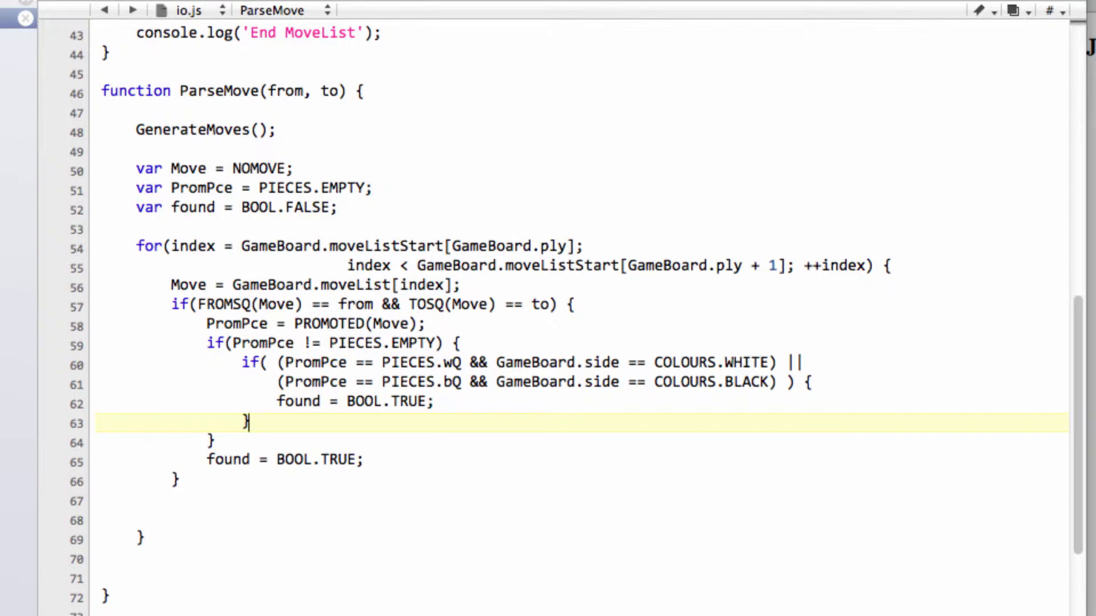
- Add continue; for rejected promotions and break; after the promotion found assignment
{"action": "type", "text": "con"}
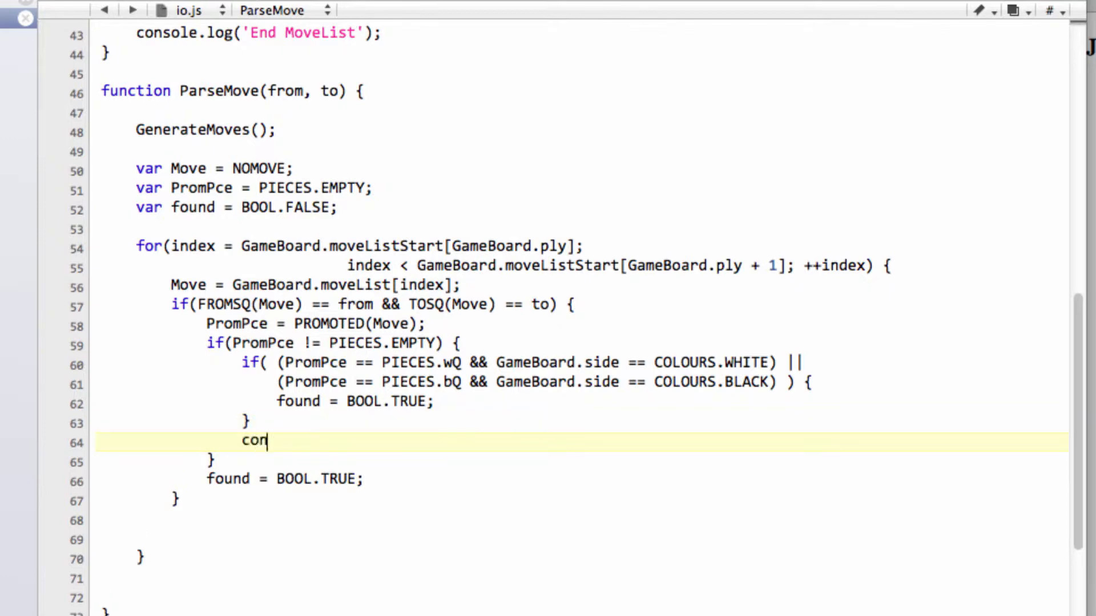
{"action": "type", "text": "tinue;"}
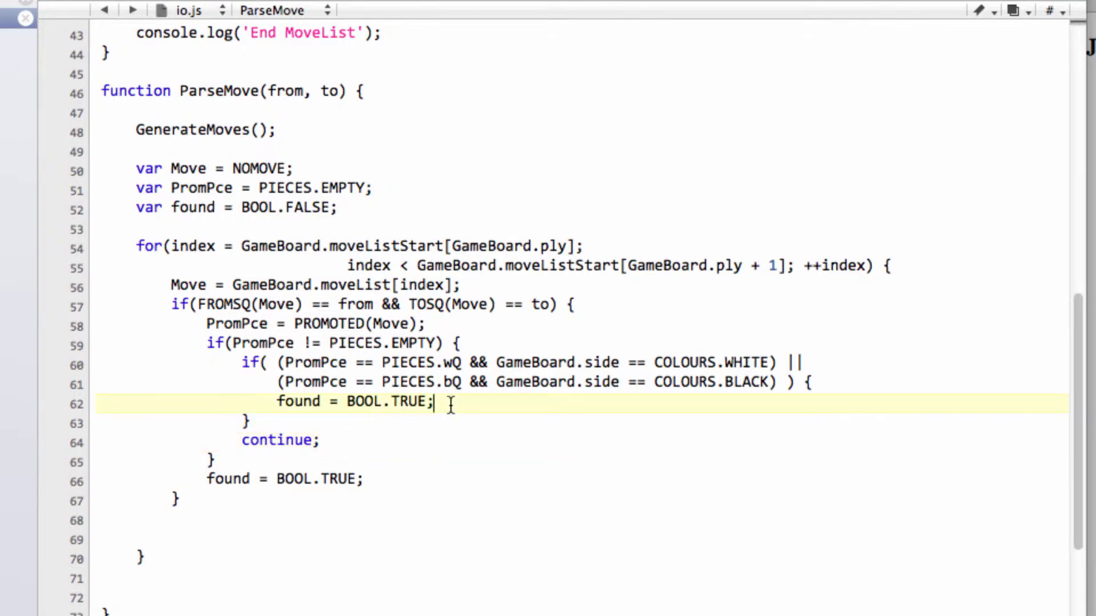
{"action": "type", "text": "break;"}
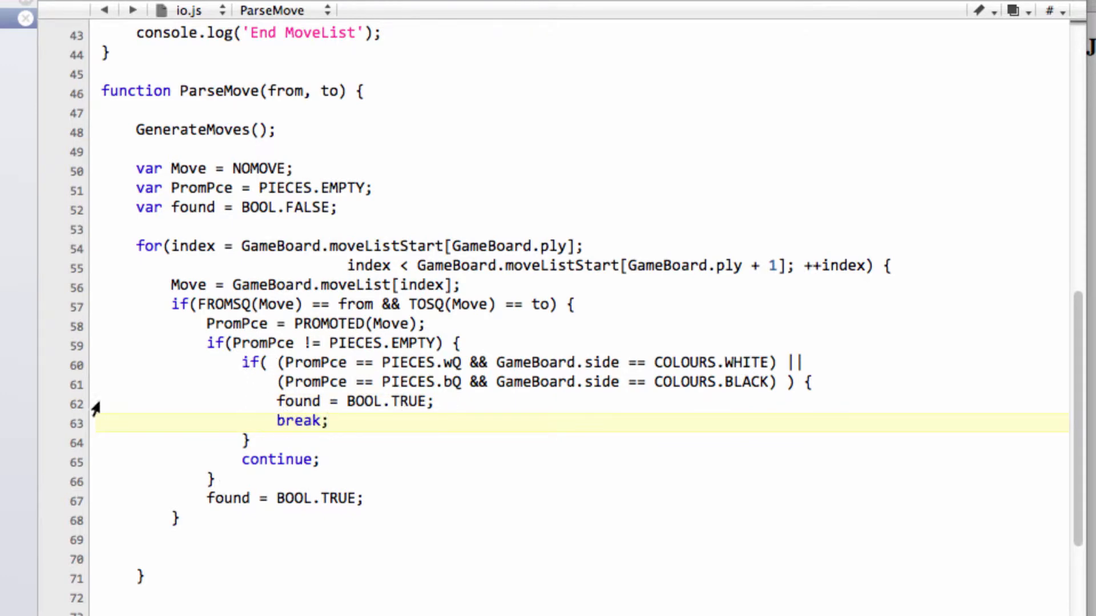
{"action": "left_click", "coordinate": [329, 422]}
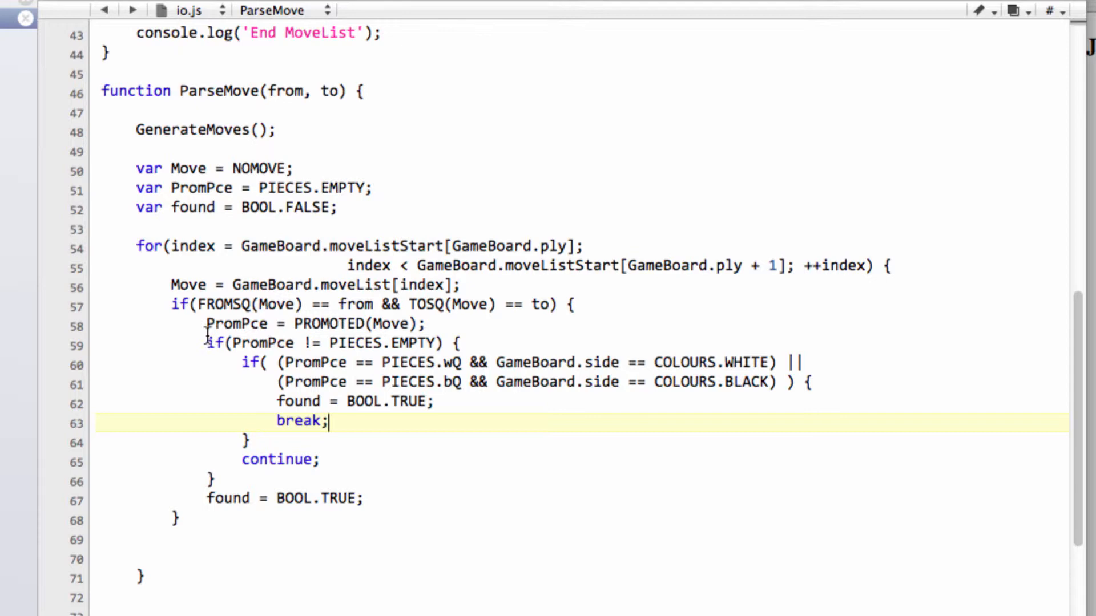
{"action": "double_click", "coordinate": [236, 323]}
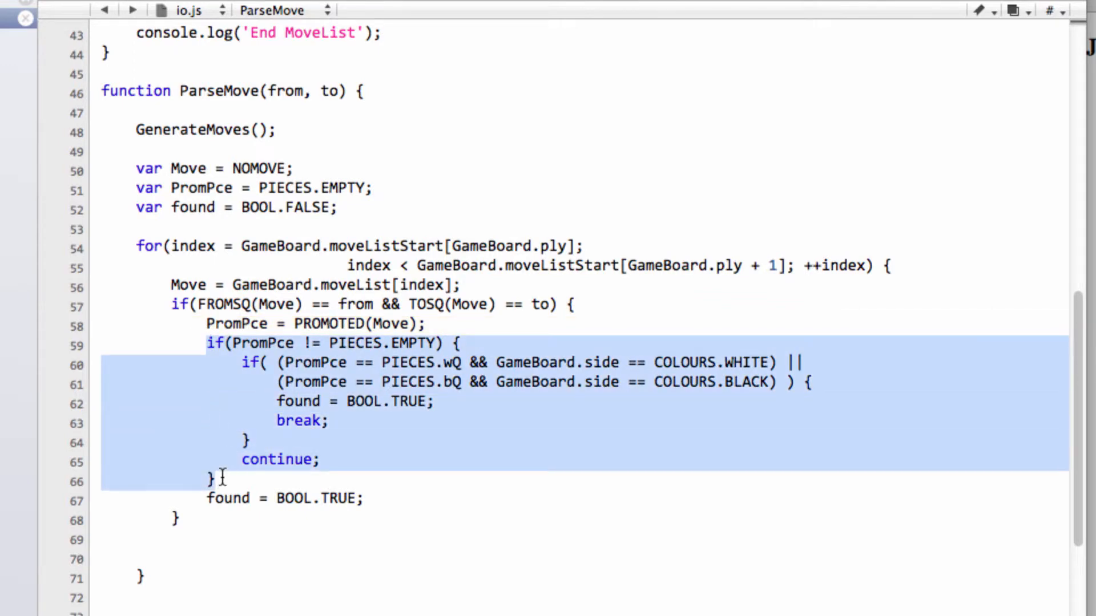
- Add break; after the non-promotion found = BOOL.TRUE and close the loop
{"action": "left_click", "coordinate": [363, 499]}
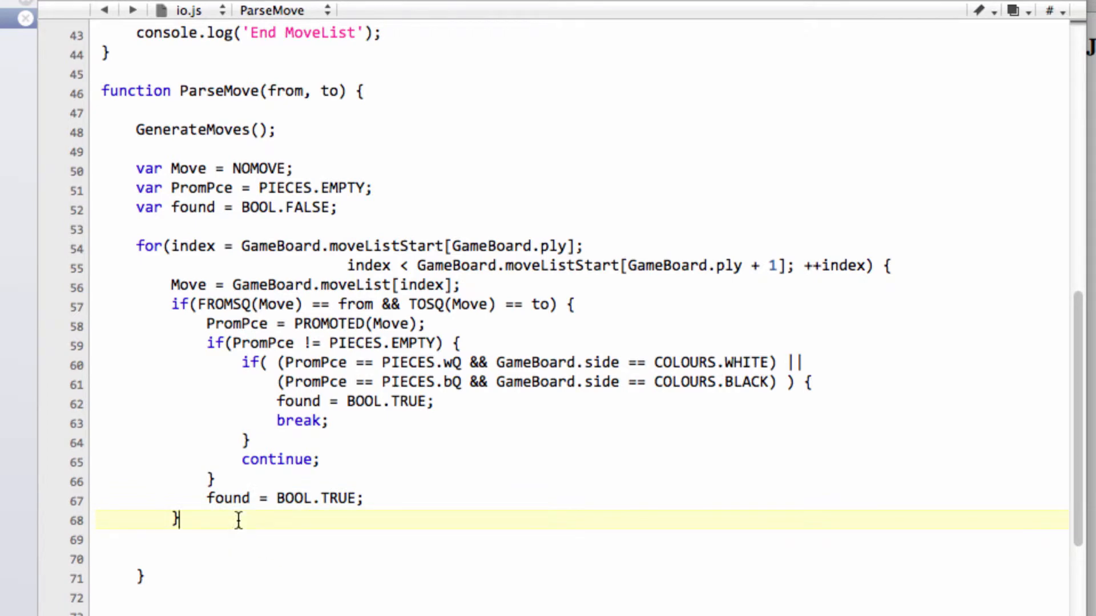
{"action": "mouse_move", "coordinate": [362, 498]}
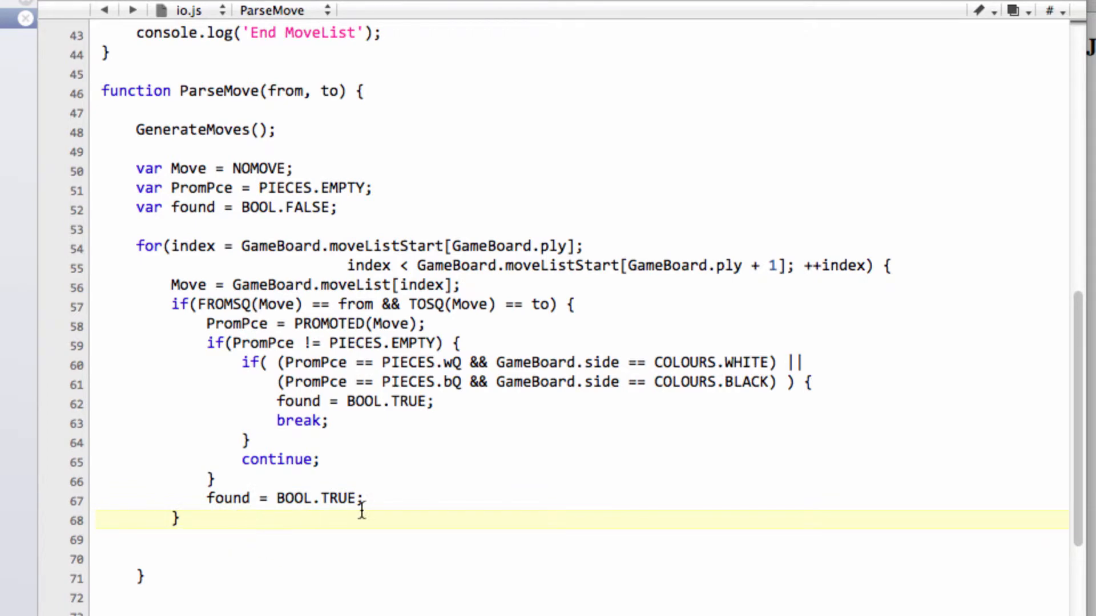
{"action": "type", "text": "brea"}
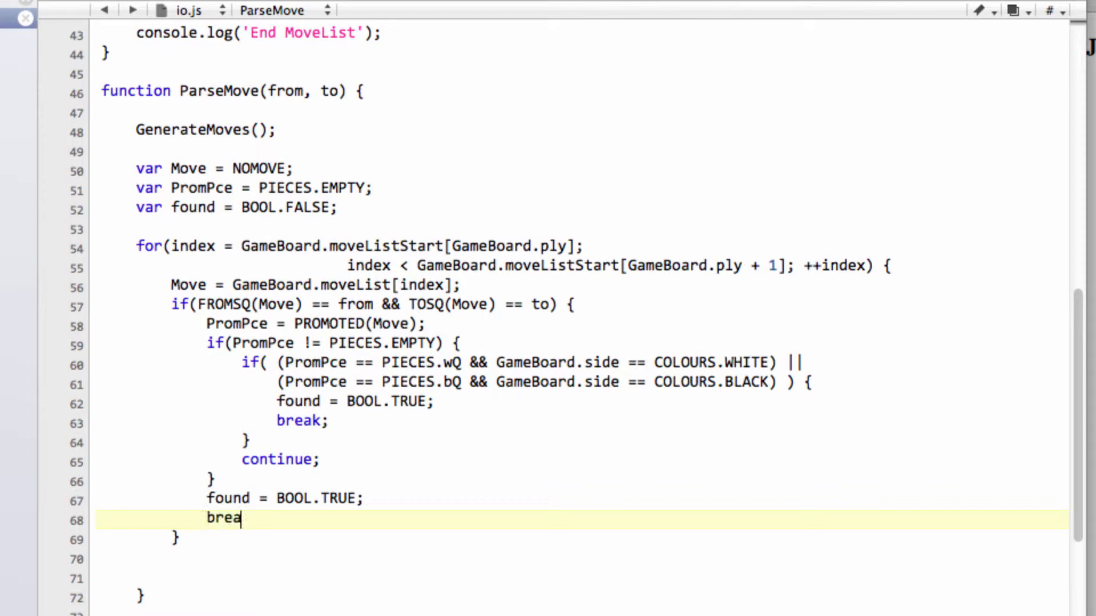
{"action": "type", "text": "k;"}
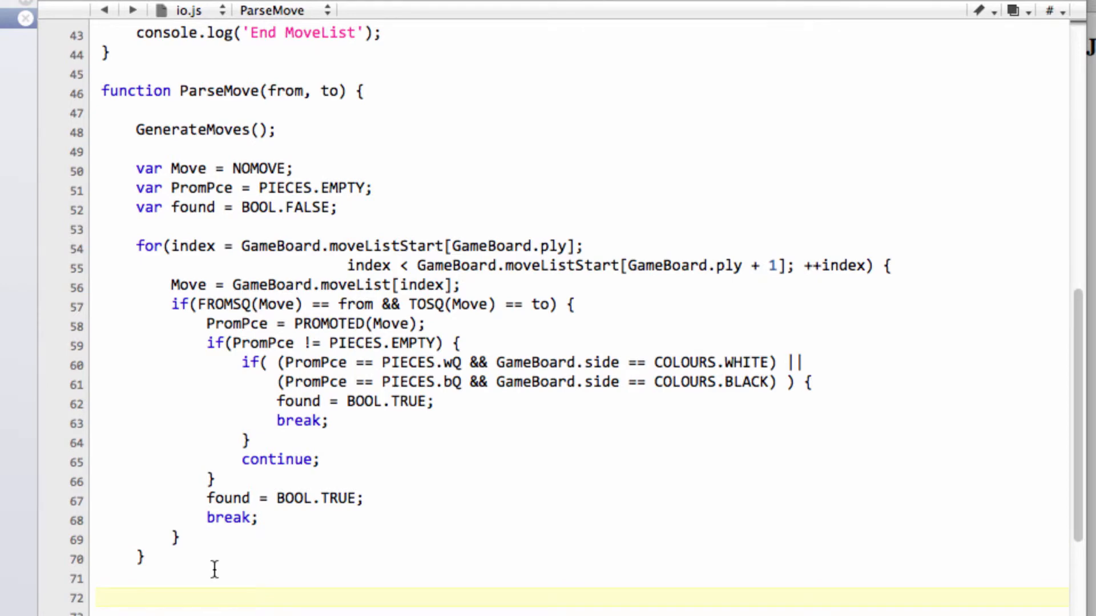
{"action": "scroll", "scroll_direction": "down", "scroll_amount": 3}
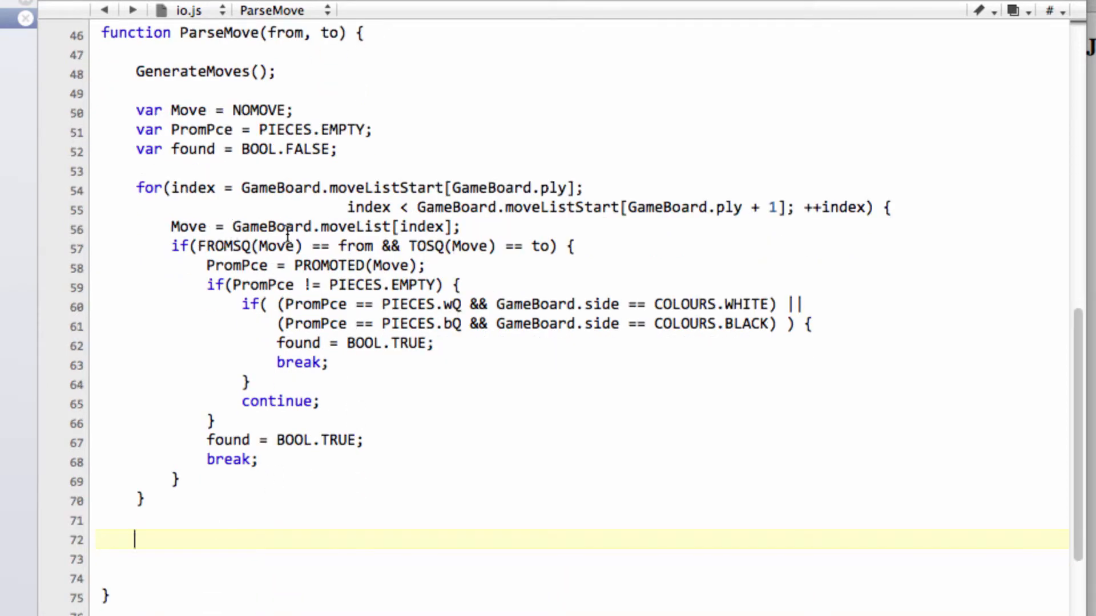
{"action": "double_click", "coordinate": [280, 226]}
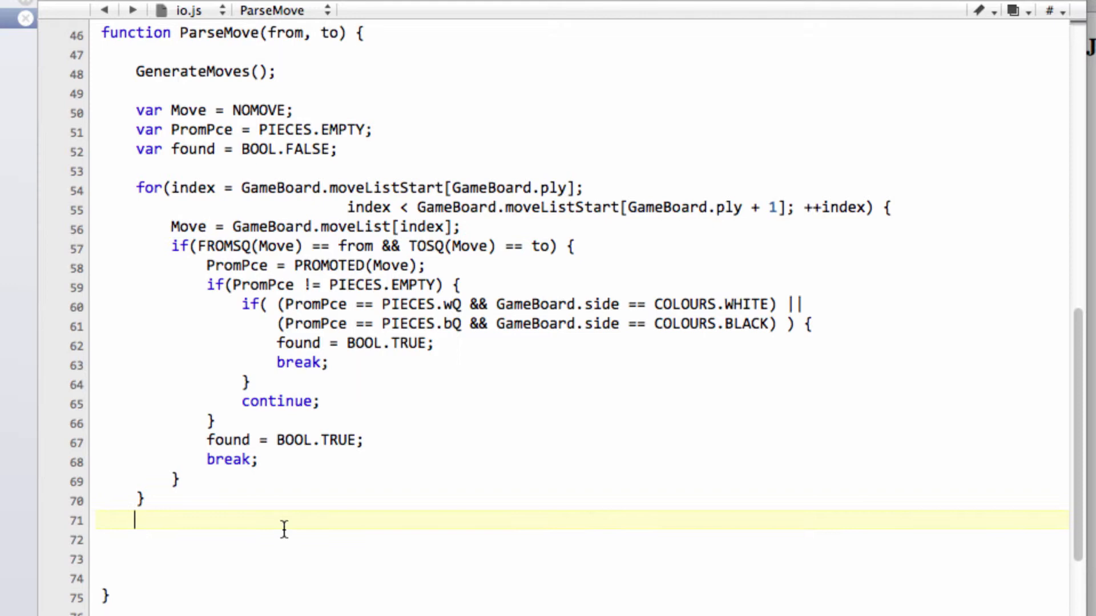
- Add if(found != BOOL.FALSE) with a MakeMove(Move) == BOOL.FALSE check returning NOMOVE
{"action": "scroll", "scroll_direction": "down", "scroll_amount": 3}
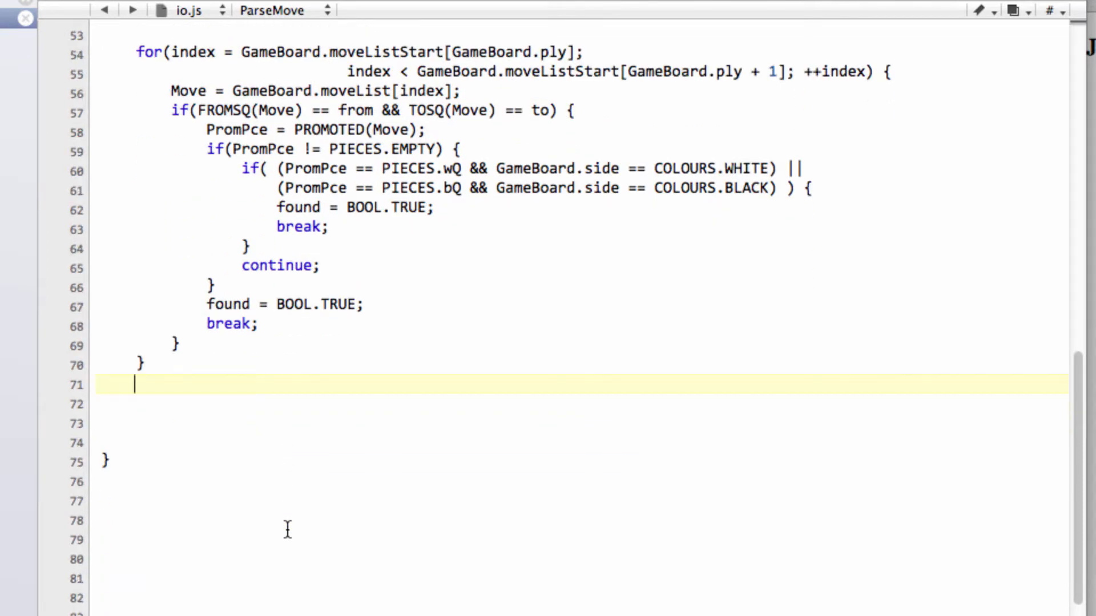
{"action": "type", "text": "if"}
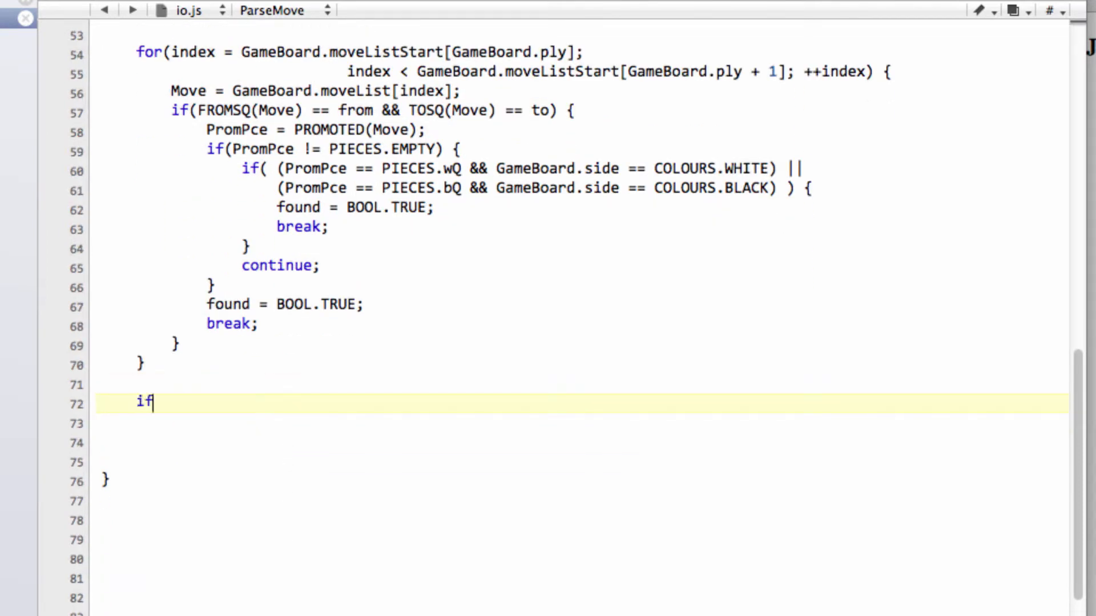
{"action": "type", "text": "(found!"}
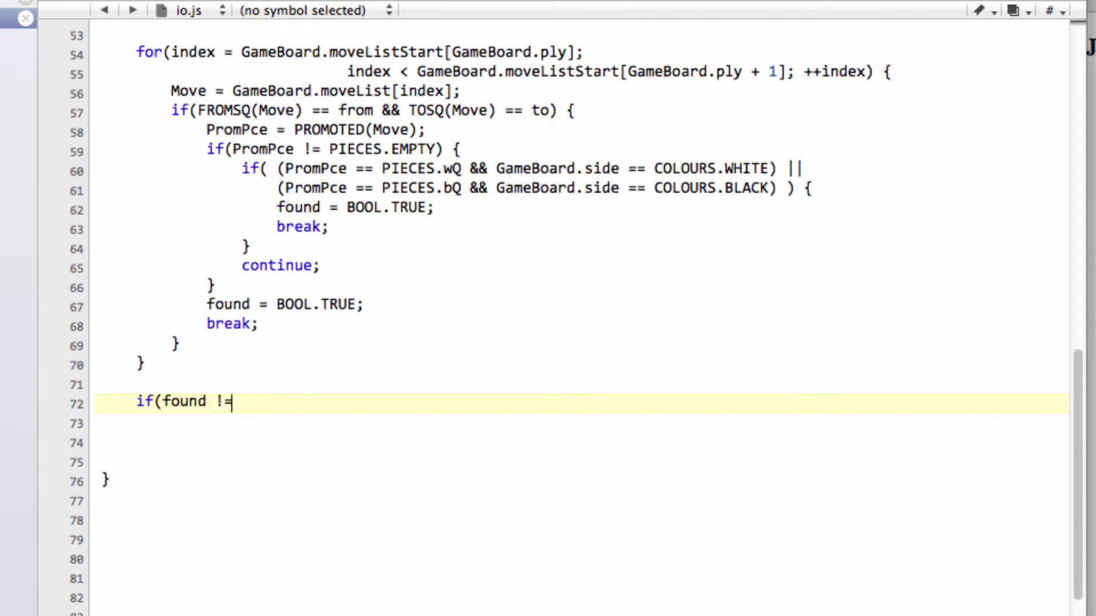
{"action": "type", "text": "BOOL"}
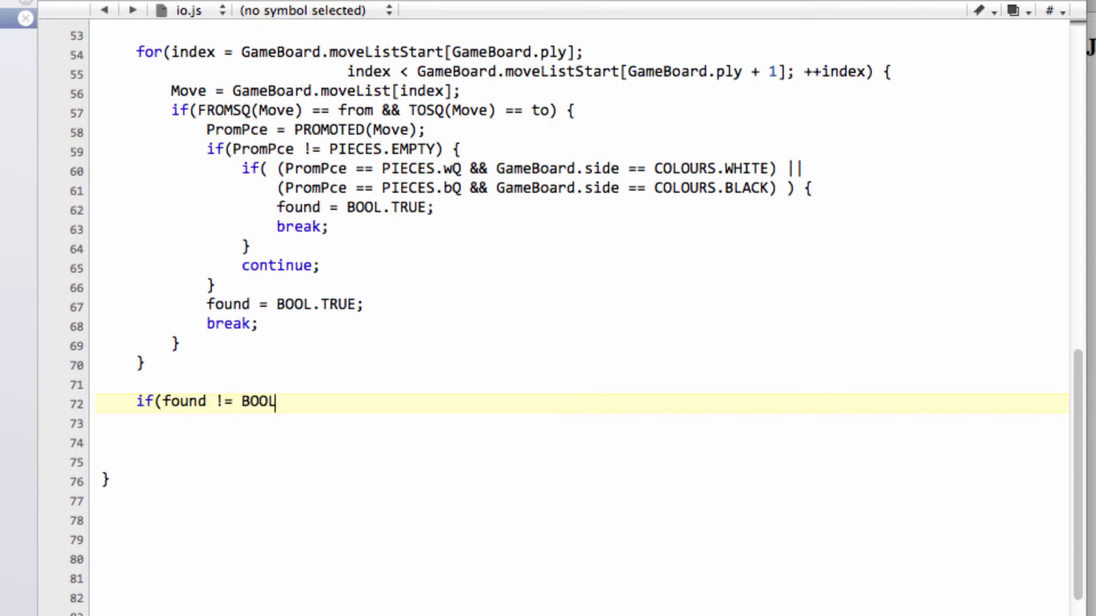
{"action": "type", "text": ".FALSE)"}
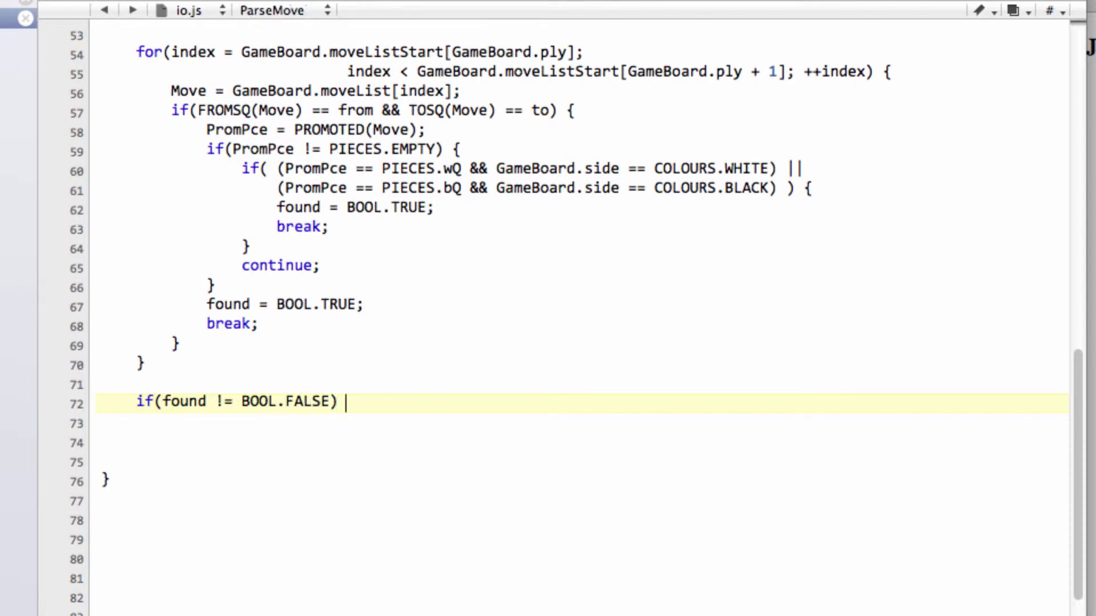
{"action": "type", "text": "{"}
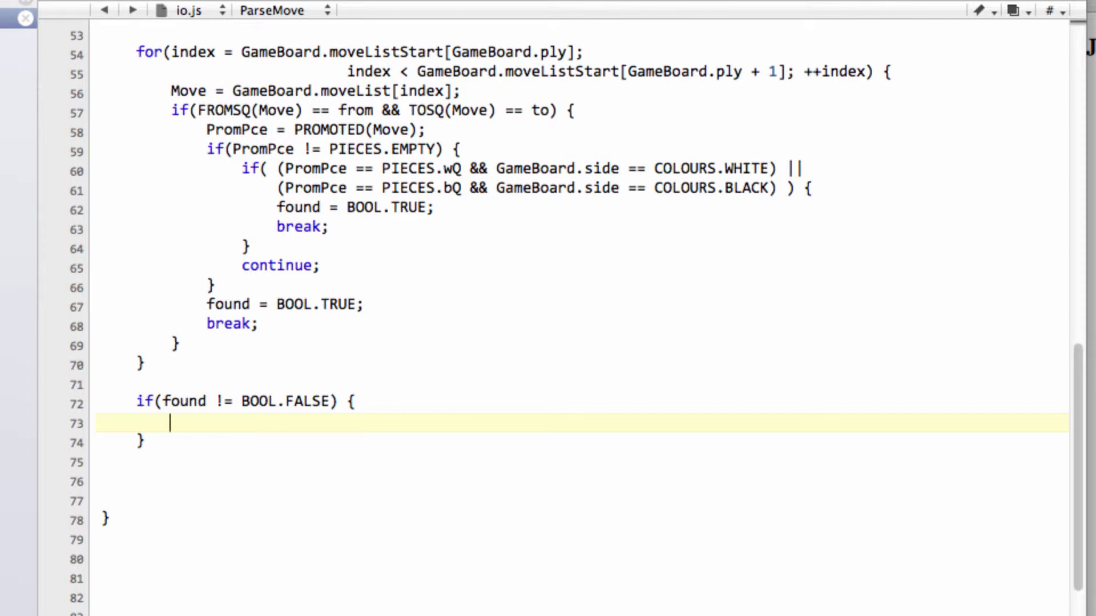
{"action": "type", "text": "if("}
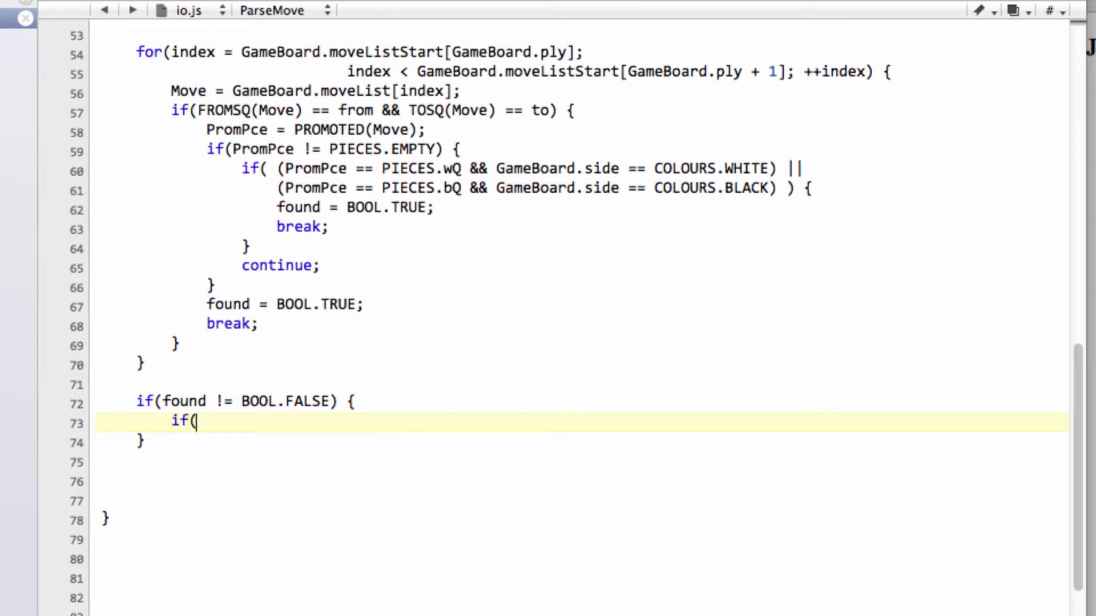
{"action": "type", "text": "MakeMove(Mov"}
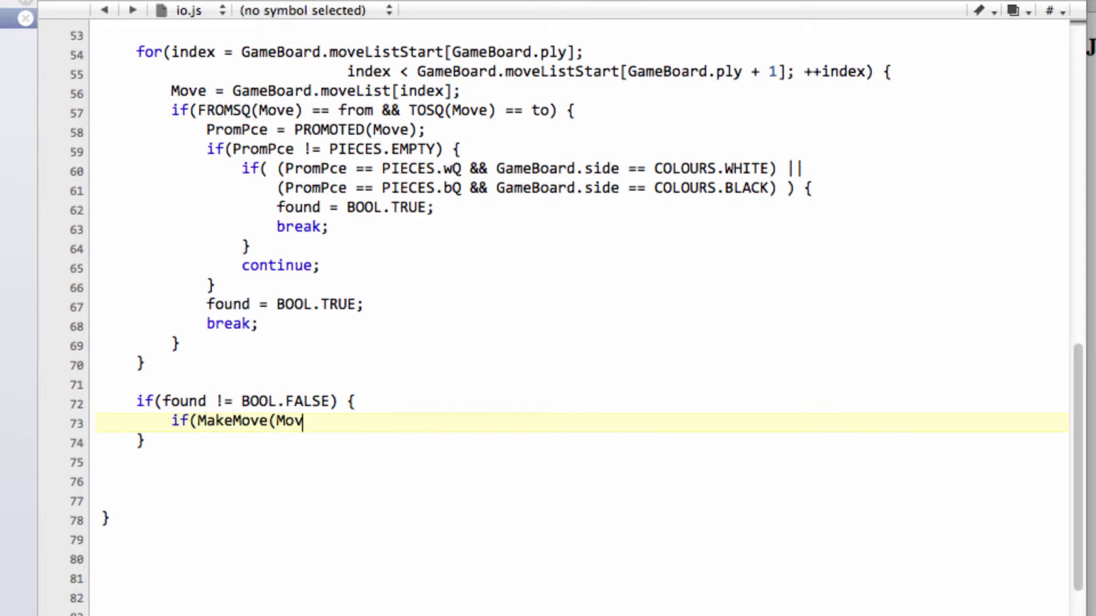
{"action": "type", "text": "e) ="}
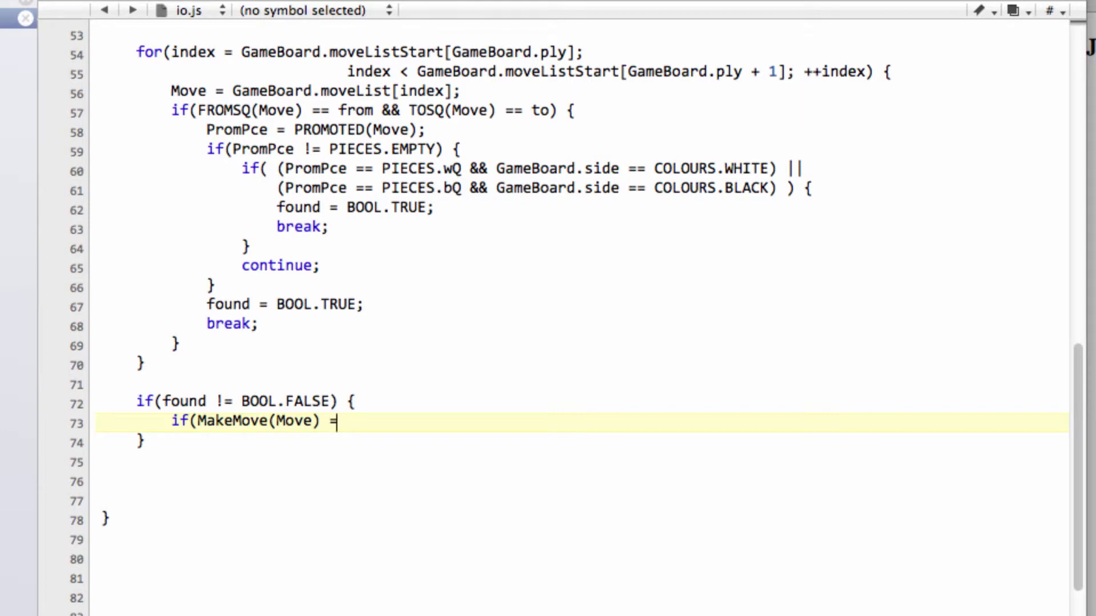
{"action": "type", "text": "= BOOL.FALSE"}
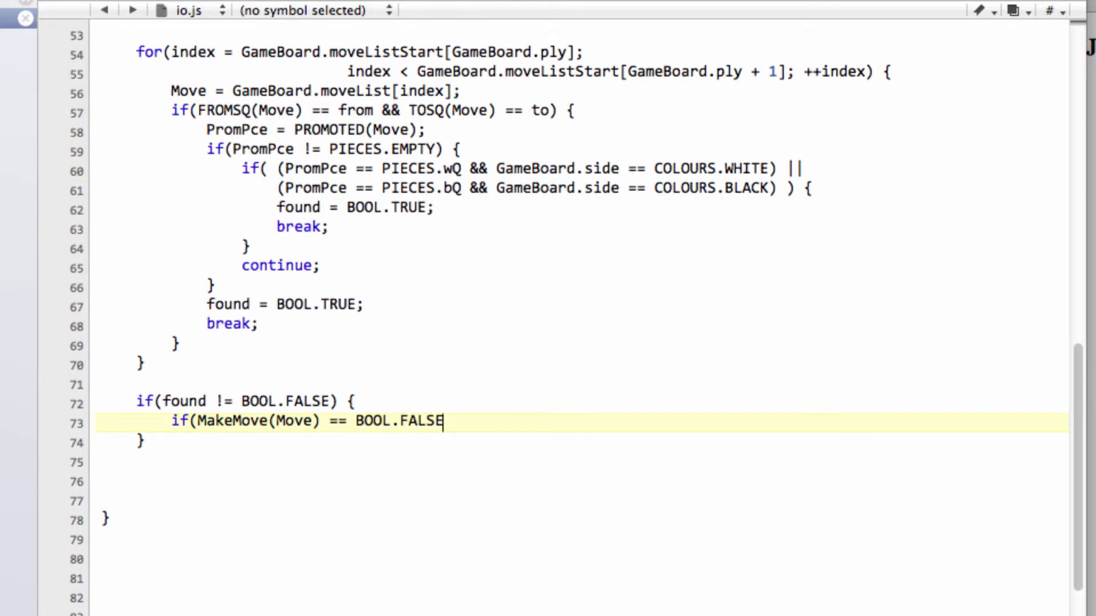
{"action": "type", "text": "{"}
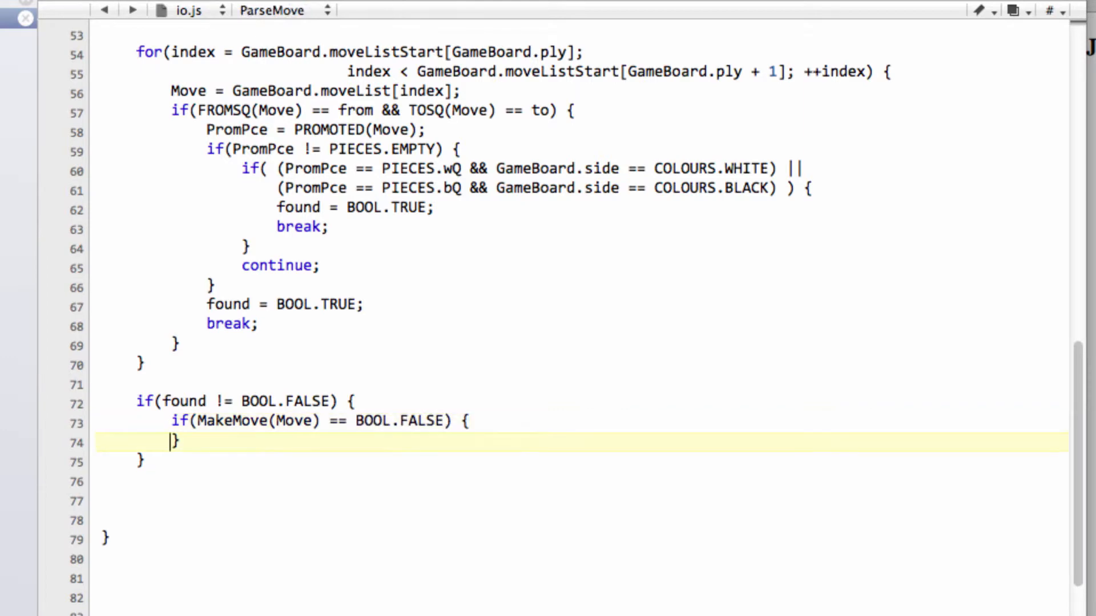
{"action": "key", "text": "enter"}
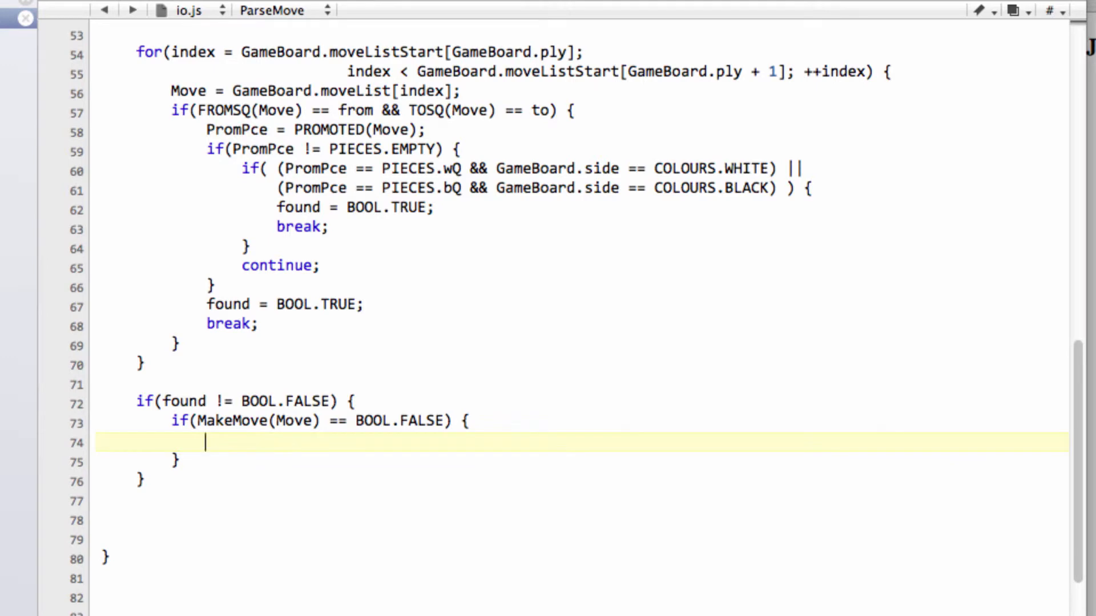
{"action": "type", "text": "retur"}
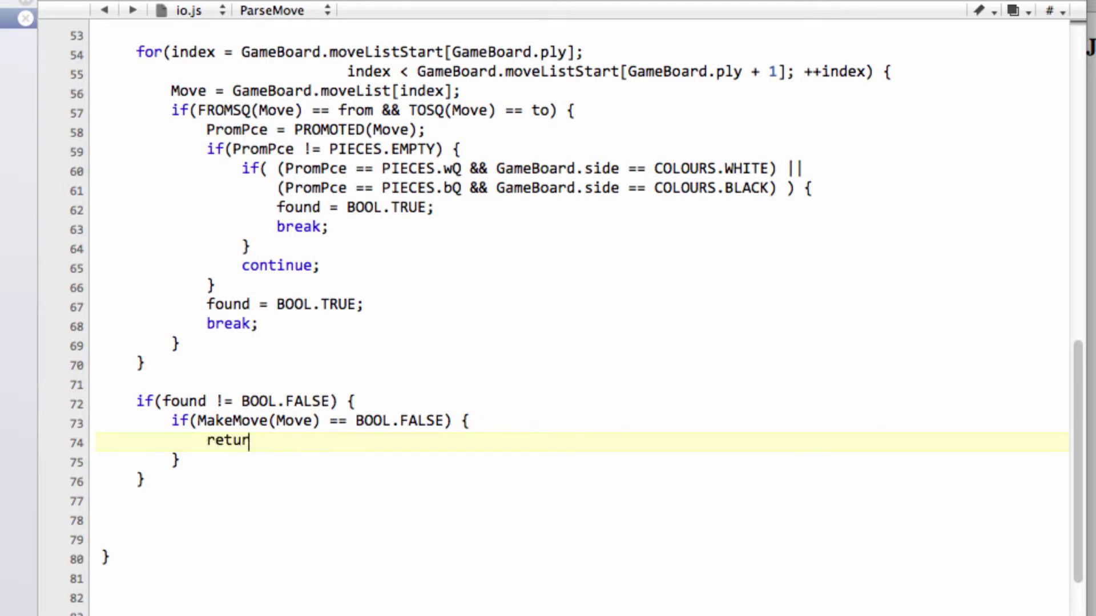
{"action": "type", "text": "n NOMOVE;"}
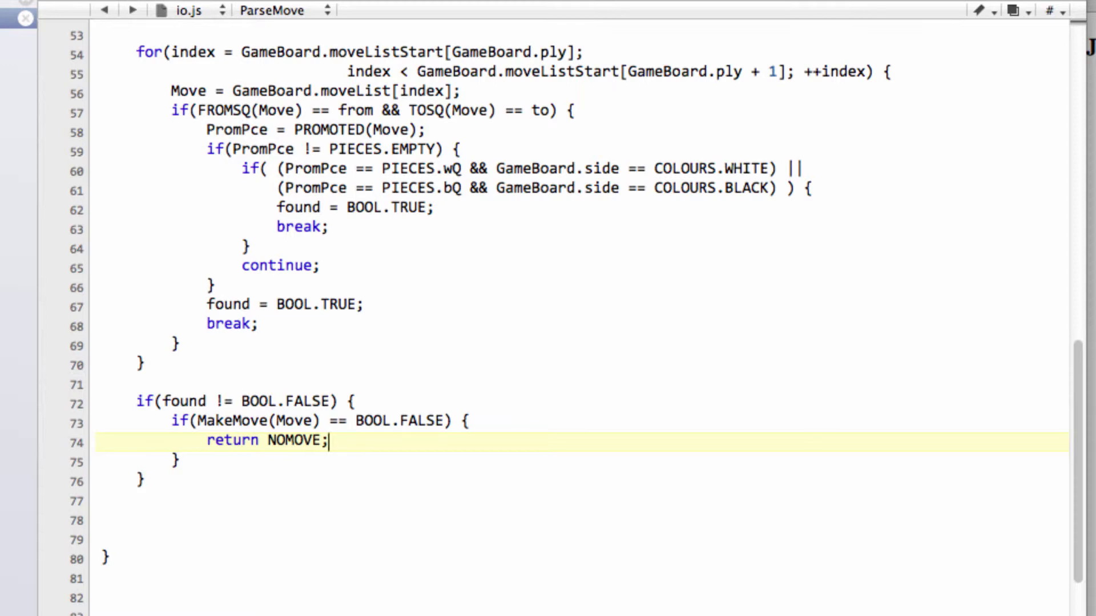
- Finish ParseMove with TakeMove(); return Move; and a final return NOMOVE;
{"action": "type", "text": "Take"}
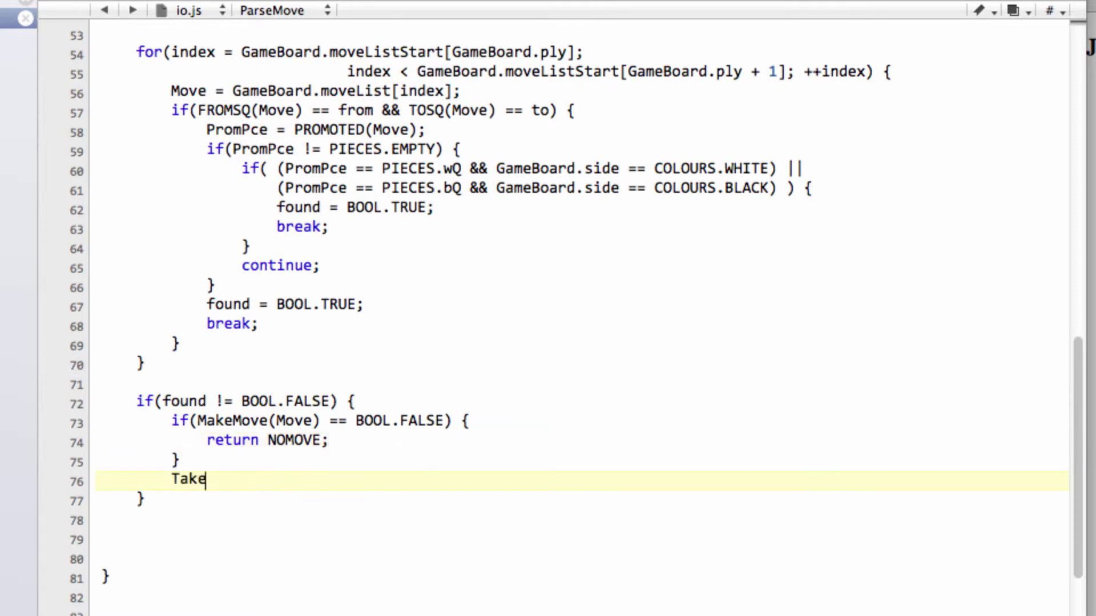
{"action": "type", "text": "Move();"}
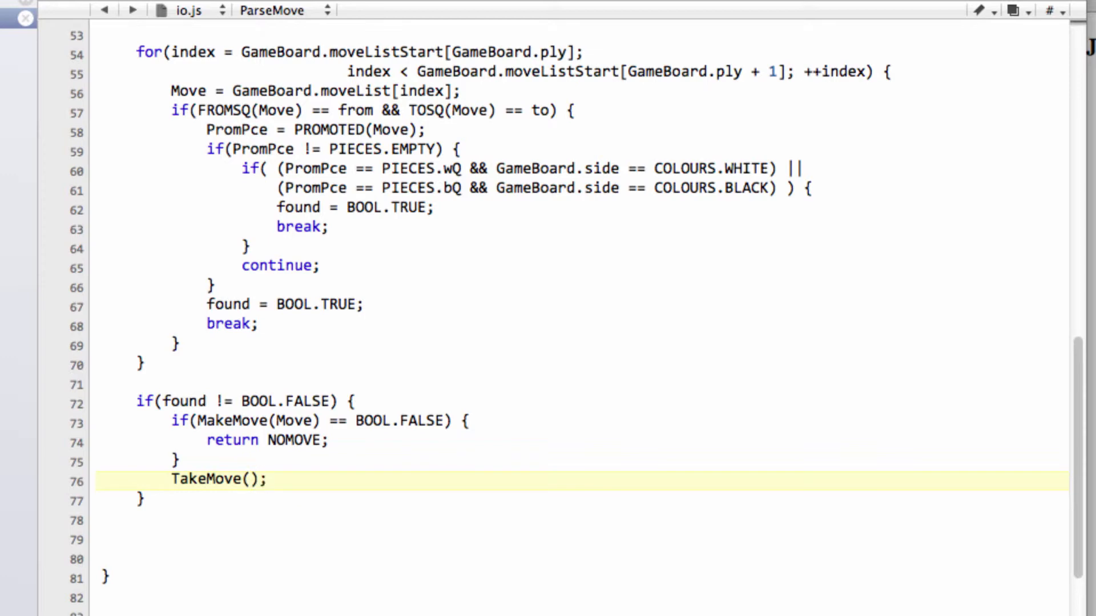
{"action": "type", "text": "return Move;"}
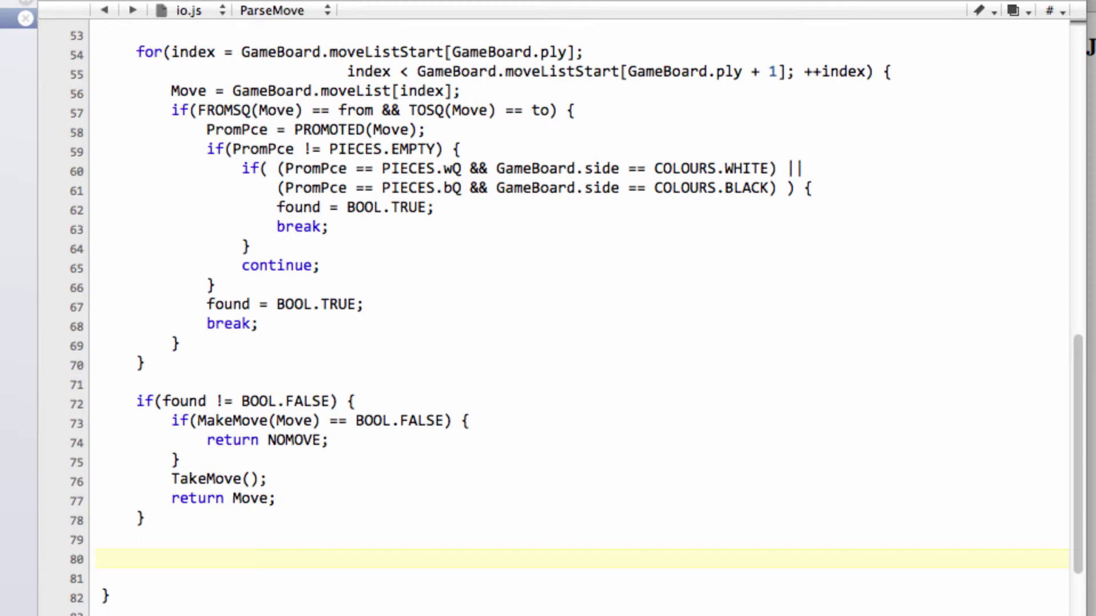
{"action": "type", "text": "return"}
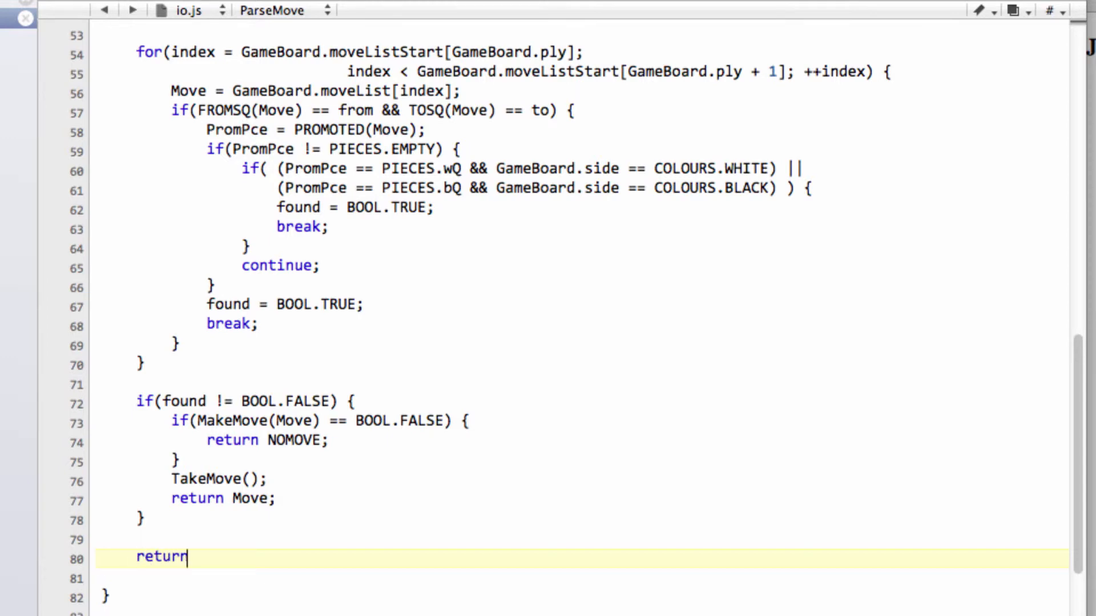
{"action": "type", "text": "NOMOVE"}
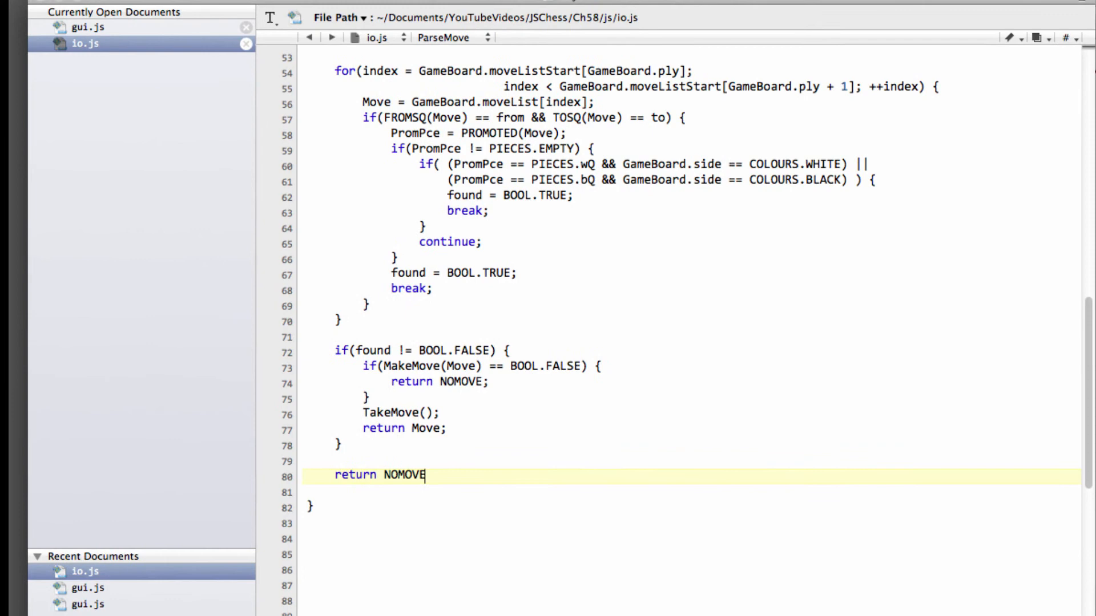
{"action": "type", "text": ";"}
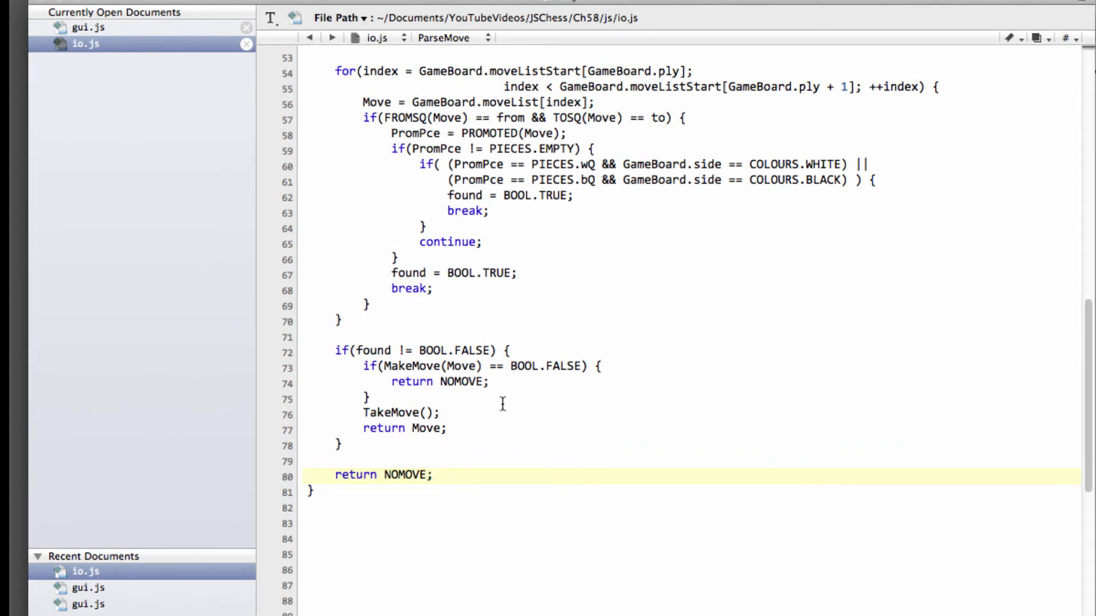
{"action": "scroll", "scroll_direction": "up", "scroll_amount": 3}
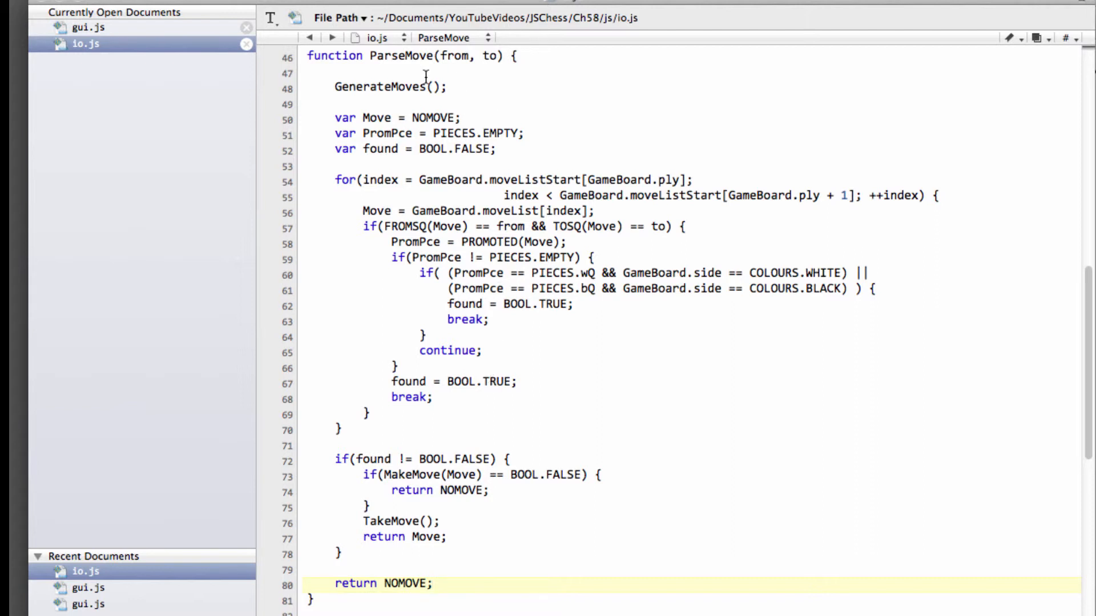
- In gui.js MakeUserMove add var parsed = ParseMove(UserMove.from,UserMove.to);
{"action": "left_click", "coordinate": [83, 27]}
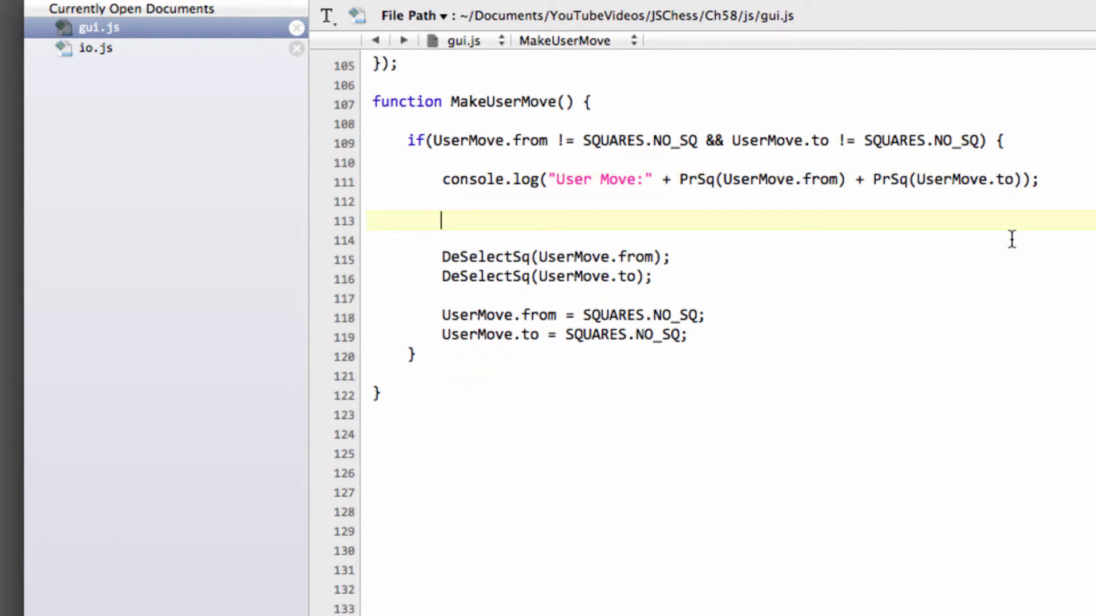
{"action": "type", "text": "var"}
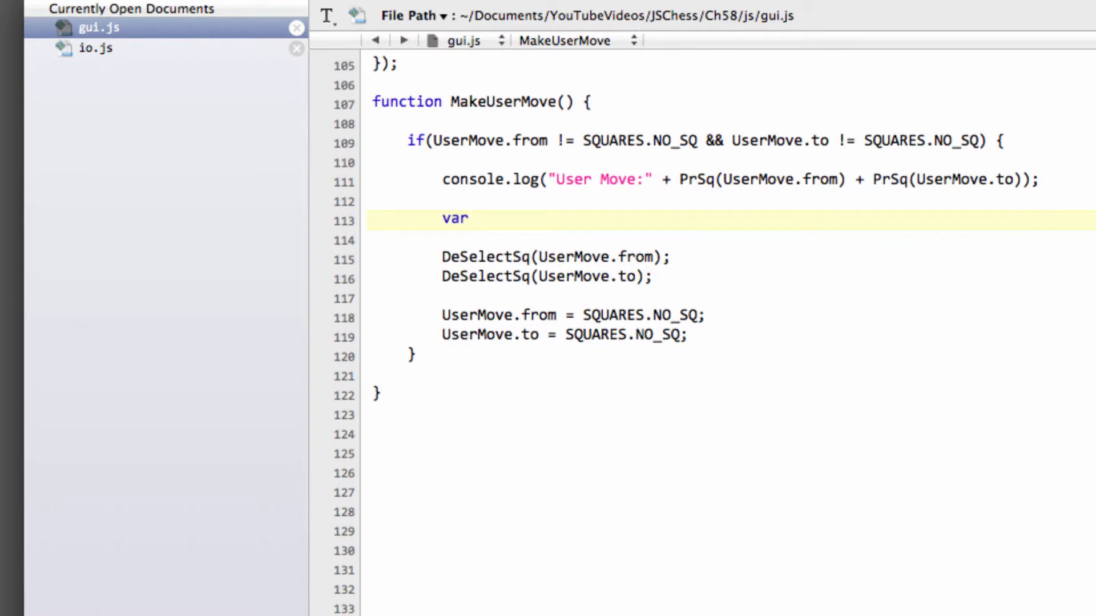
{"action": "left_click", "coordinate": [469, 219]}
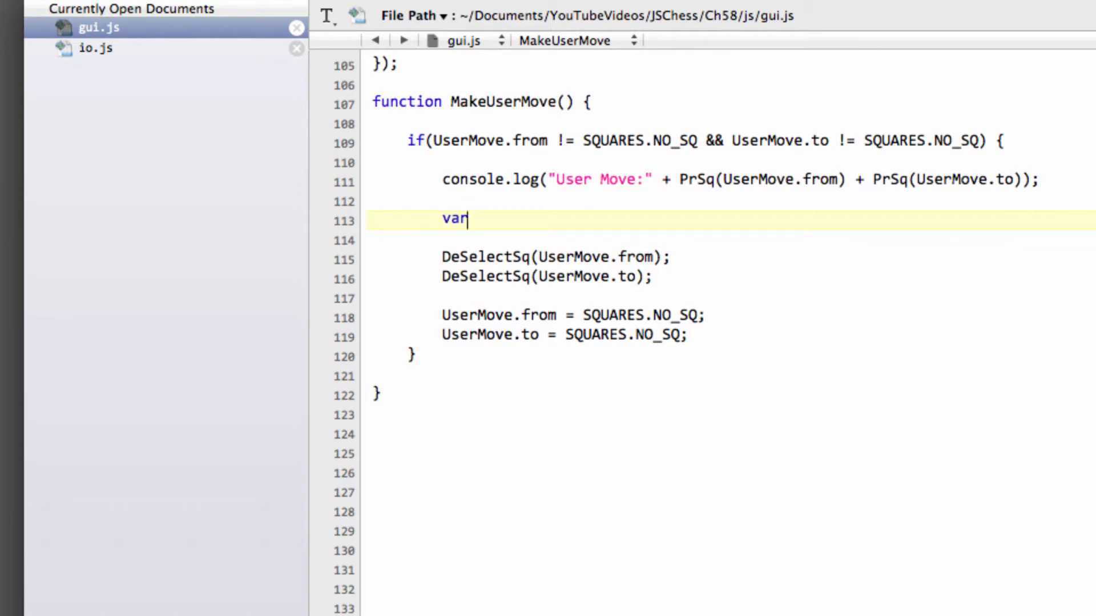
{"action": "type", "text": "parsed"}
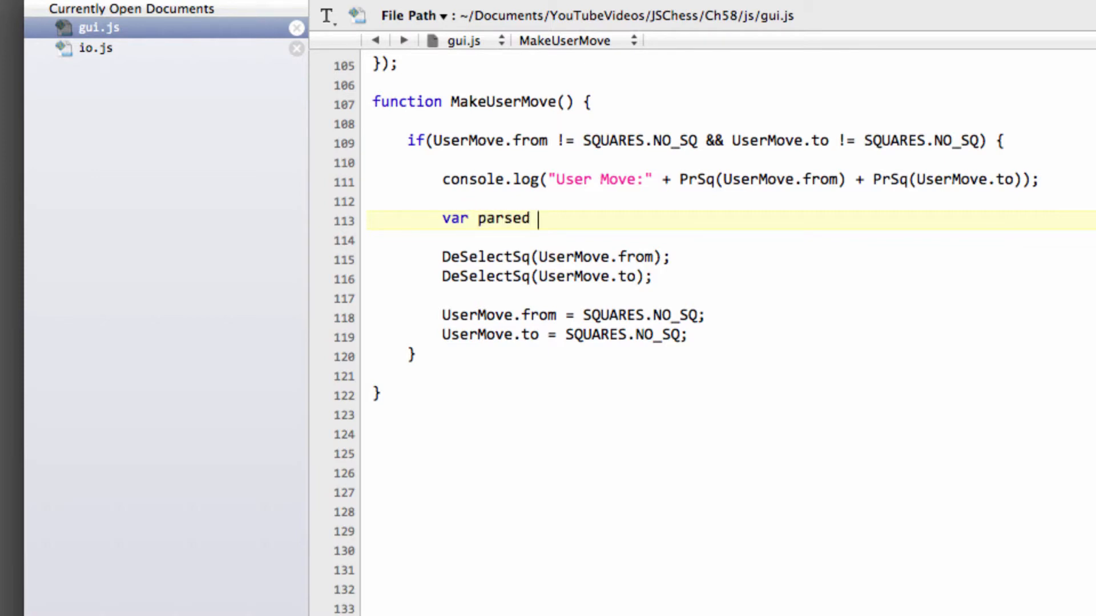
{"action": "type", "text": "="}
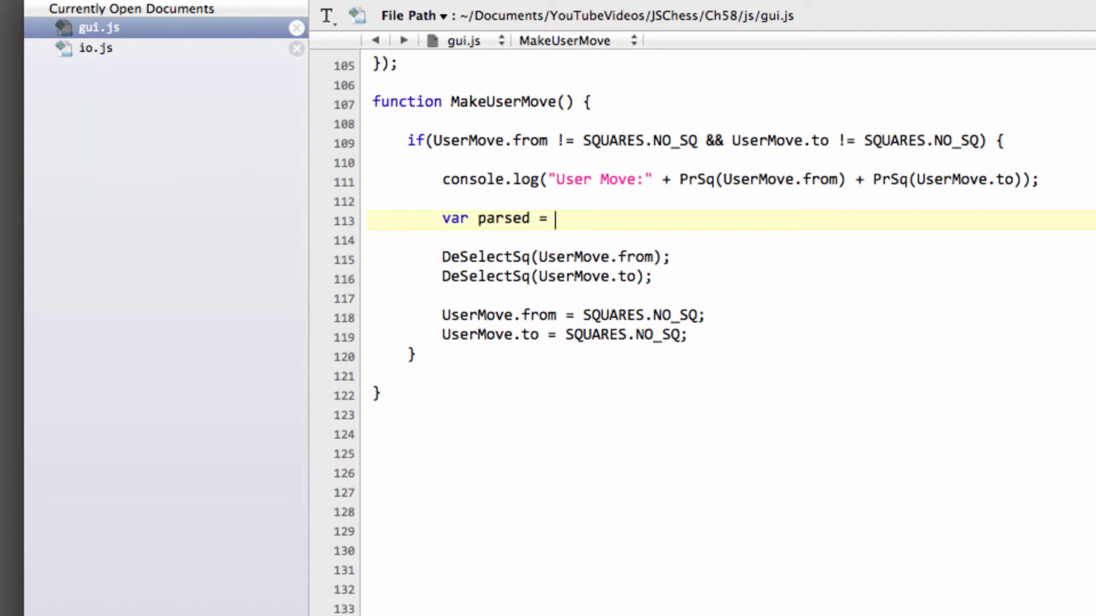
{"action": "type", "text": "ParseMove"}
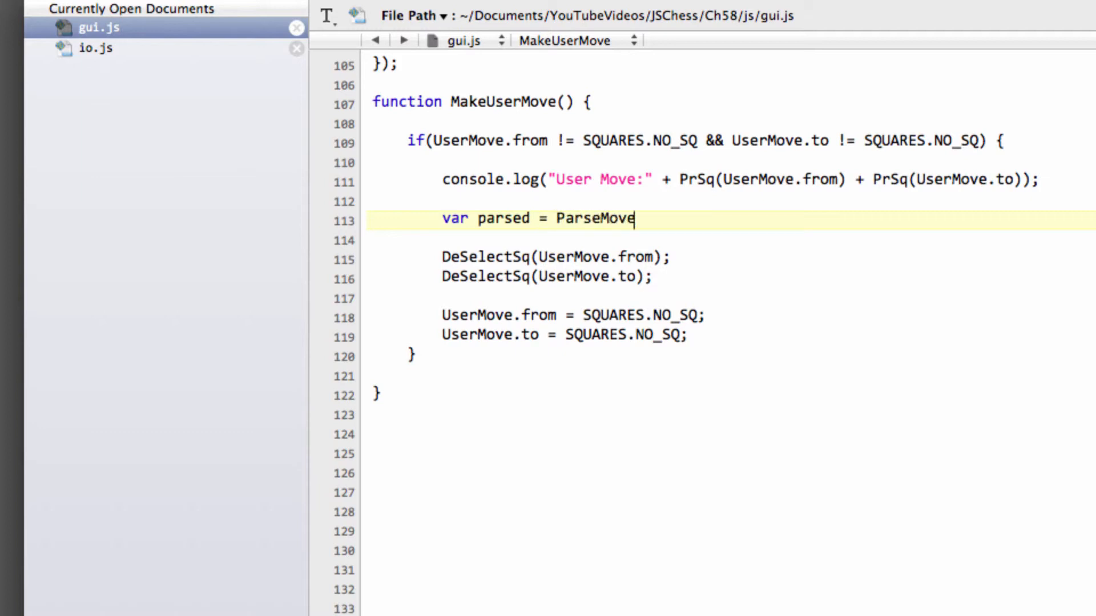
{"action": "type", "text": "("}
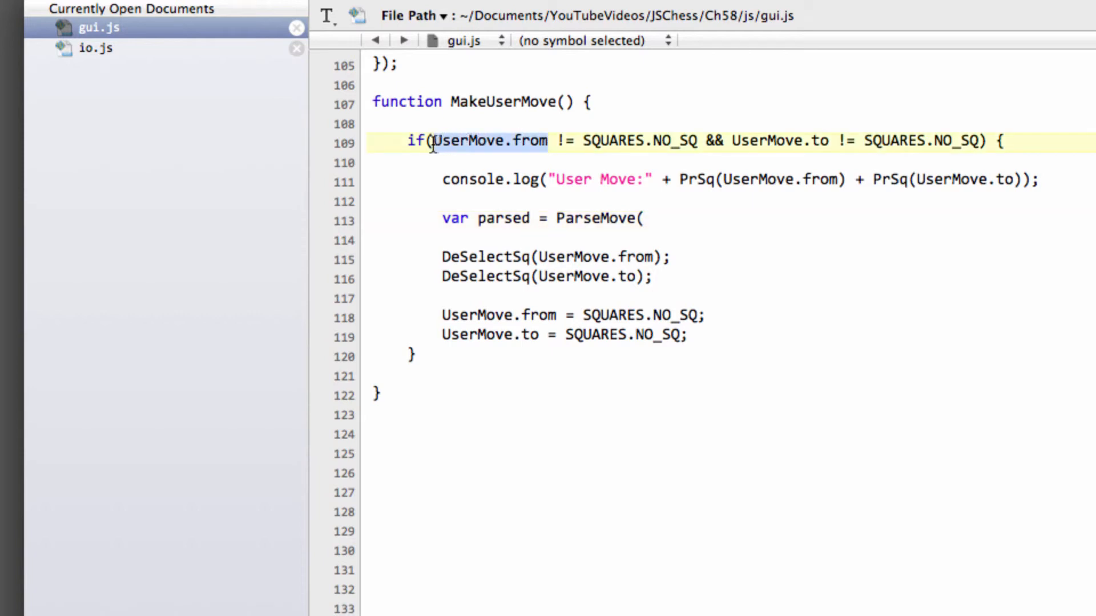
{"action": "type", "text": "UserMove.from,UserMove.from"}
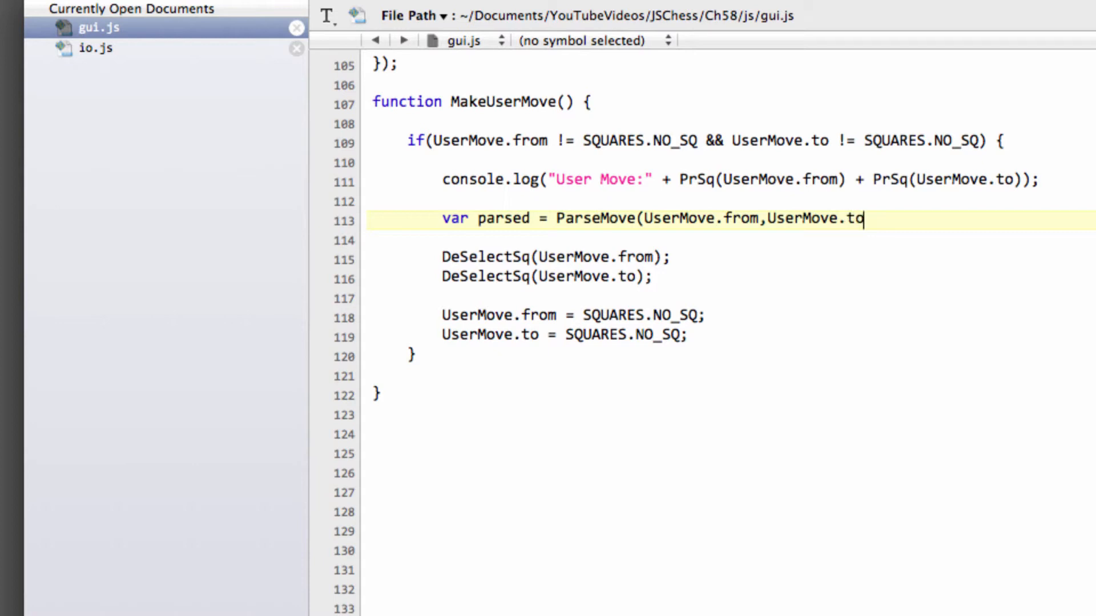
{"action": "type", "text": ");"}
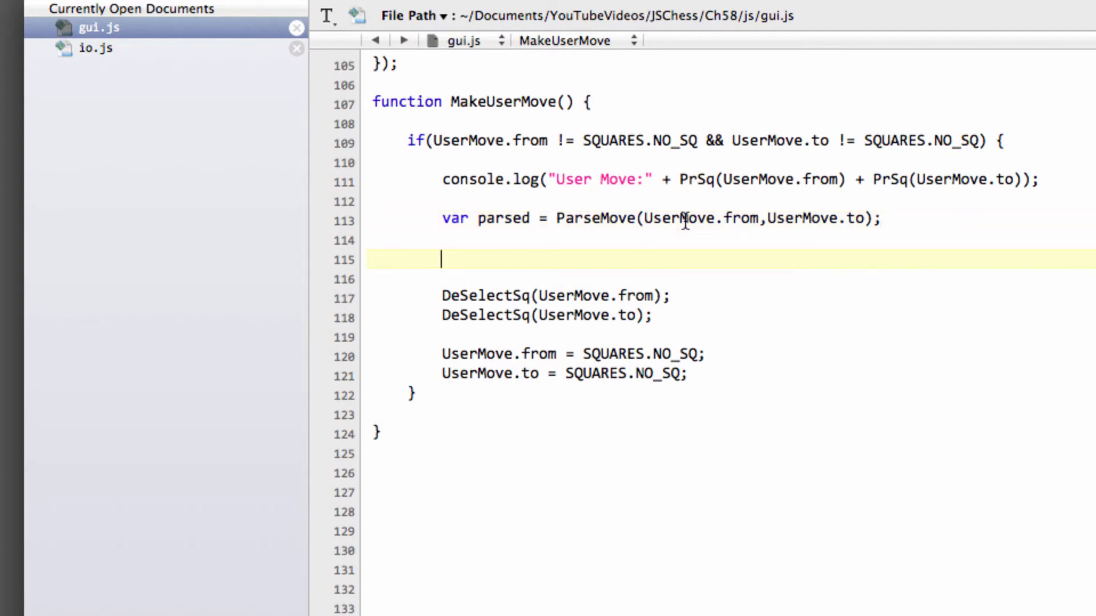
- Add if(parsed != NOMOVE) { MakeMove(parsed); PrintBoard(); } to MakeUserMove
{"action": "type", "text": "if(par"}
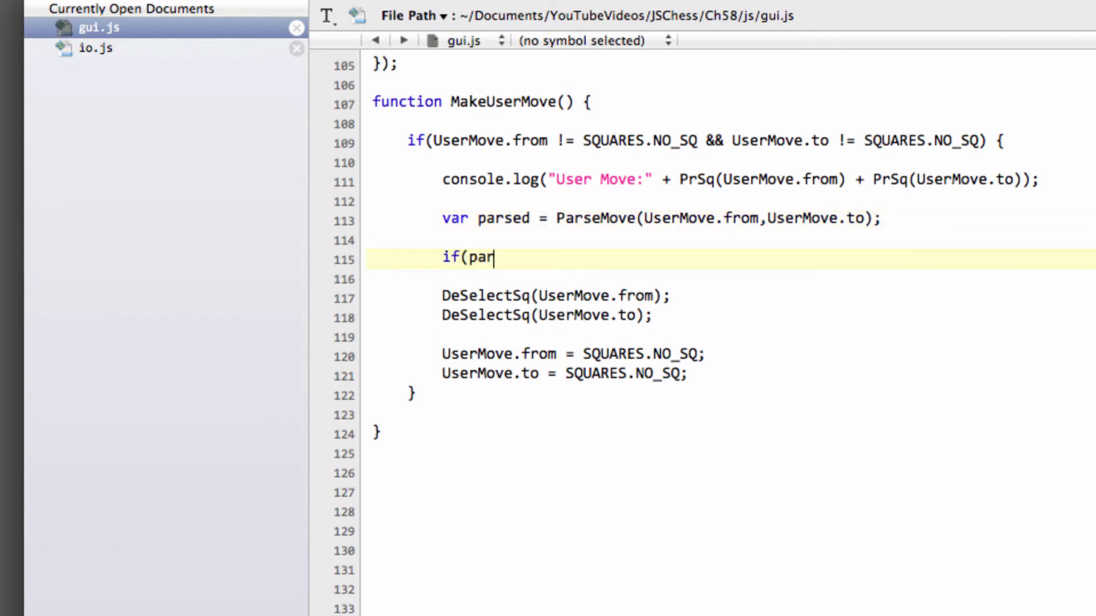
{"action": "type", "text": "sed != NOMOVE) {"}
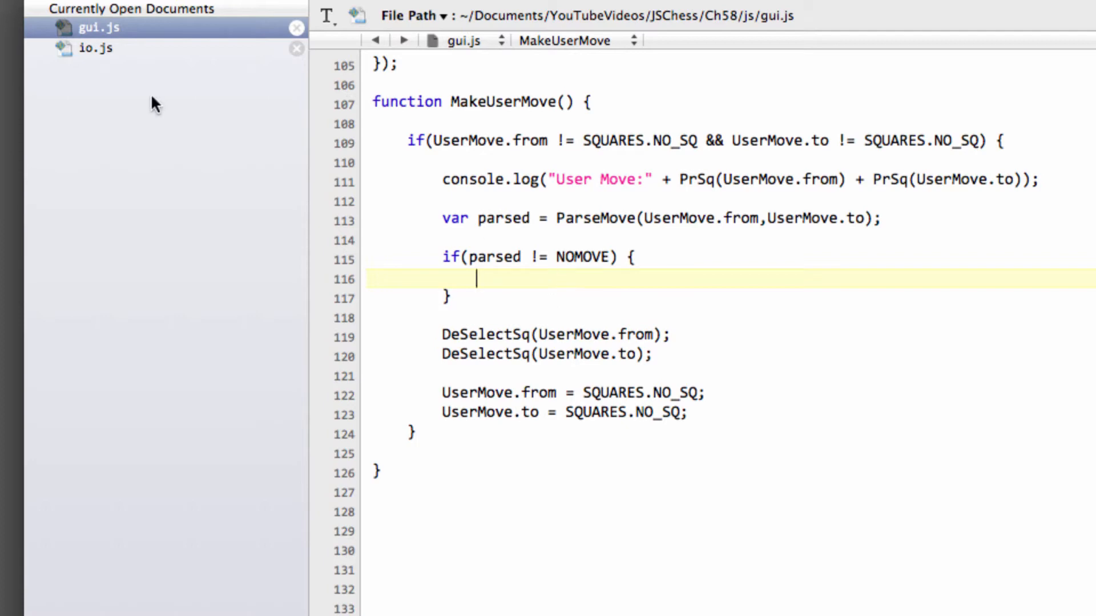
{"action": "left_click", "coordinate": [95, 48]}
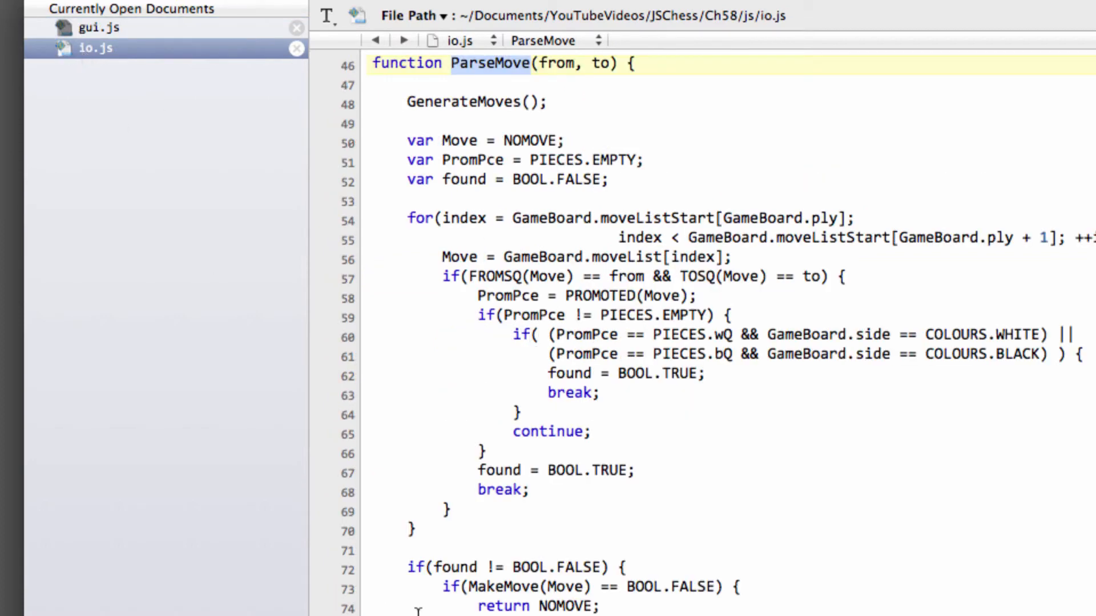
{"action": "left_click", "coordinate": [98, 28]}
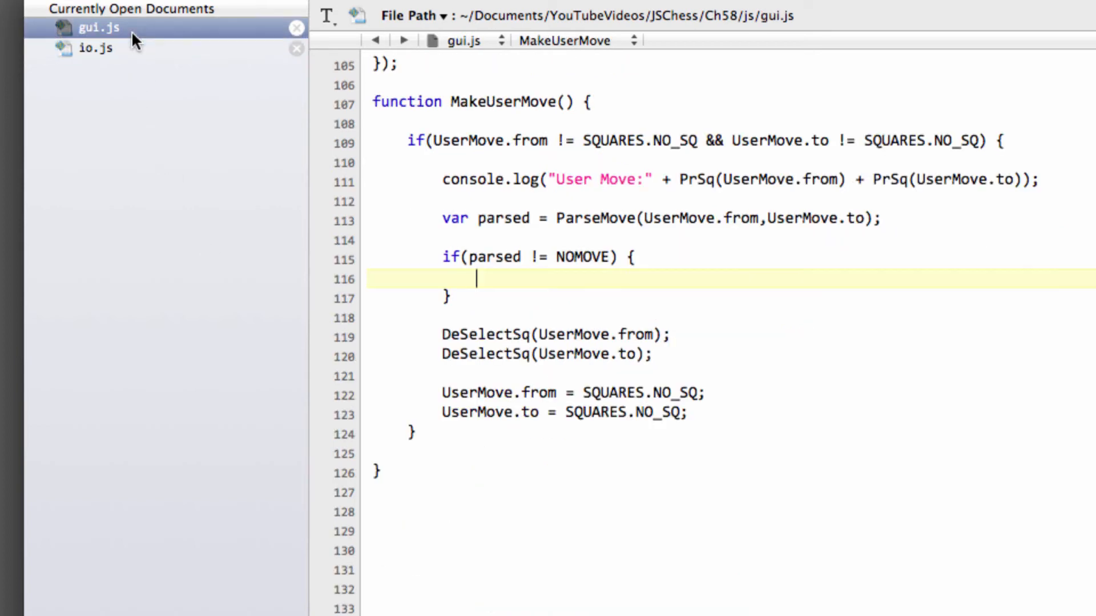
{"action": "type", "text": "Mak"}
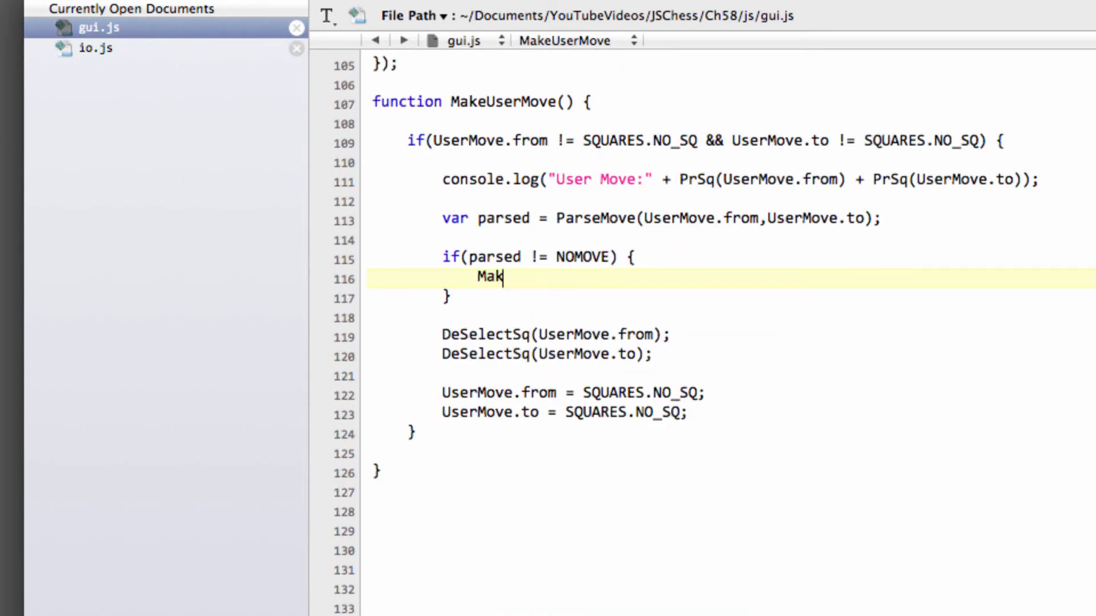
{"action": "type", "text": "eM"}
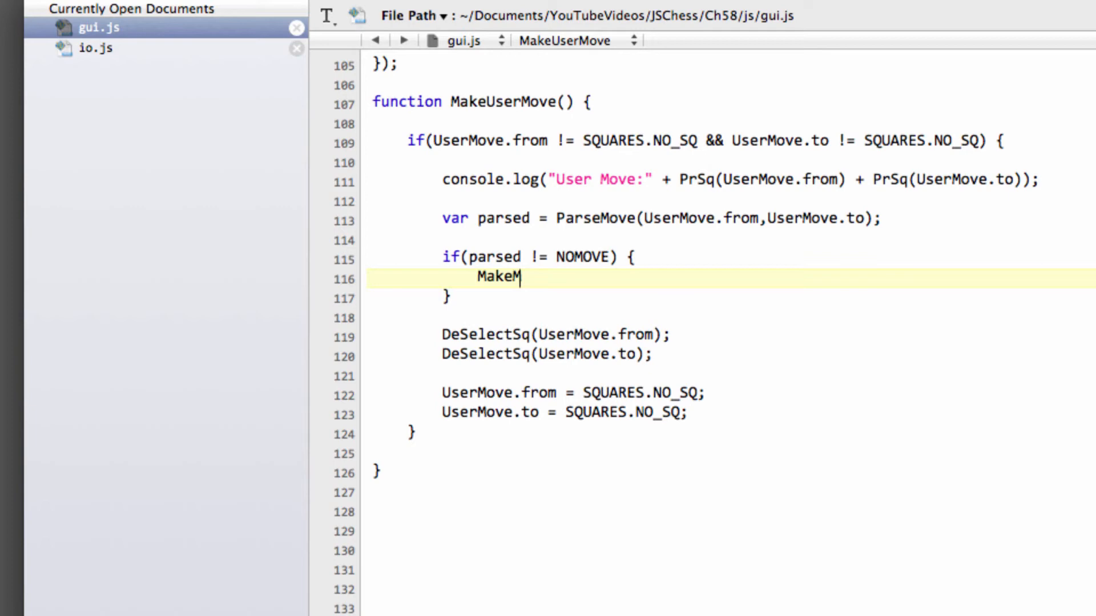
{"action": "type", "text": "ove(Move"}
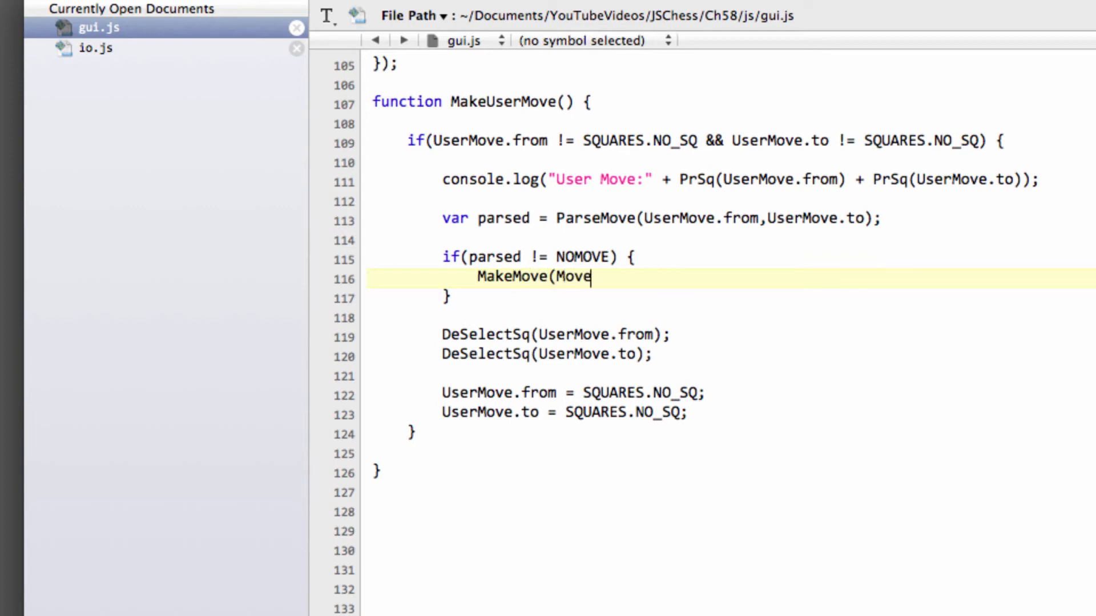
{"action": "key", "text": "Backspace"}
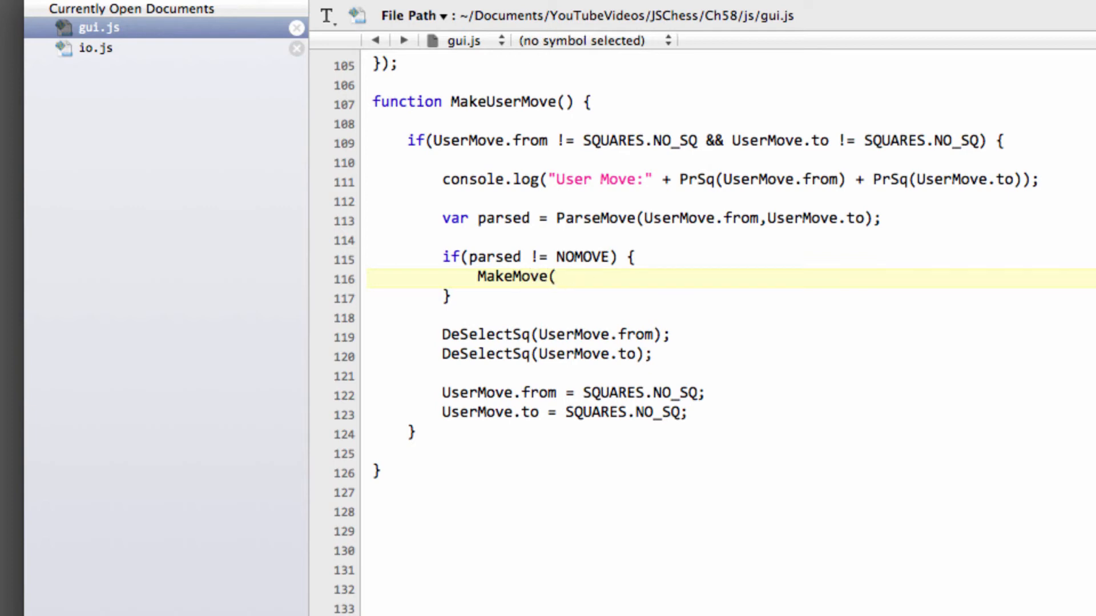
{"action": "type", "text": "parsed);"}
{"action": "type", "text": "Pri"}
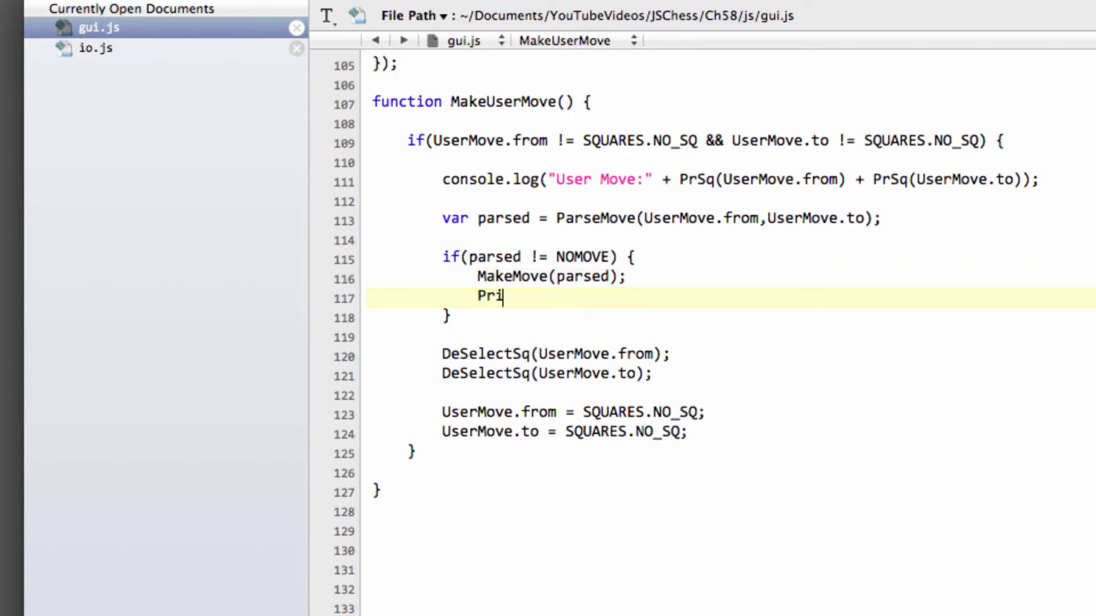
{"action": "type", "text": "ntBoard()"}
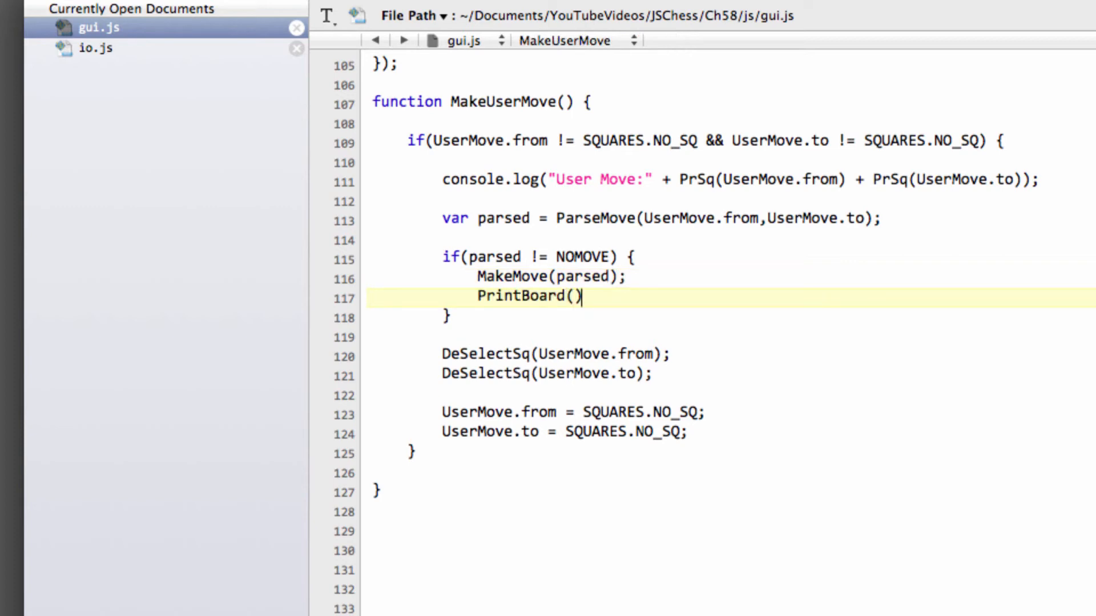
{"action": "type", "text": ";"}
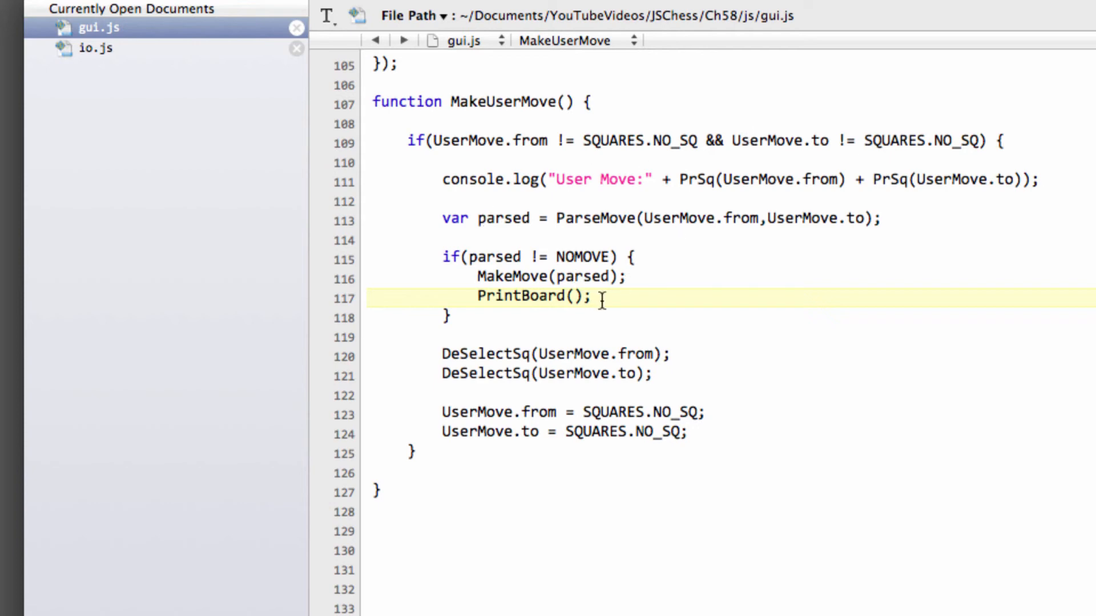
- Reload the JSChess page in Chrome and play moves like e2e4 and a7a5, watching the console print the board
{"action": "double_click", "coordinate": [520, 296]}
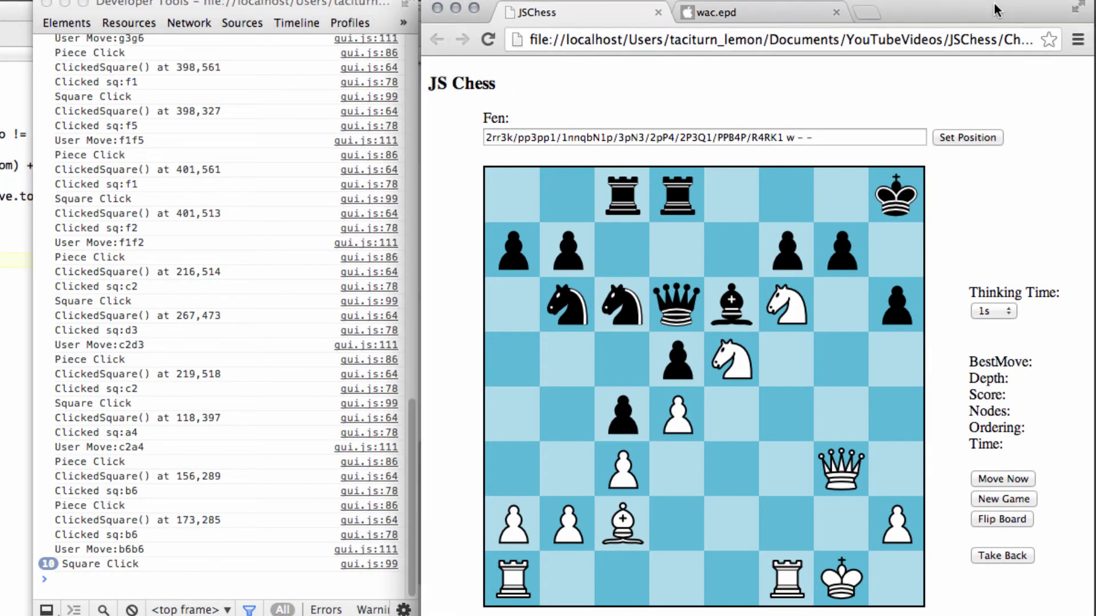
{"action": "left_click", "coordinate": [487, 39]}
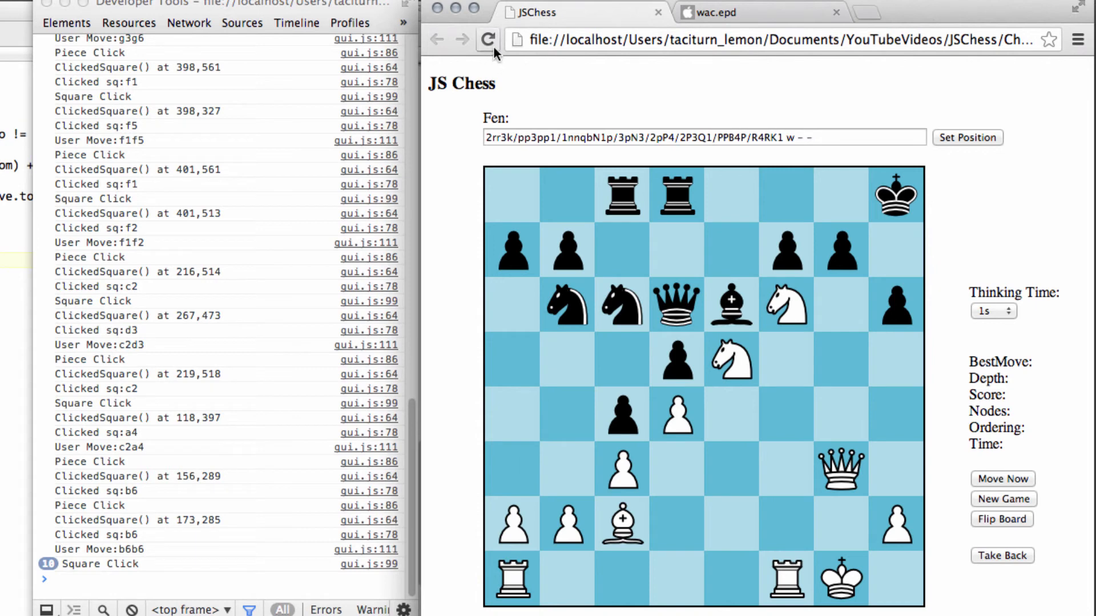
{"action": "left_click", "coordinate": [1001, 499]}
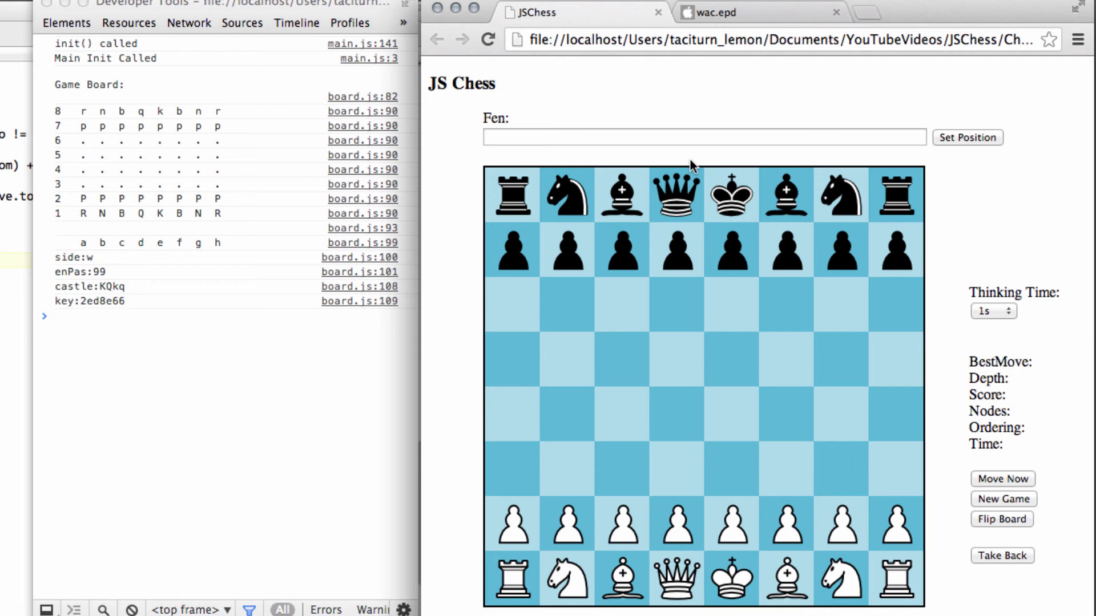
{"action": "left_click", "coordinate": [731, 520]}
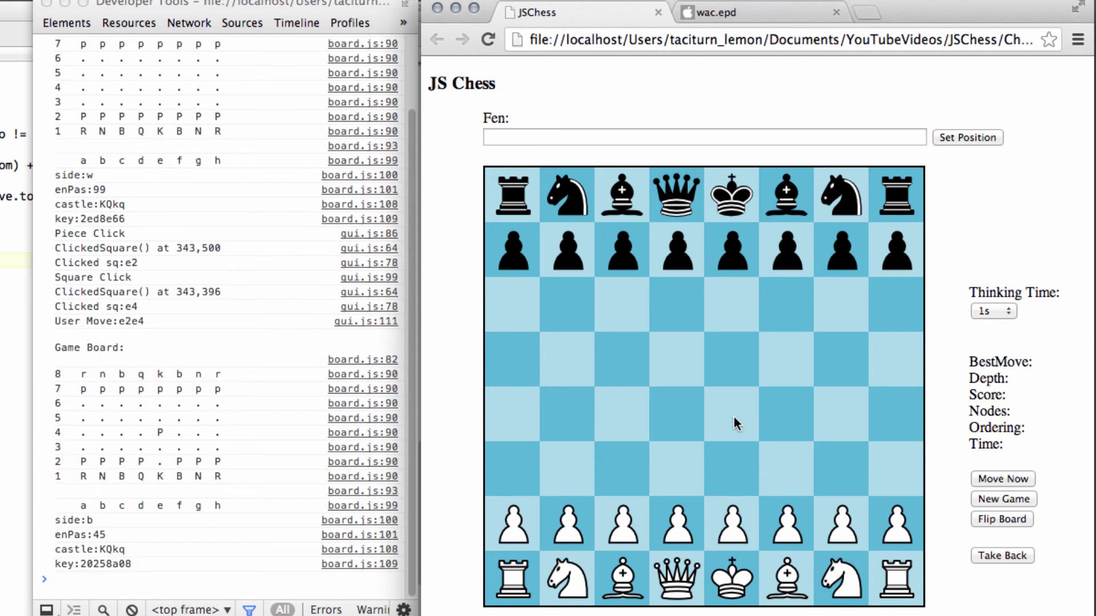
{"action": "mouse_move", "coordinate": [185, 435]}
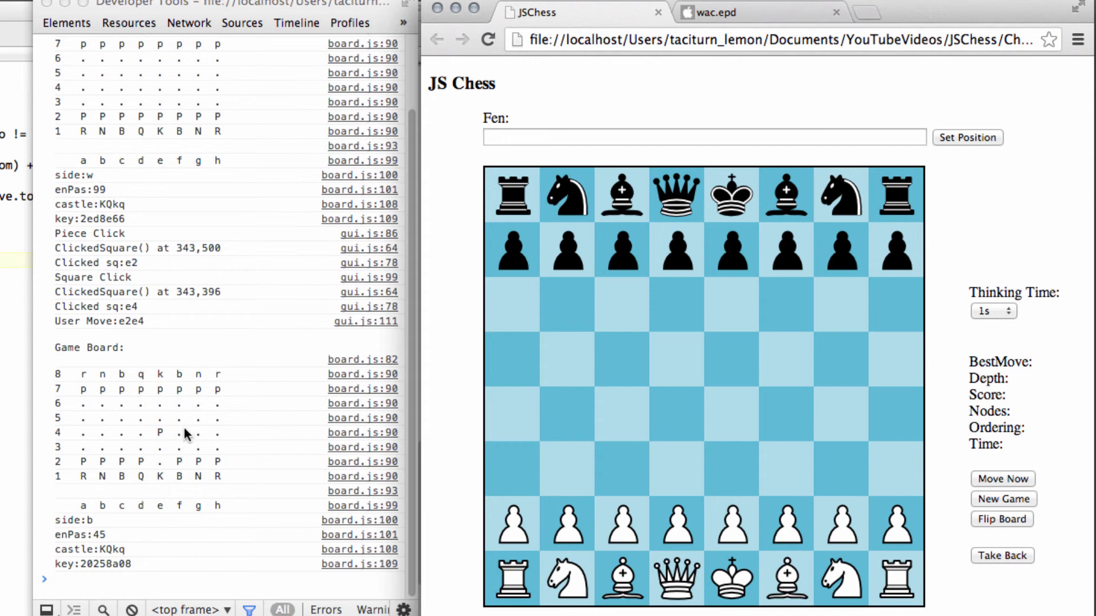
{"action": "mouse_move", "coordinate": [166, 468]}
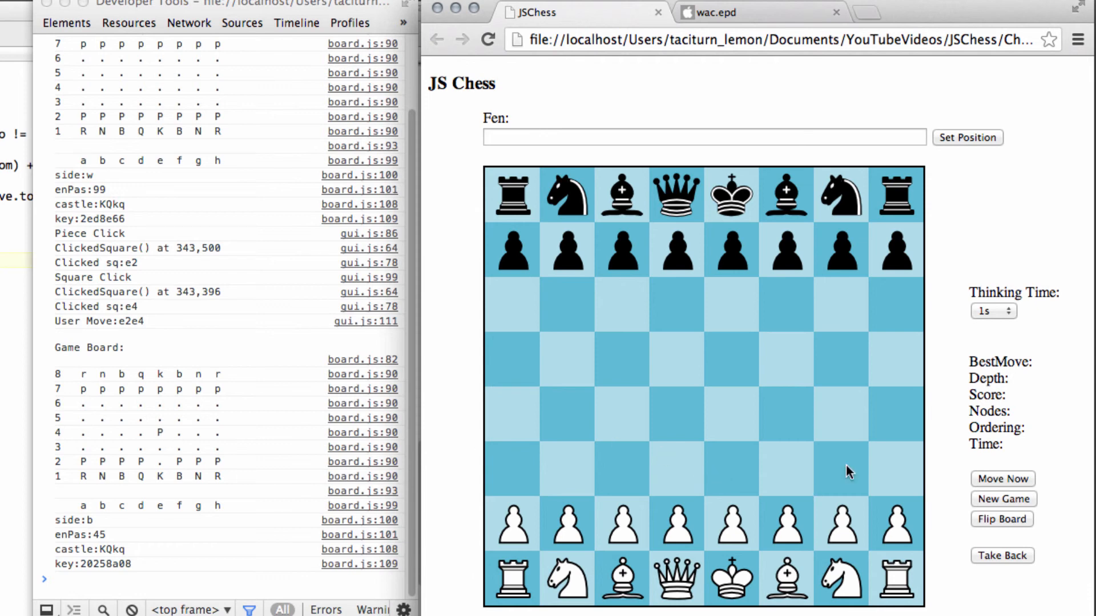
{"action": "mouse_move", "coordinate": [659, 508]}
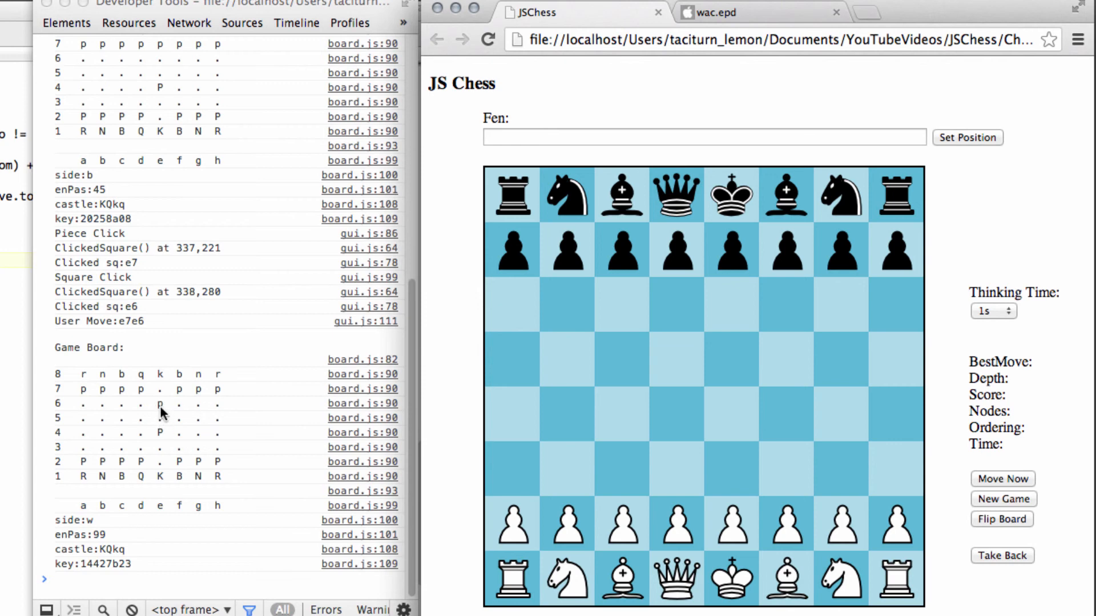
{"action": "mouse_move", "coordinate": [244, 468]}
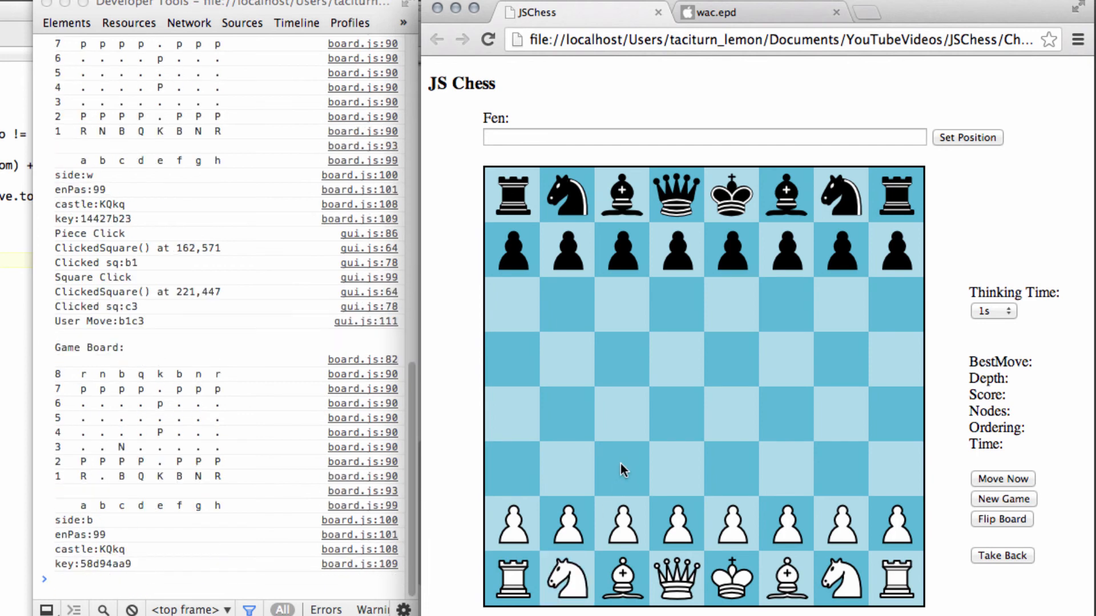
{"action": "left_click", "coordinate": [513, 250]}
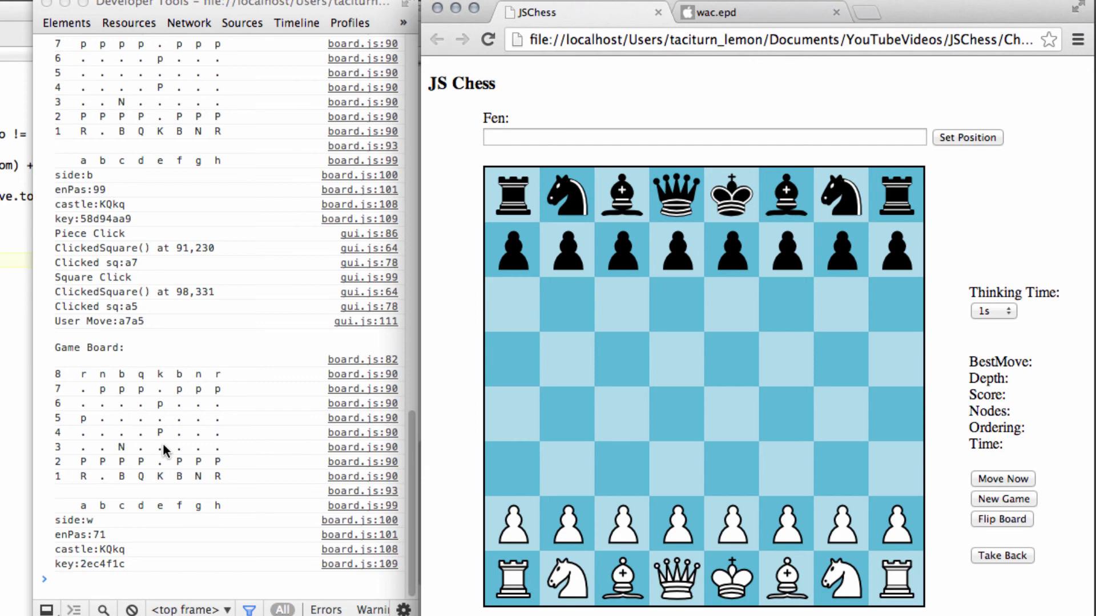
{"action": "mouse_move", "coordinate": [804, 292]}
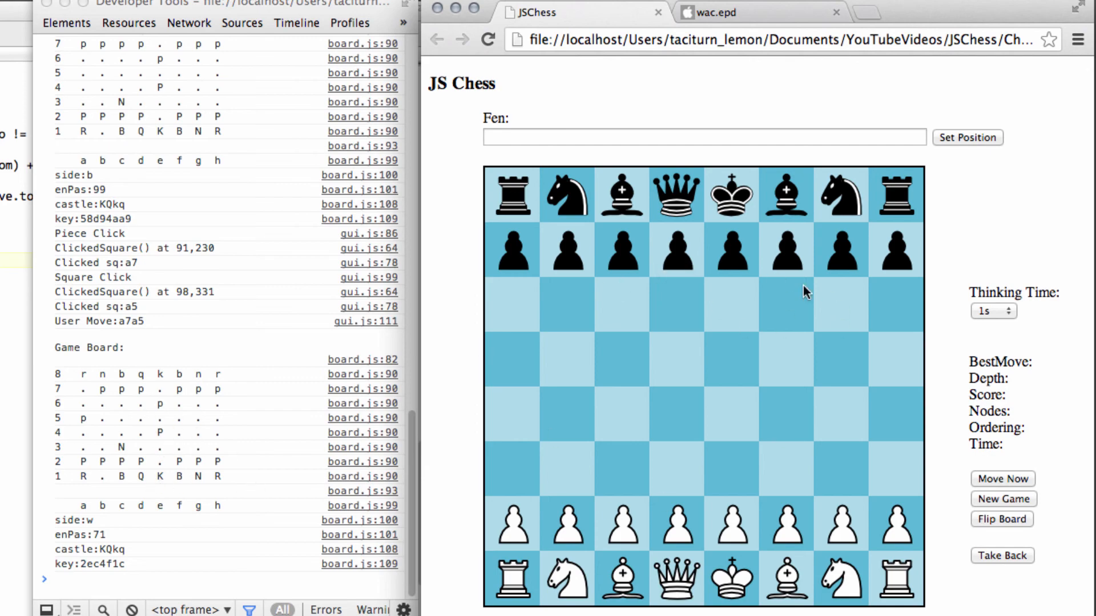